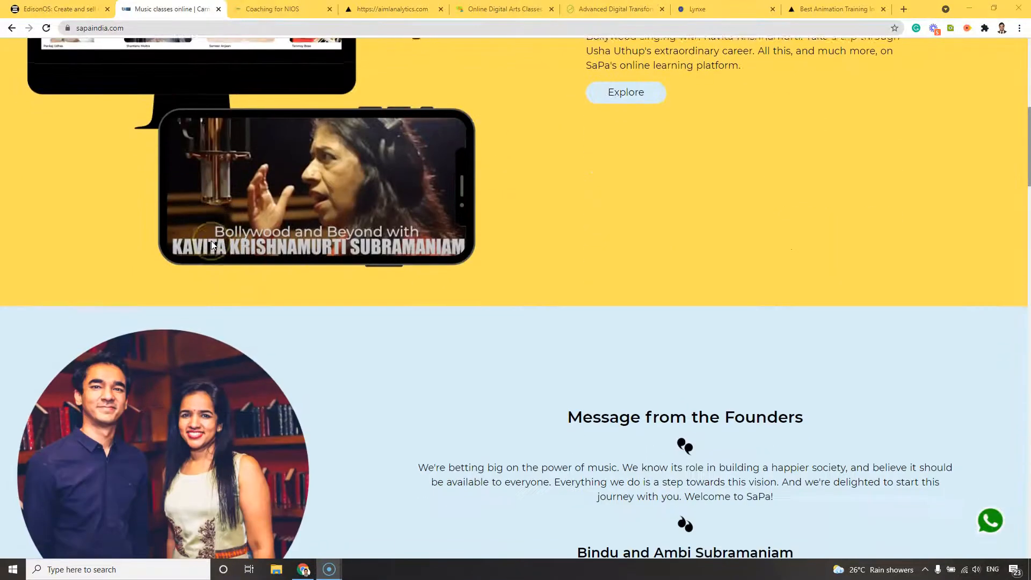
- Scroll the music classes site, then browse the NIOS coaching example site
scroll(down, 3)
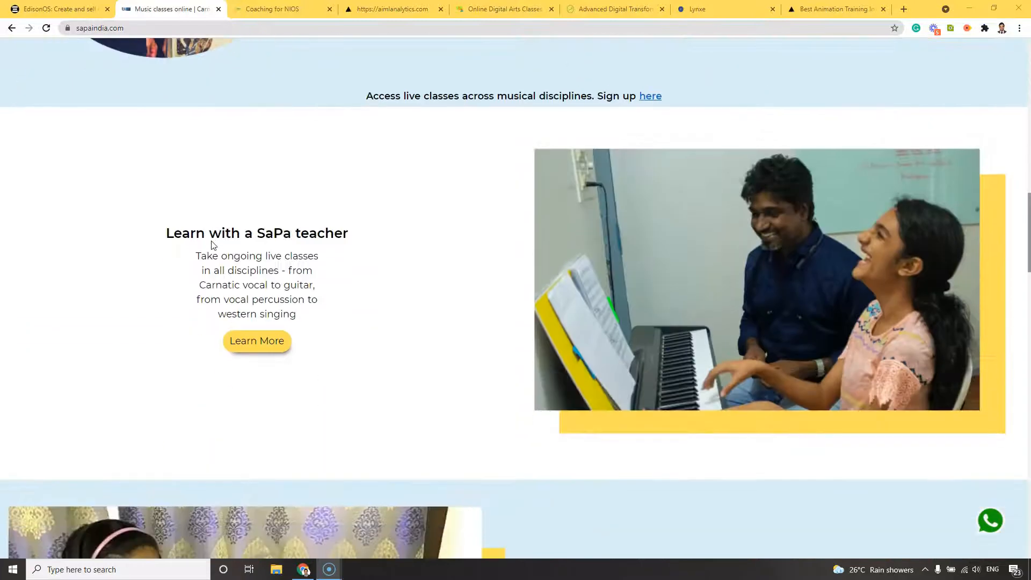
click(283, 8)
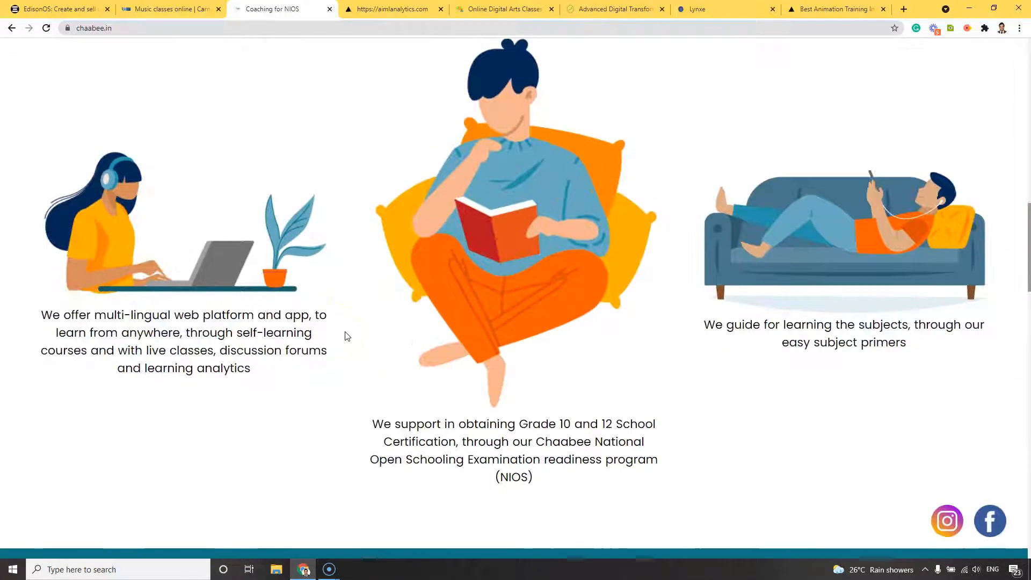
scroll(down, 3)
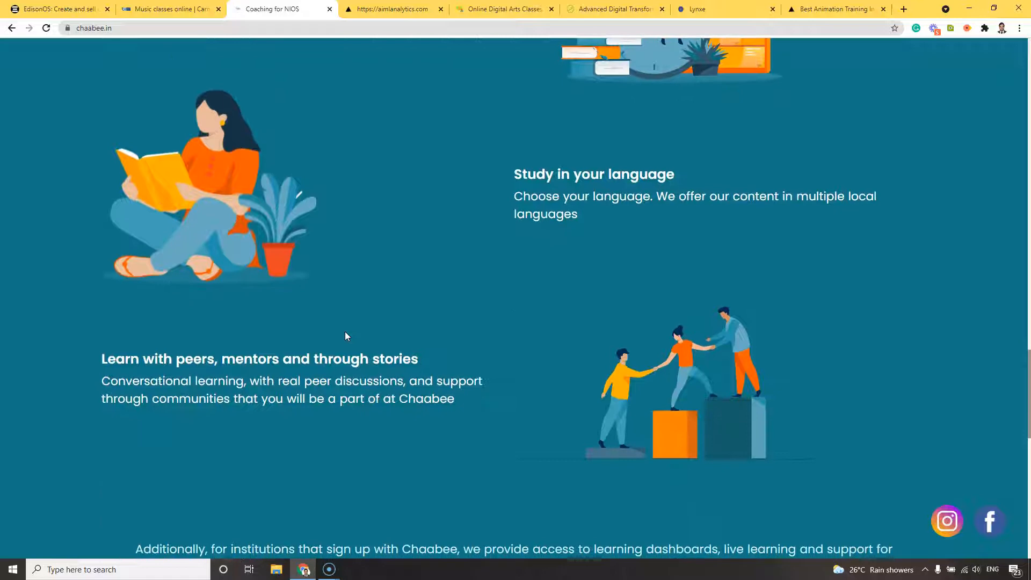
scroll(down, 3)
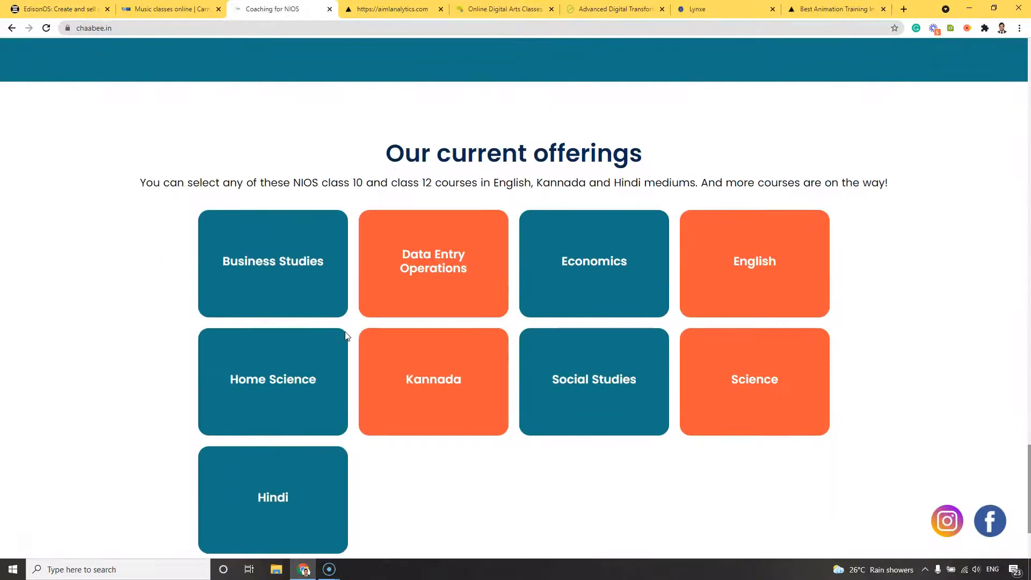
scroll(down, 3)
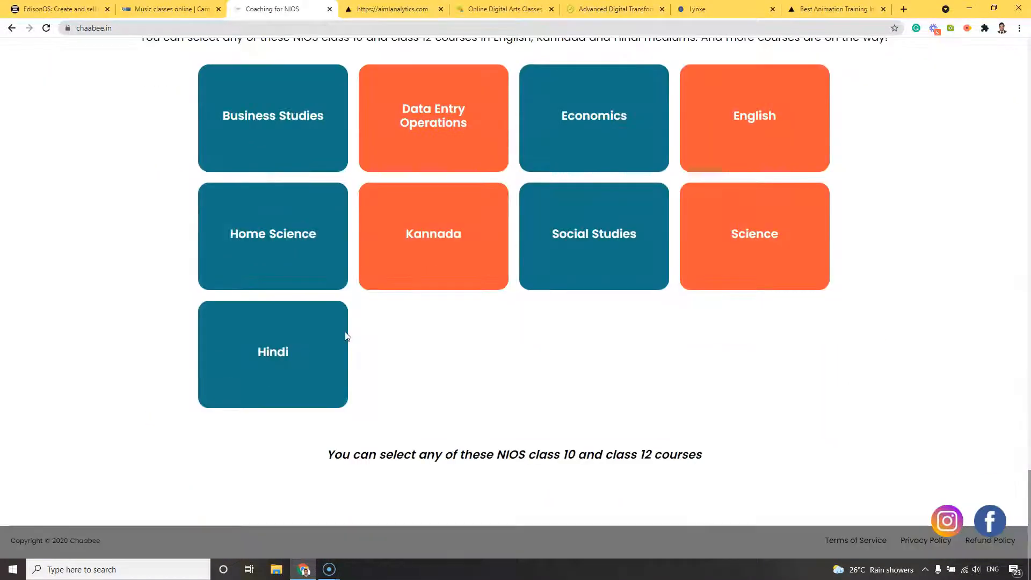
- Browse the AiMLAnalytics site, then the kids' digital arts academy and TeachEdison login tabs
click(392, 8)
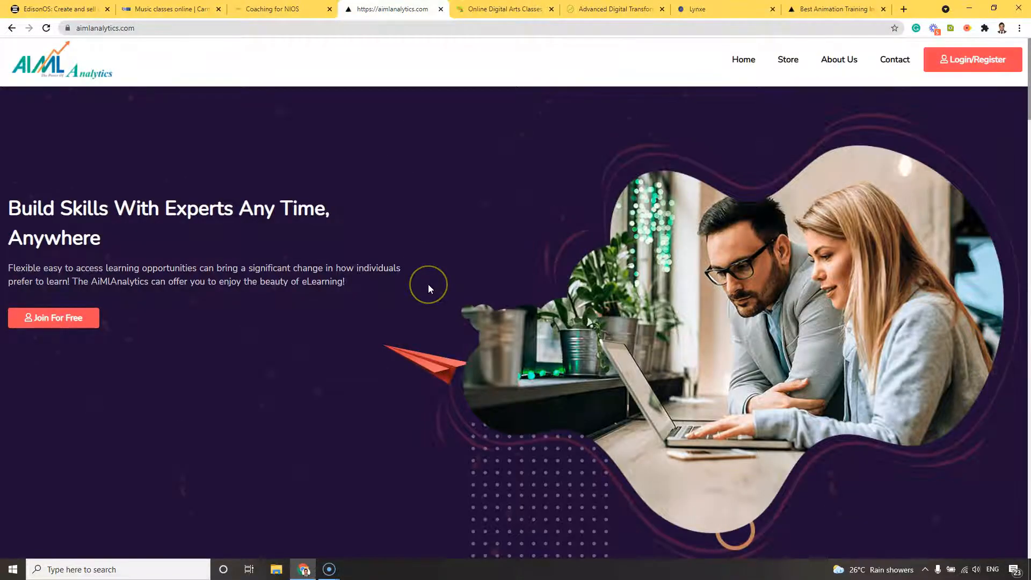
scroll(down, 3)
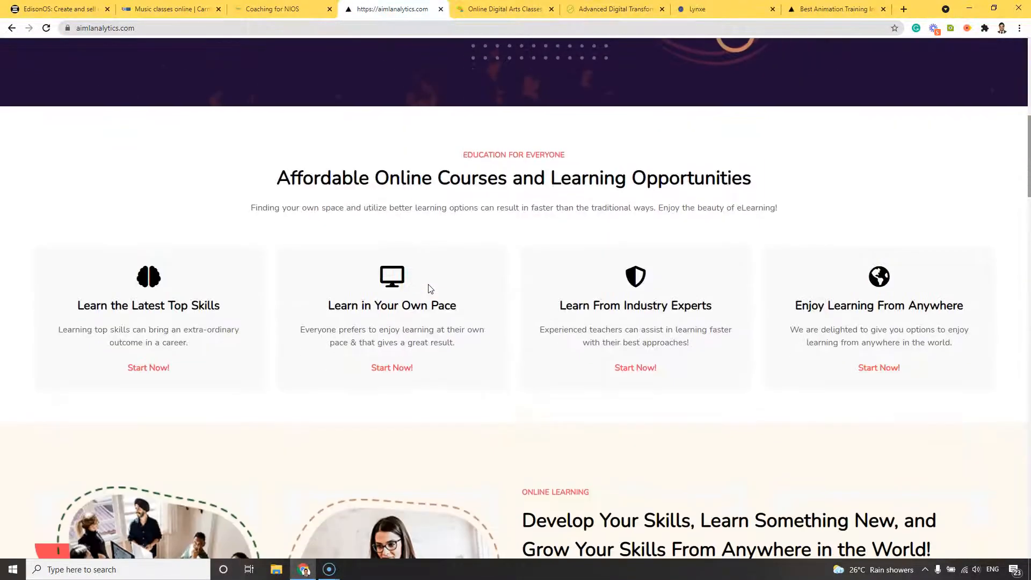
scroll(down, 3)
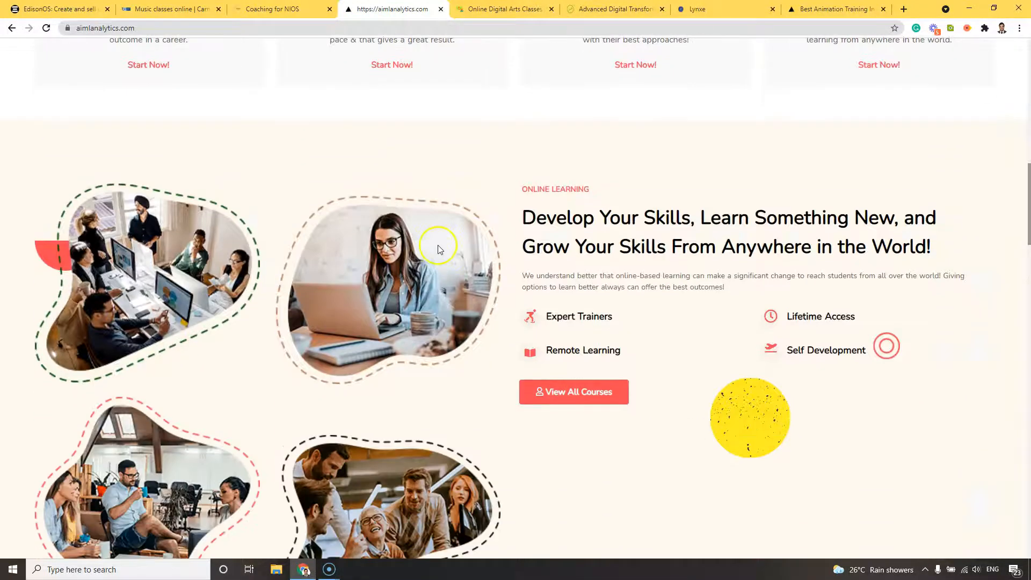
scroll(down, 3)
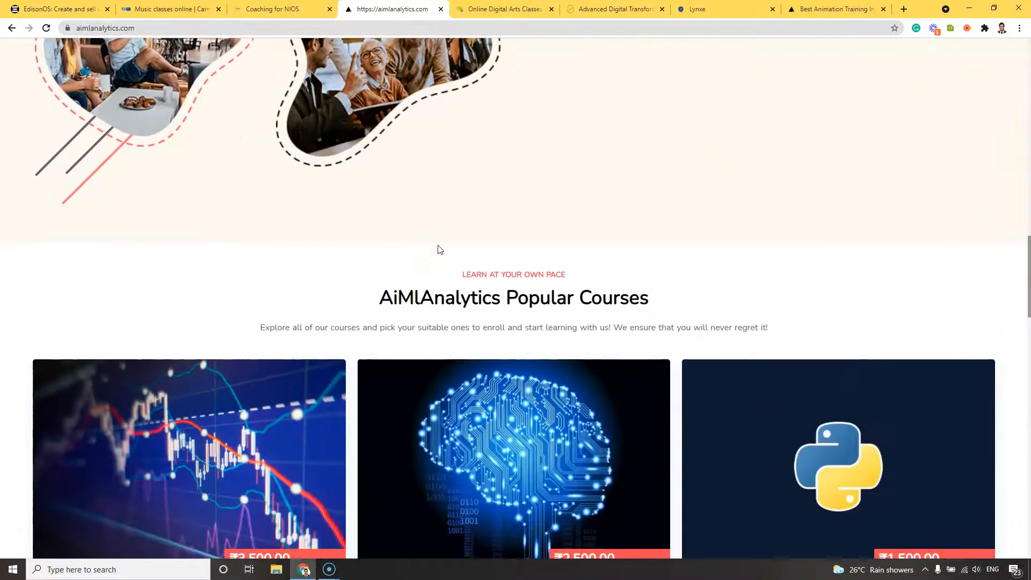
click(503, 8)
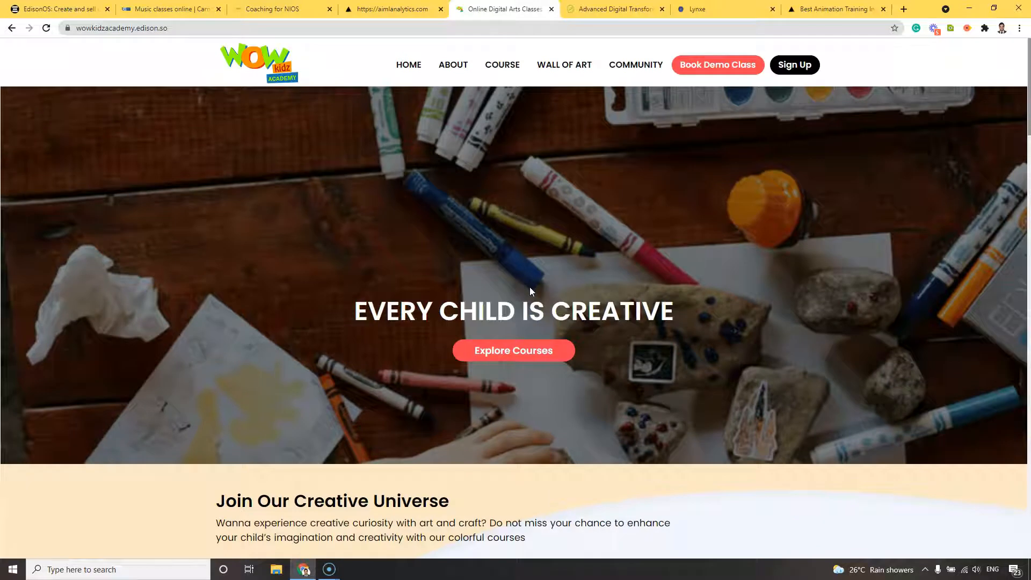
click(614, 8)
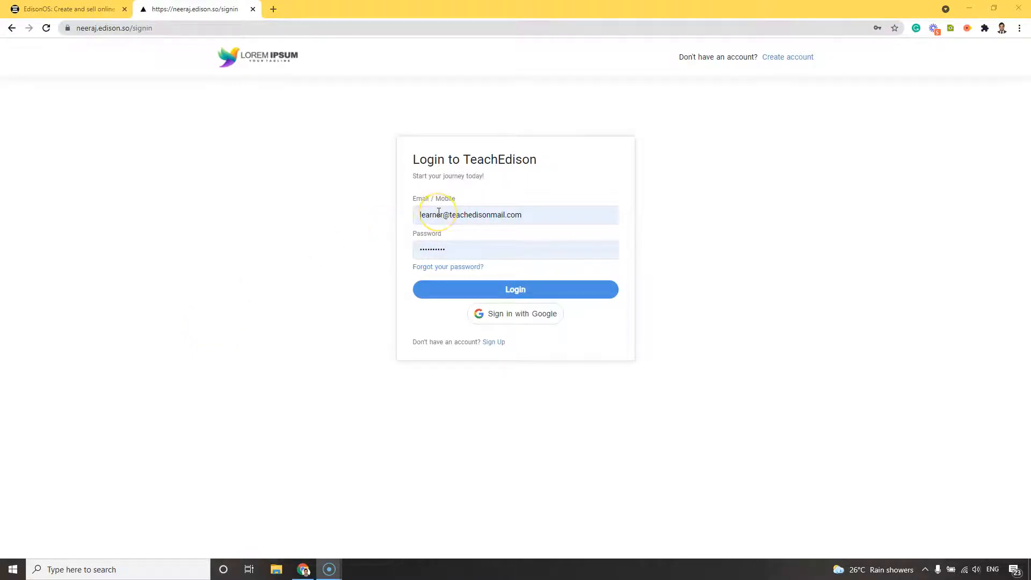
- Enter the learner email and password and log in to TeachEdison
click(515, 289)
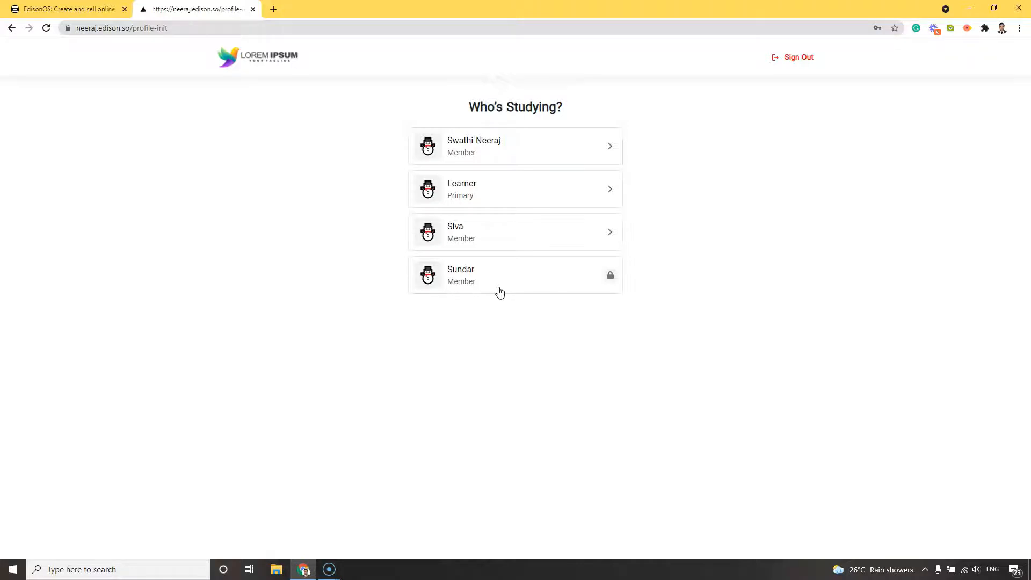
- Choose the Learner profile and view its Home dashboard with today's Trigonometry session
click(515, 190)
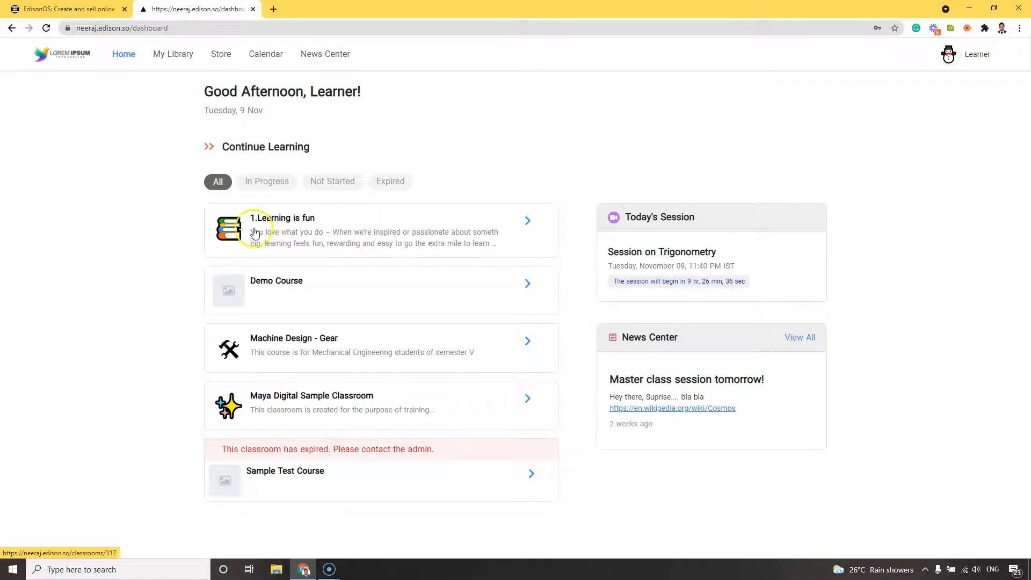
click(120, 28)
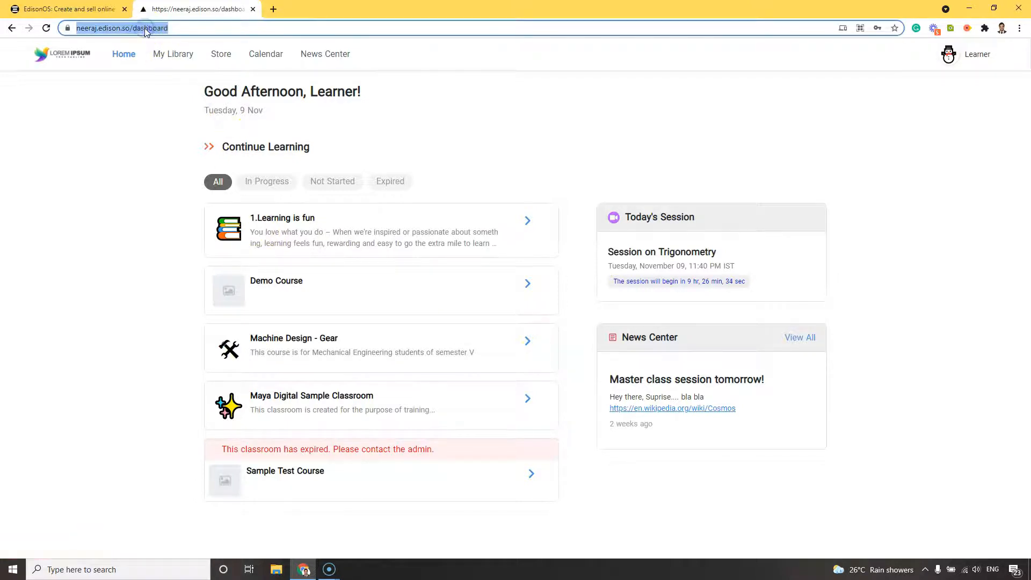
mouse_move(145, 156)
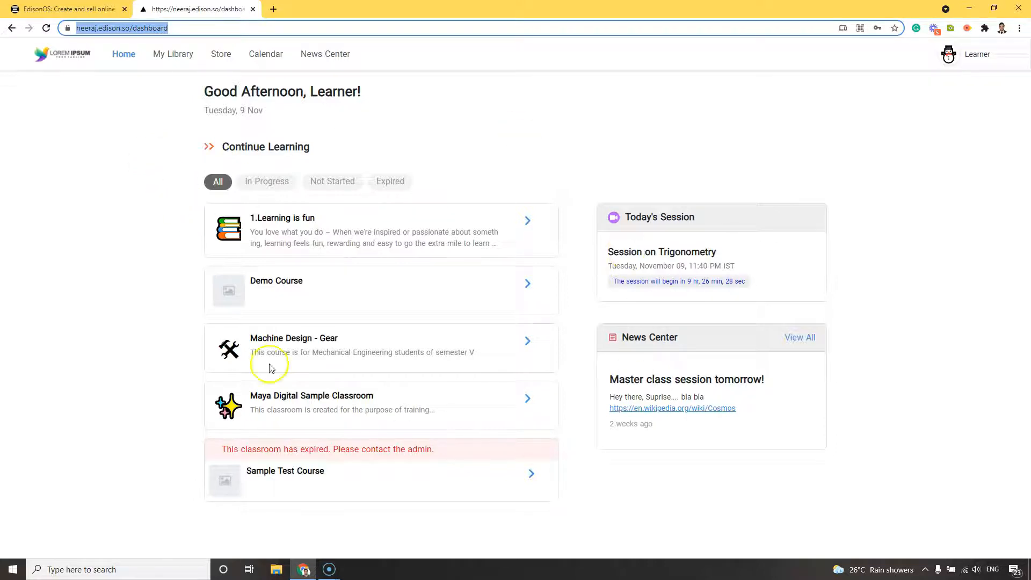
mouse_move(490, 428)
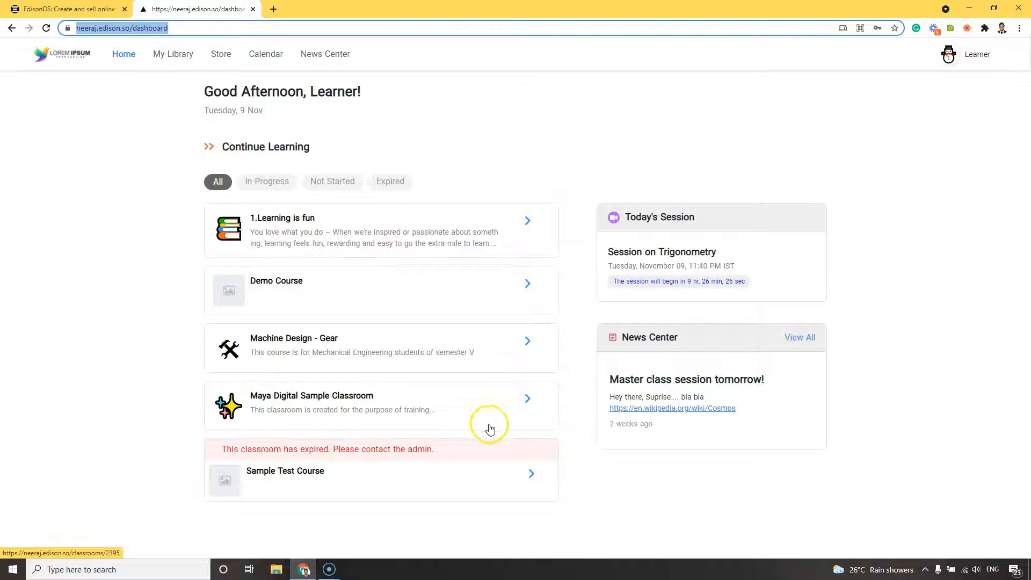
mouse_move(627, 220)
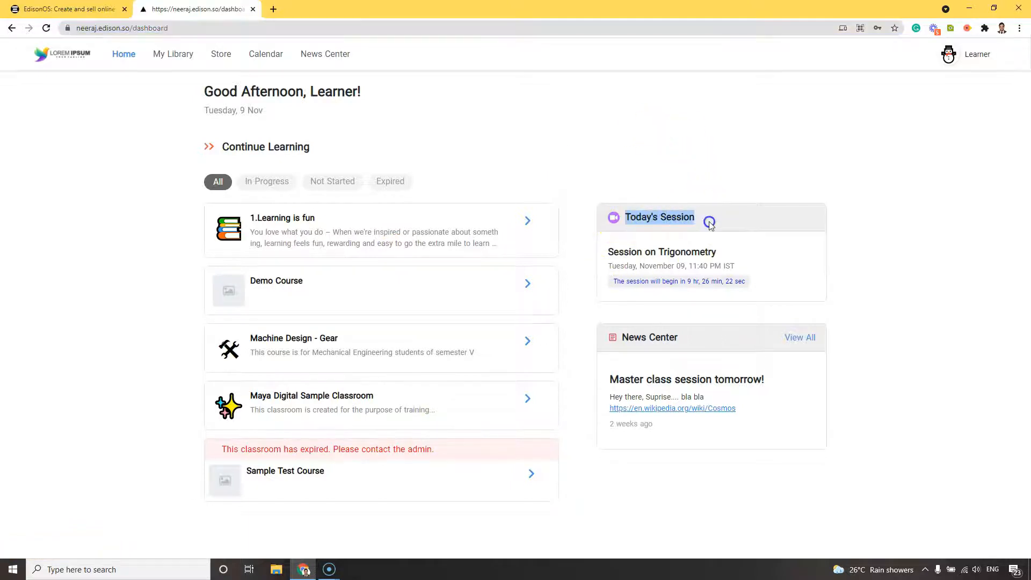
mouse_move(700, 284)
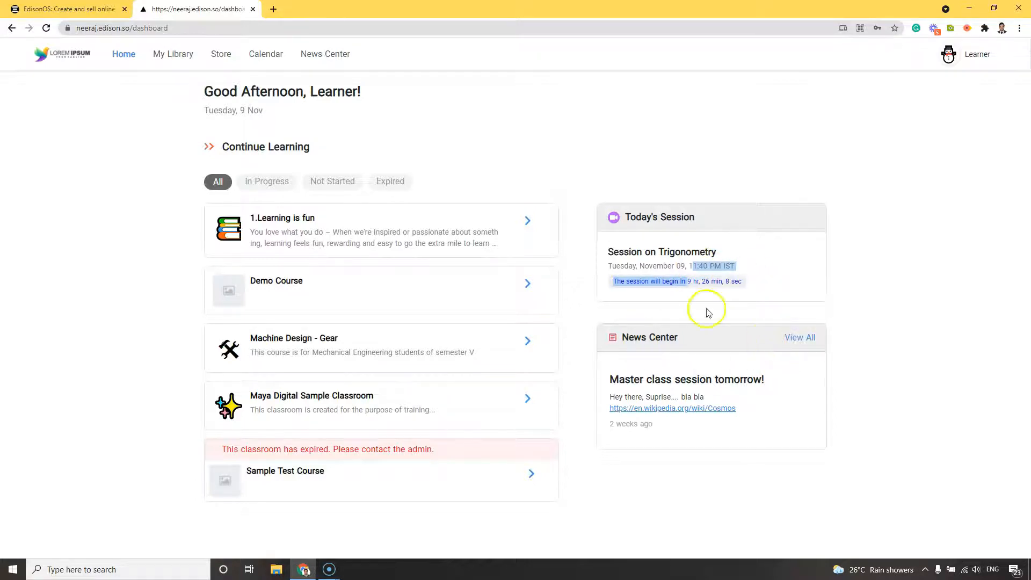
mouse_move(794, 392)
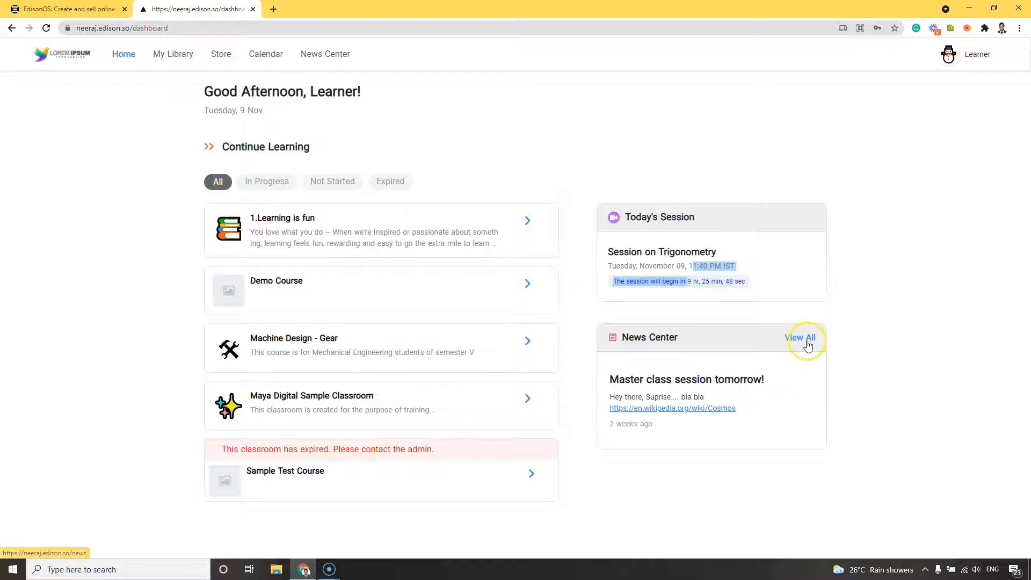
- View all news, then show 10–11 November sessions and Week and Month calendar views
click(801, 337)
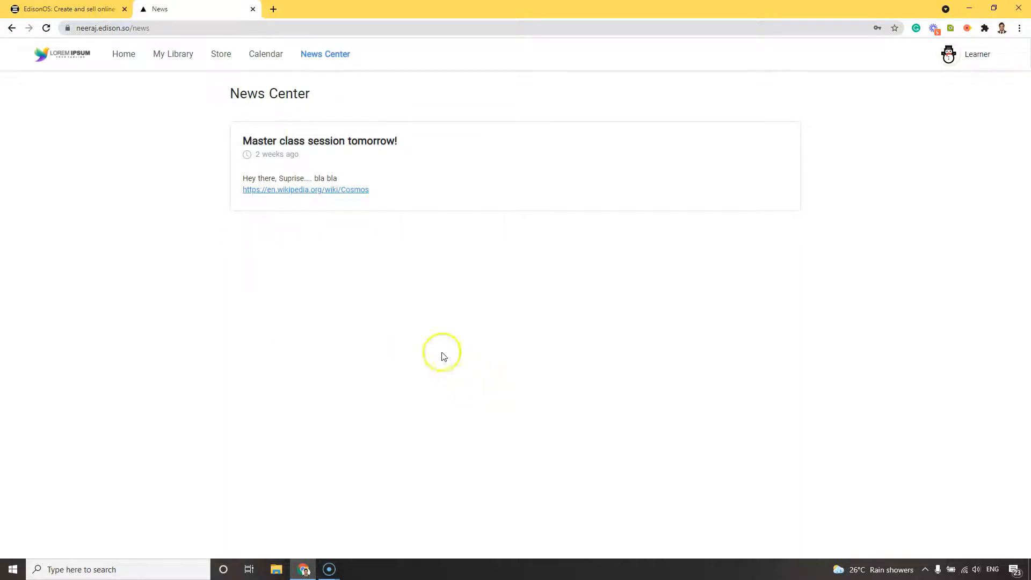
click(266, 53)
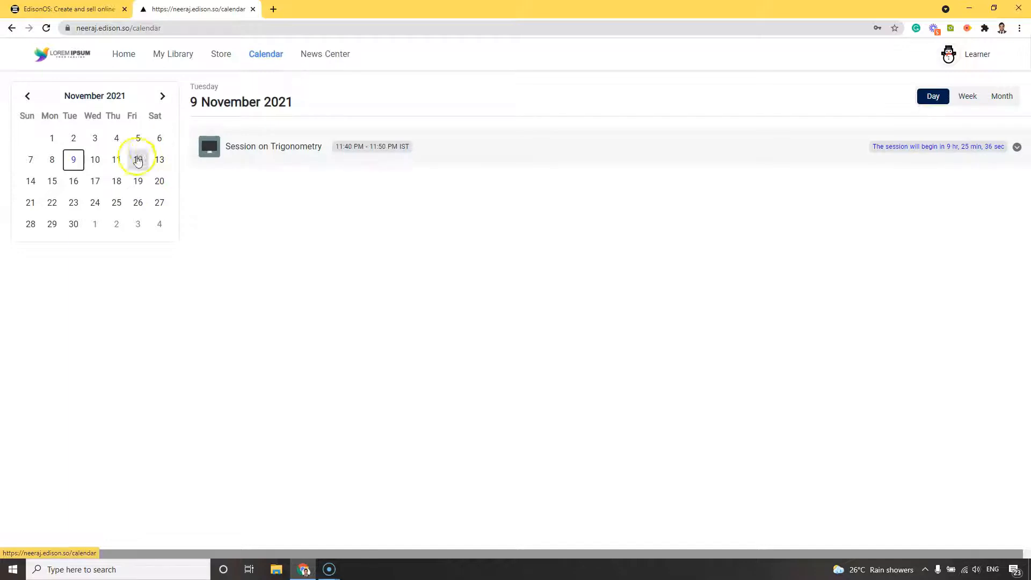
click(95, 159)
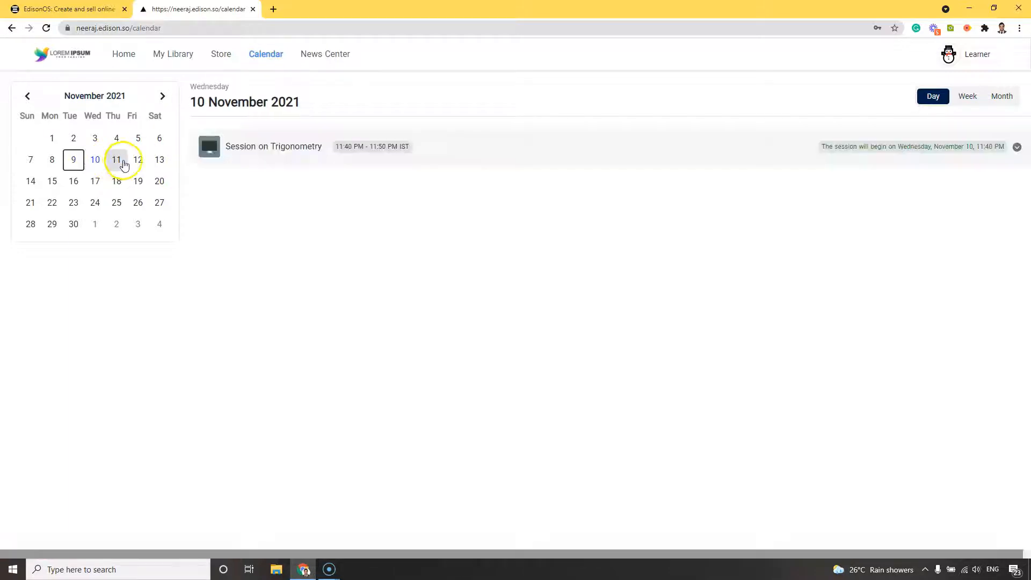
click(117, 160)
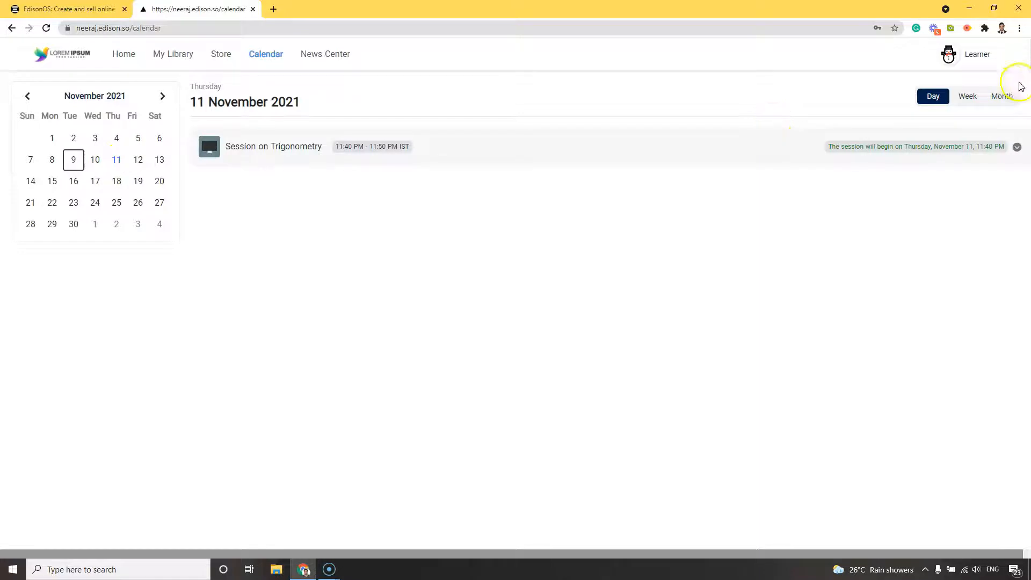
click(968, 96)
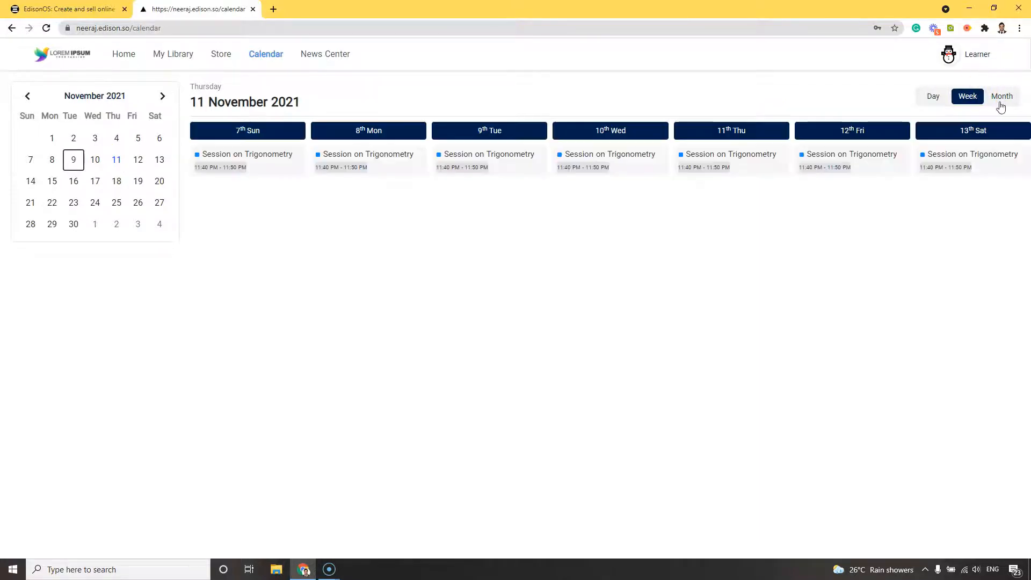
click(1002, 96)
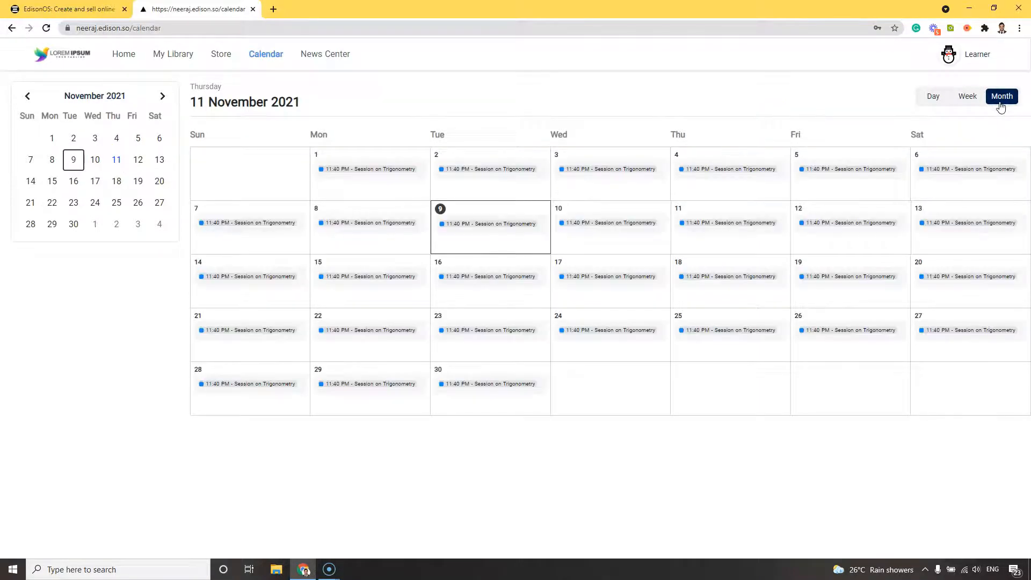
mouse_move(802, 221)
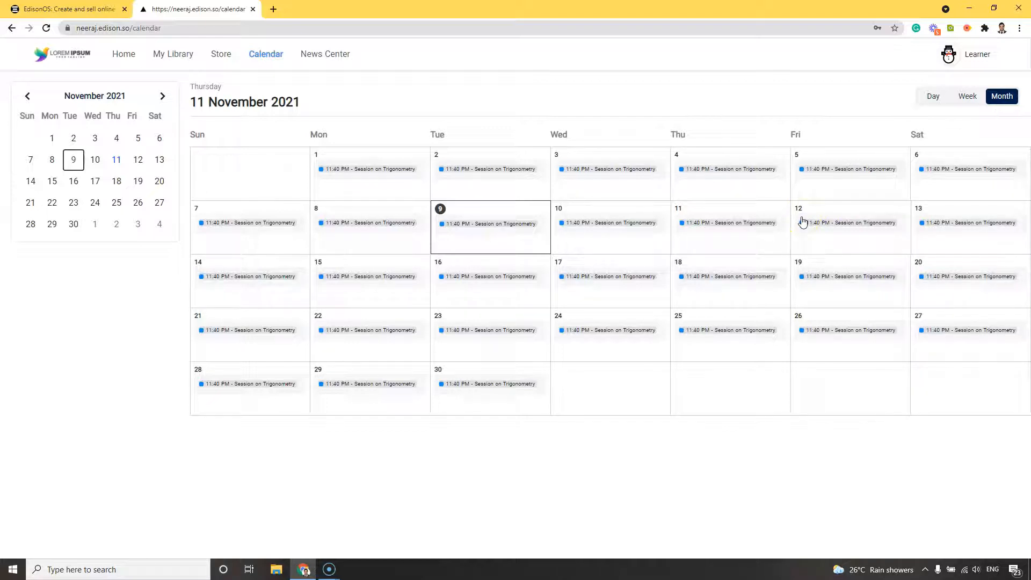
mouse_move(318, 69)
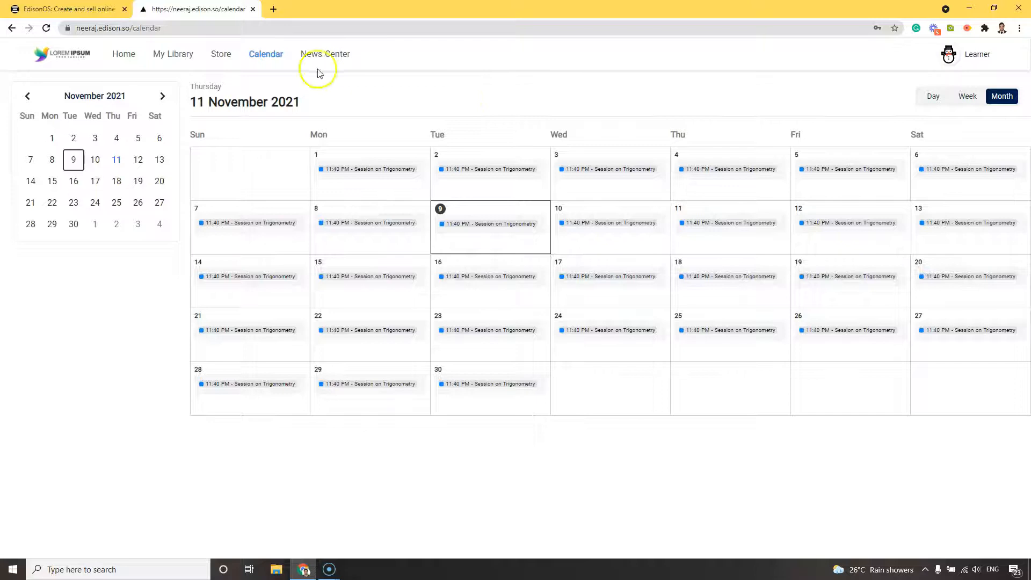
- Filter the Store to Live classes and Mumbai University course bundles
click(221, 54)
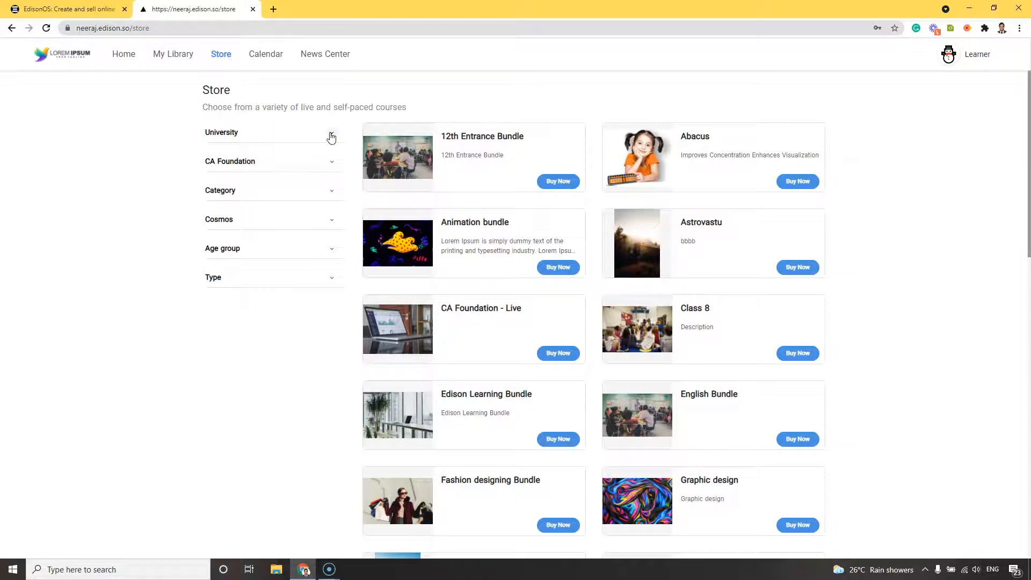
click(331, 135)
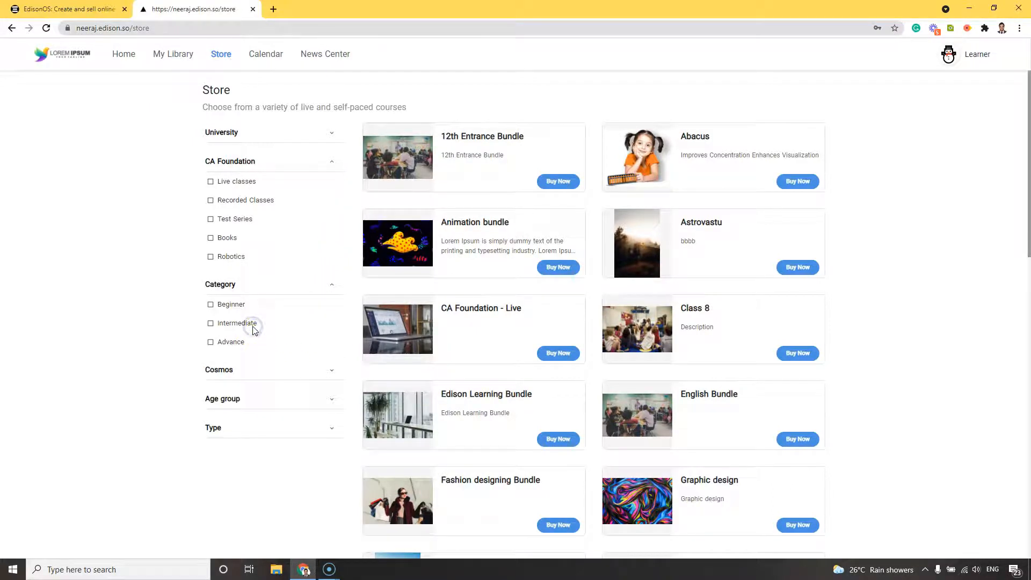
click(211, 323)
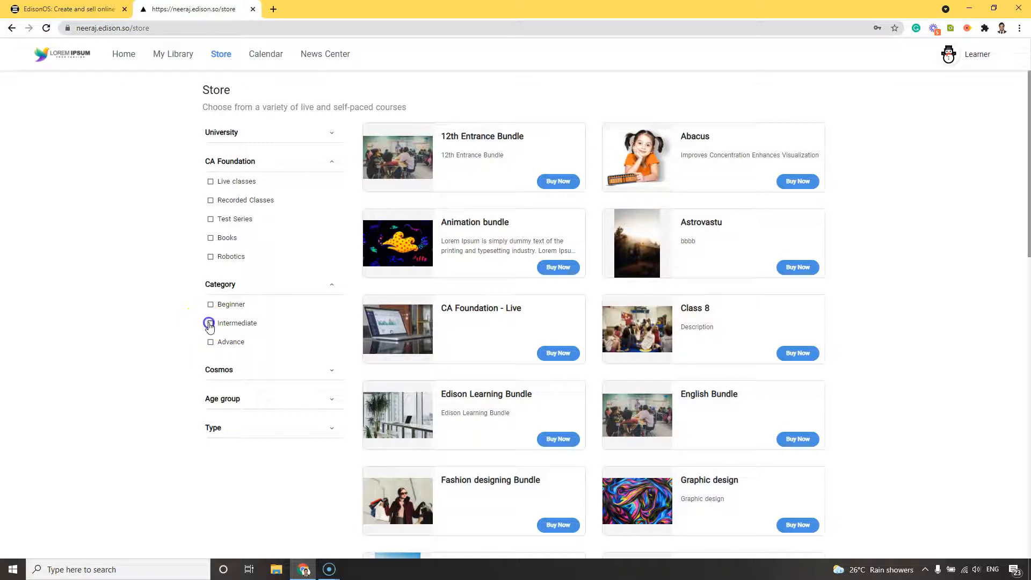
click(211, 181)
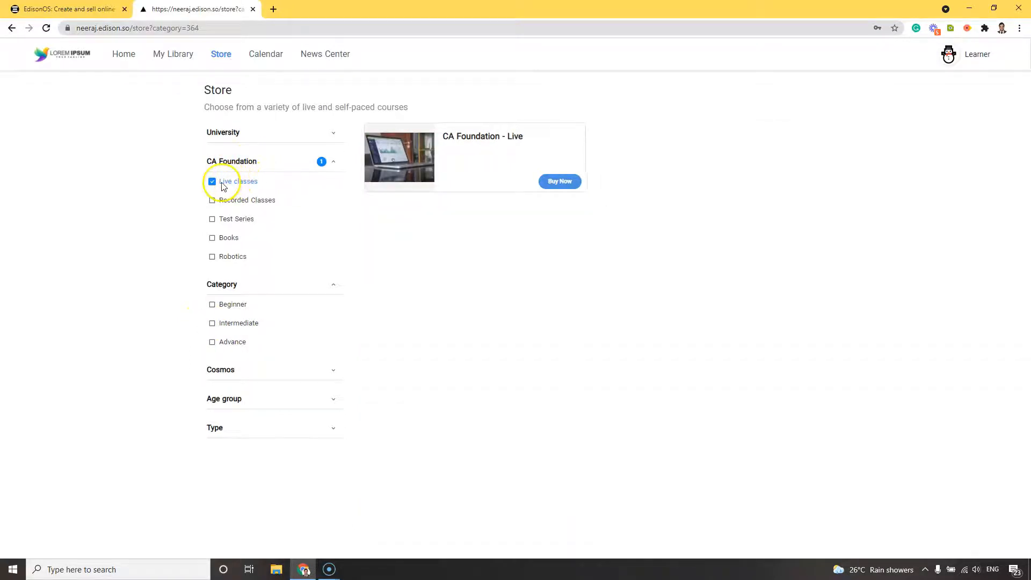
mouse_move(243, 138)
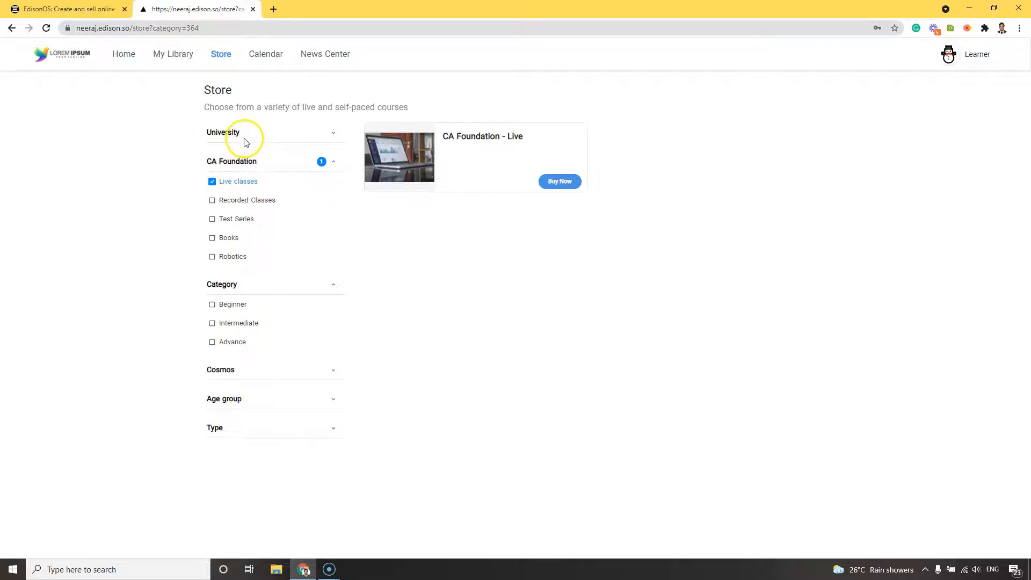
mouse_move(299, 135)
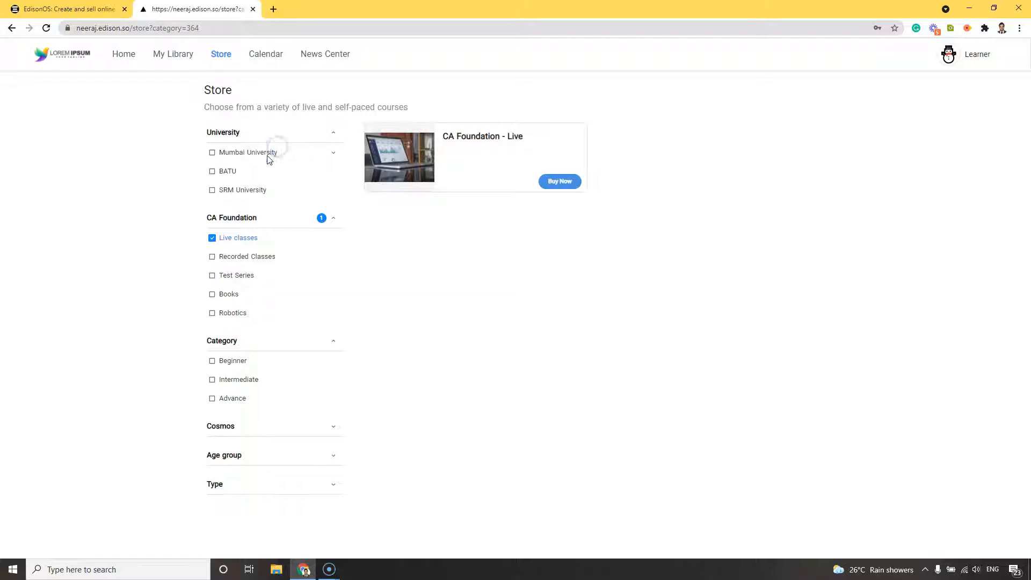
click(211, 151)
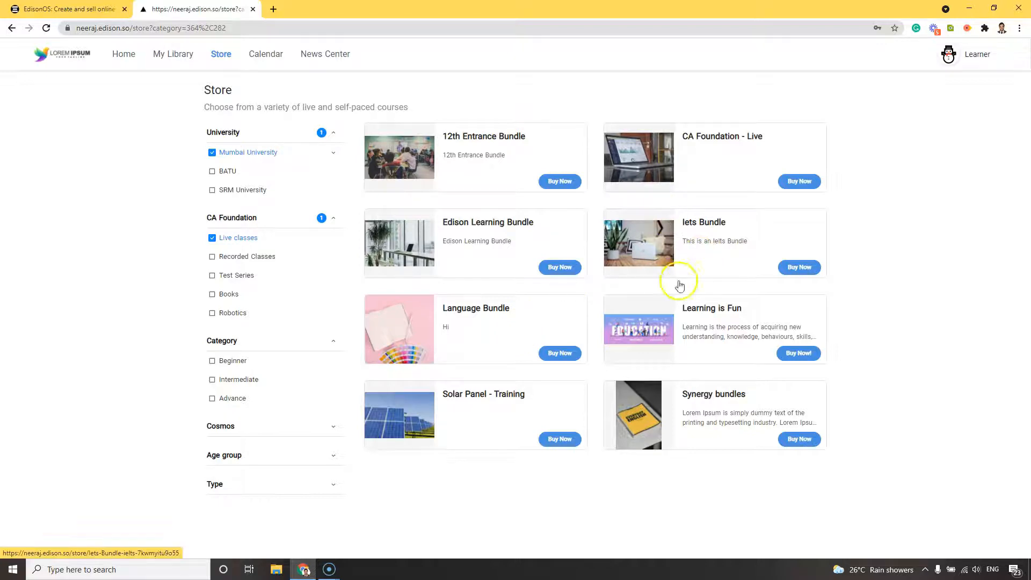
- Open the Learning is Fun course page (INR 3500) and scroll through What you'll learn
click(711, 307)
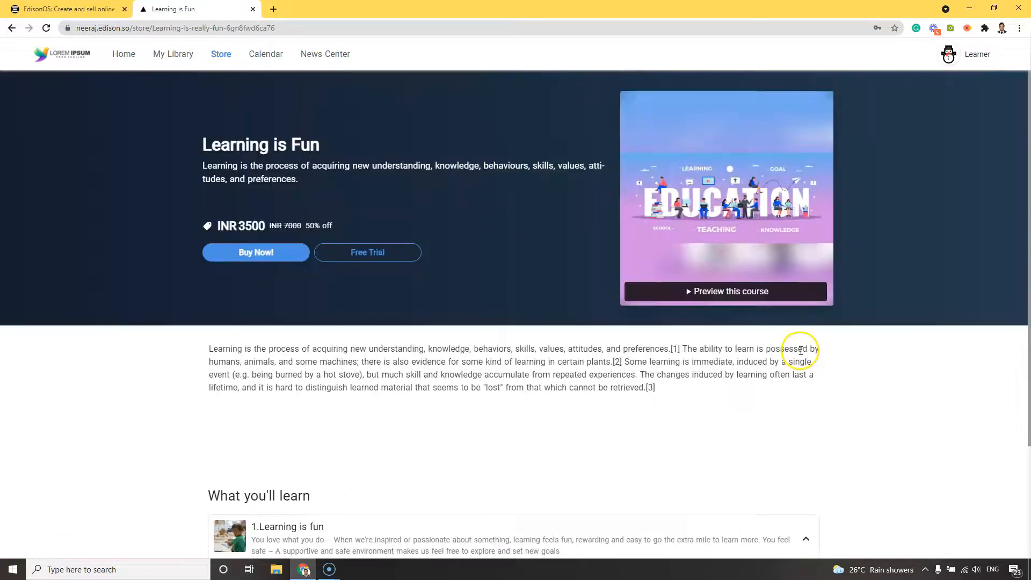
scroll(down, 3)
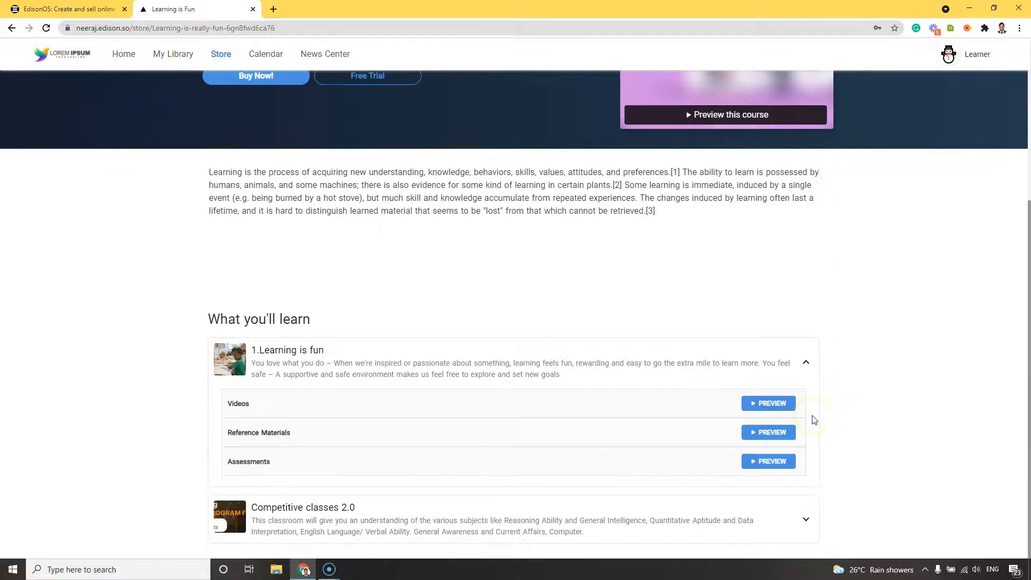
scroll(up, 3)
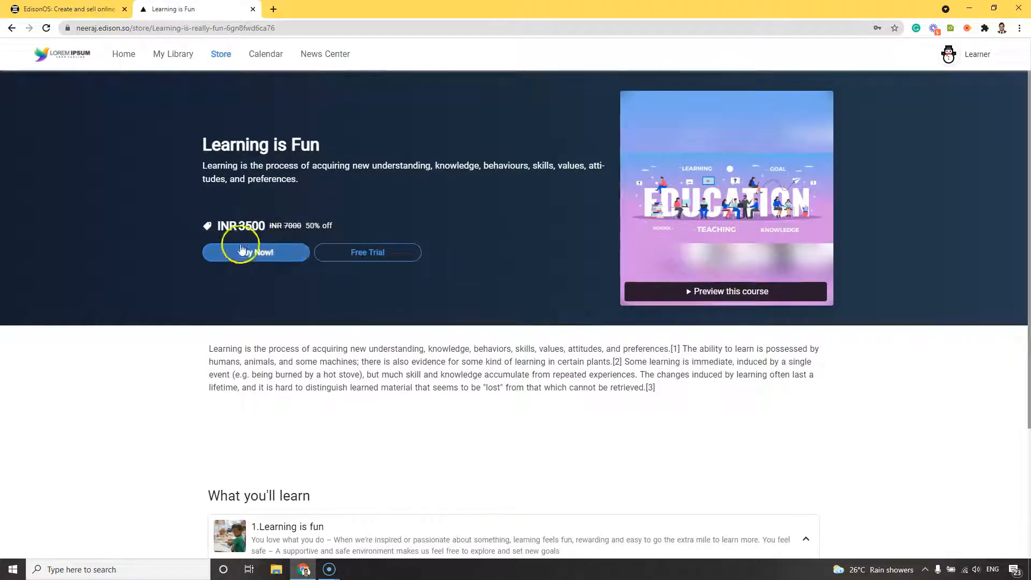
scroll(down, 3)
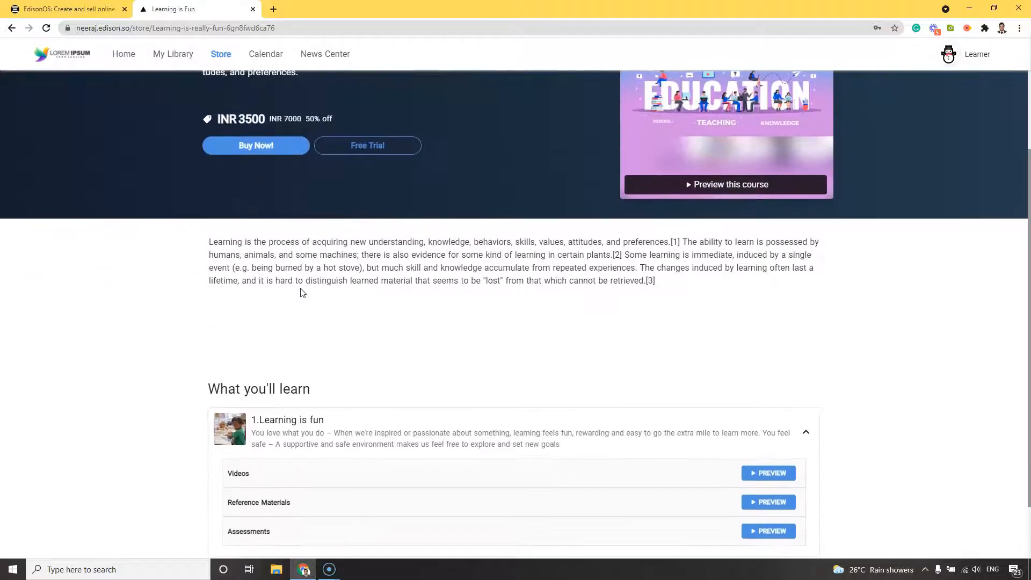
scroll(down, 3)
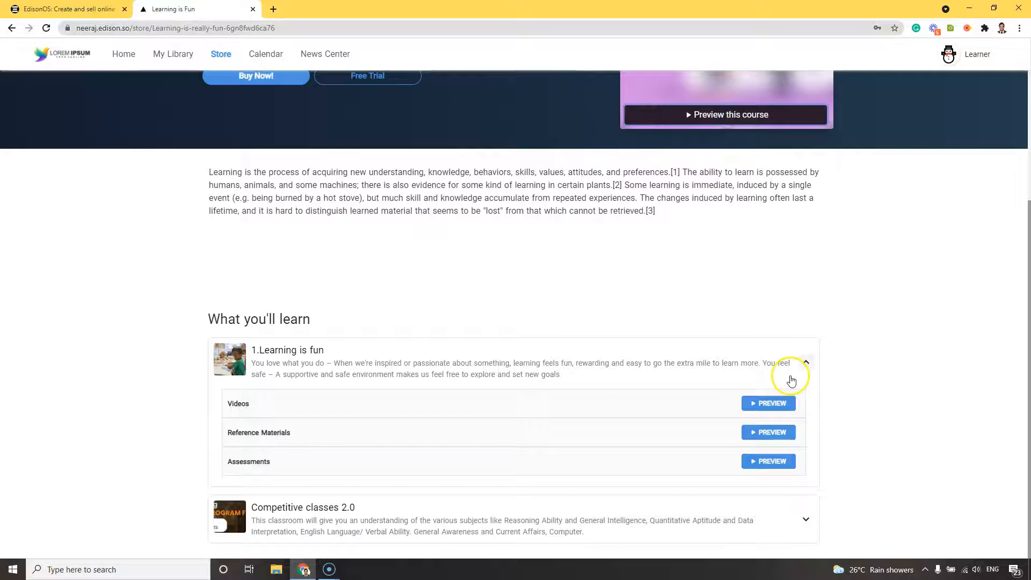
- Preview the black holes video lesson muted and playing
click(768, 403)
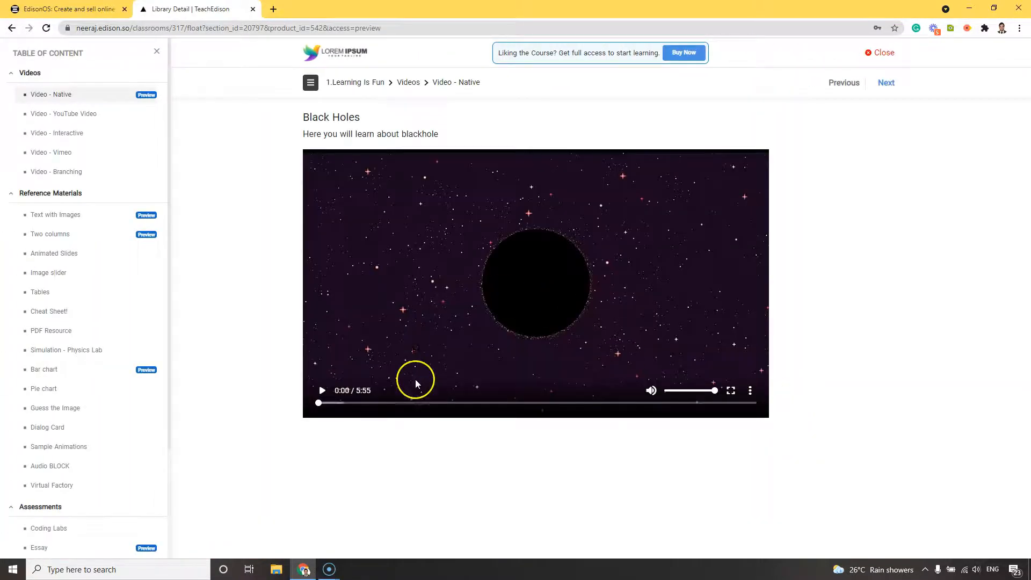
click(649, 389)
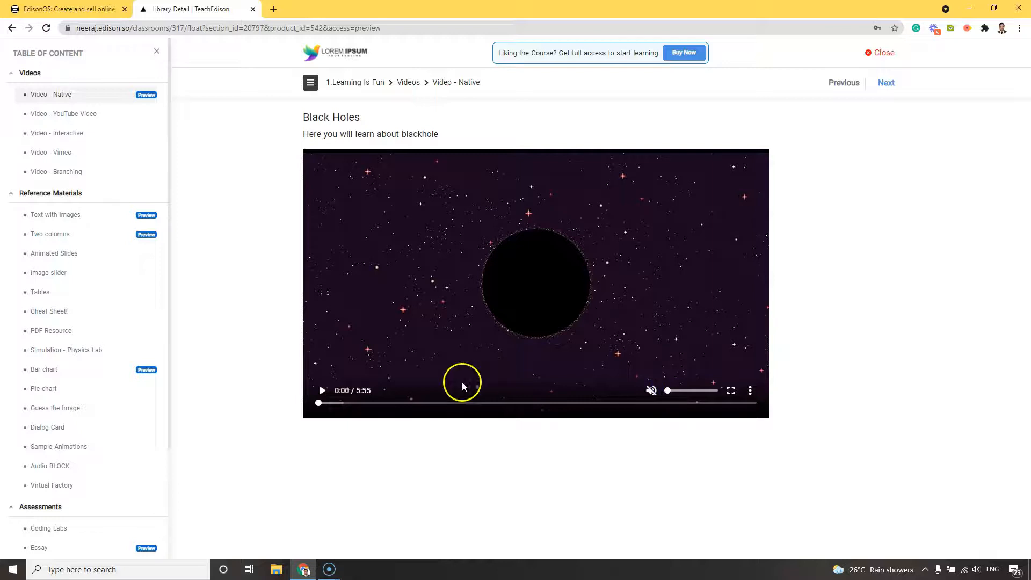
click(322, 390)
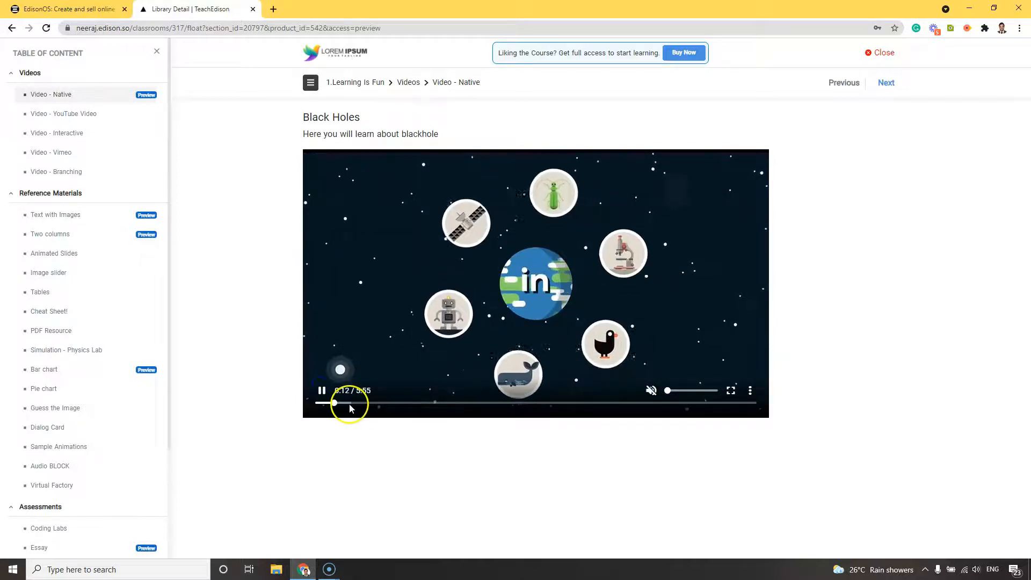
click(886, 82)
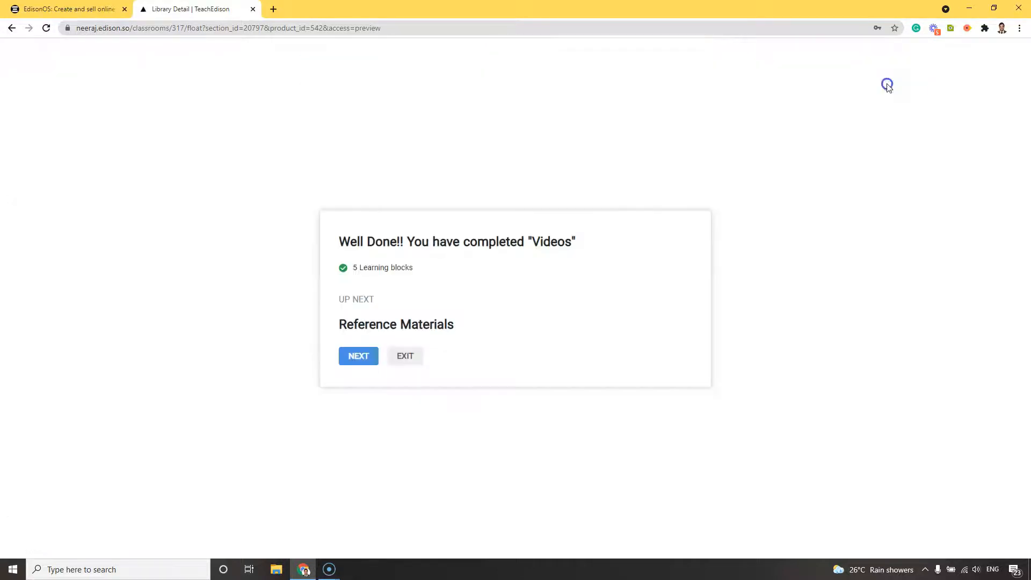
- Advance through Reference Materials, Two Columns and Bar chart lessons to the Essay assessment
click(359, 355)
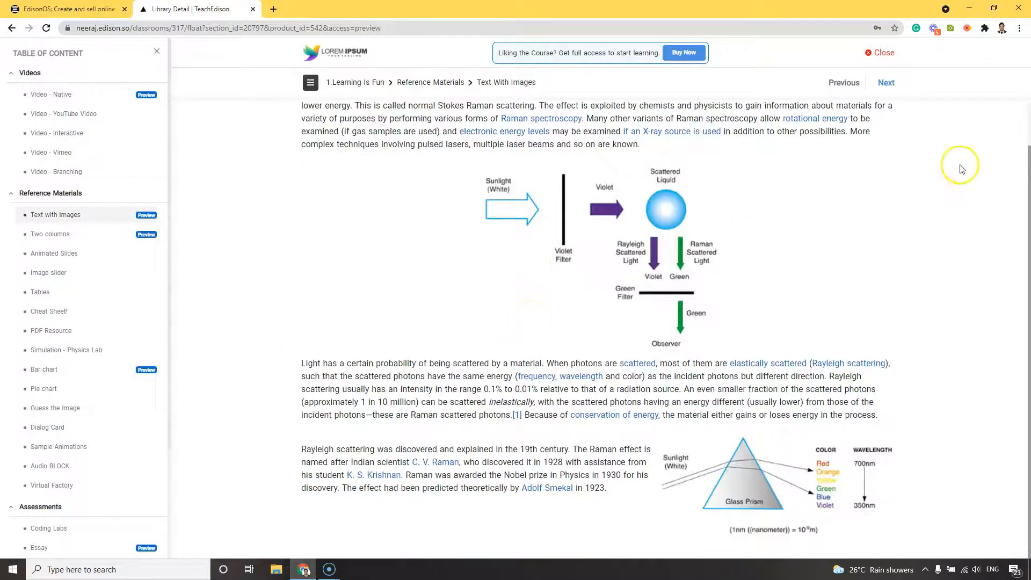
click(886, 82)
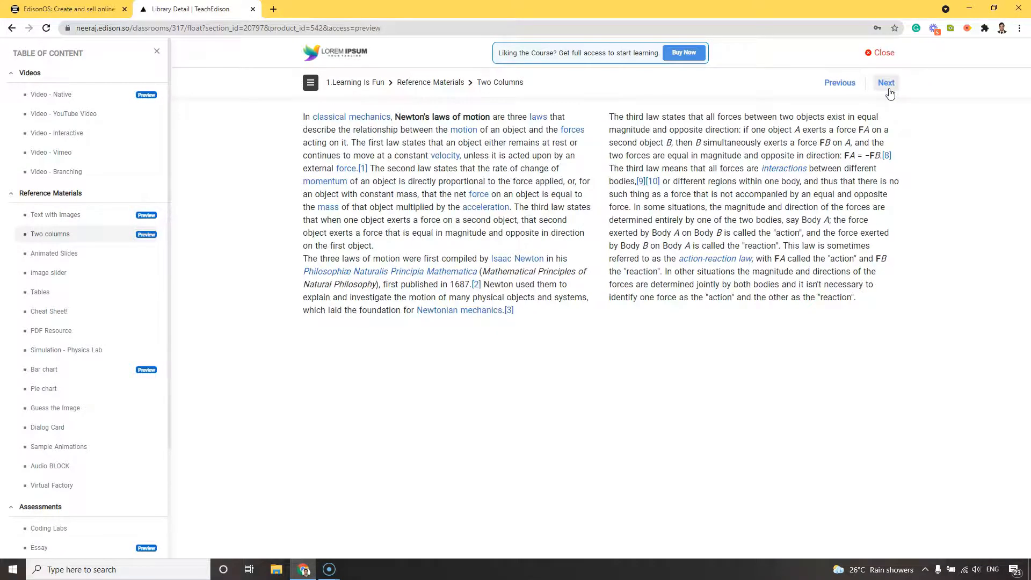
click(886, 82)
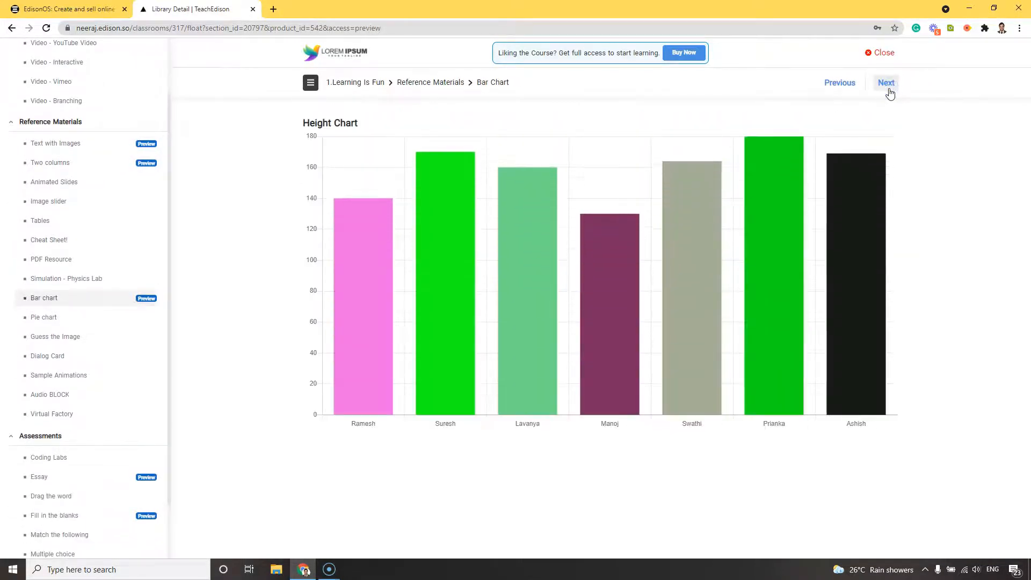
click(886, 82)
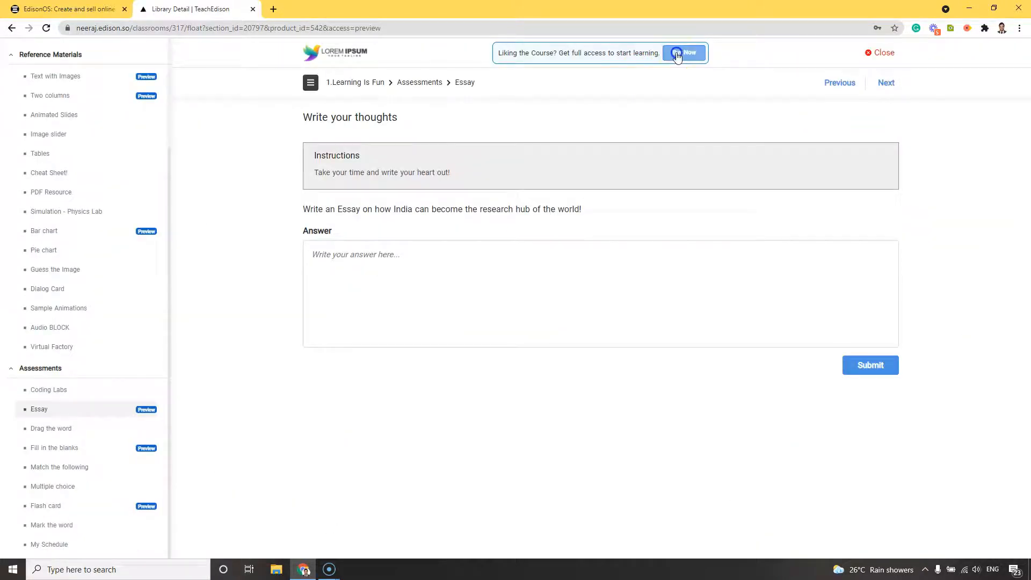
click(683, 52)
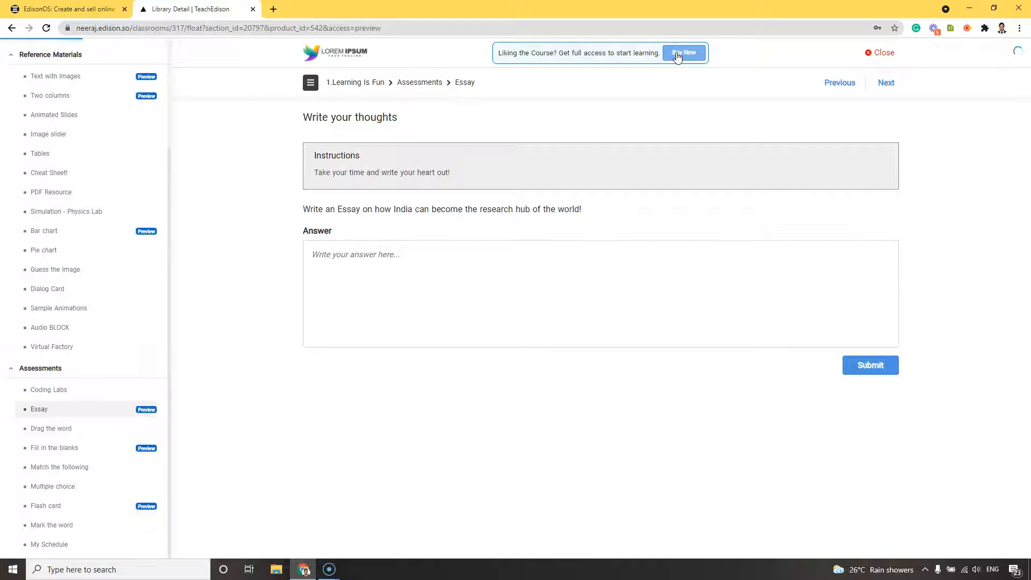
- Open checkout for the Learning is Fun order totalling INR 3500 for the Learner profile
click(683, 53)
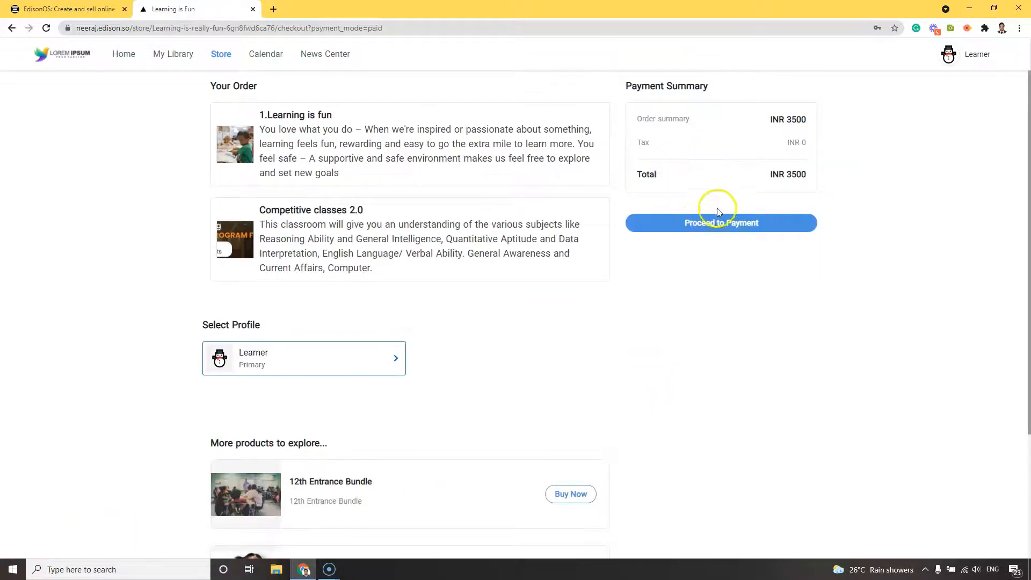
mouse_move(359, 238)
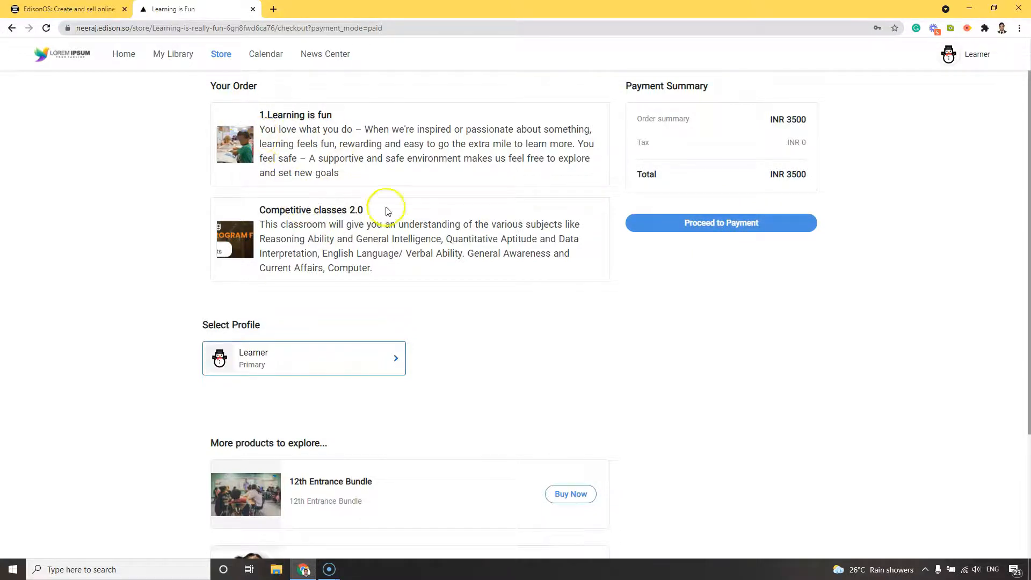
mouse_move(173, 54)
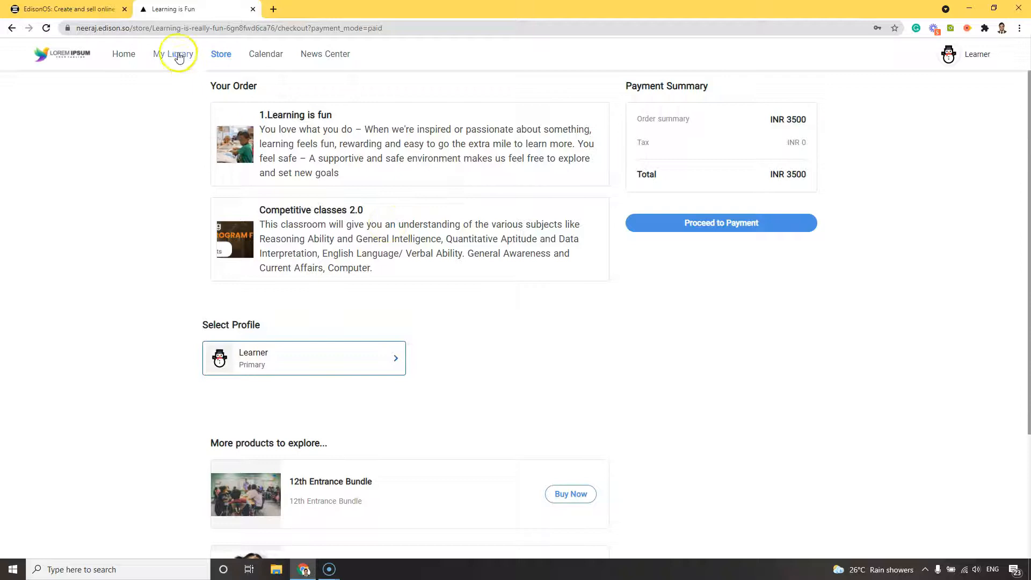
- Filter My Library by In Progress, Not Started and Expired, then return to all courses
click(173, 54)
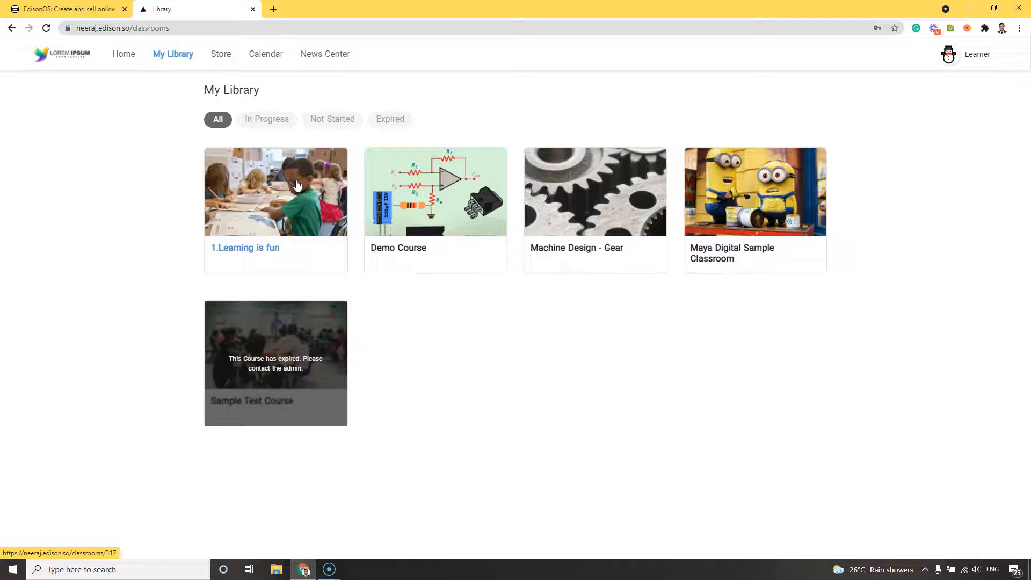
click(267, 119)
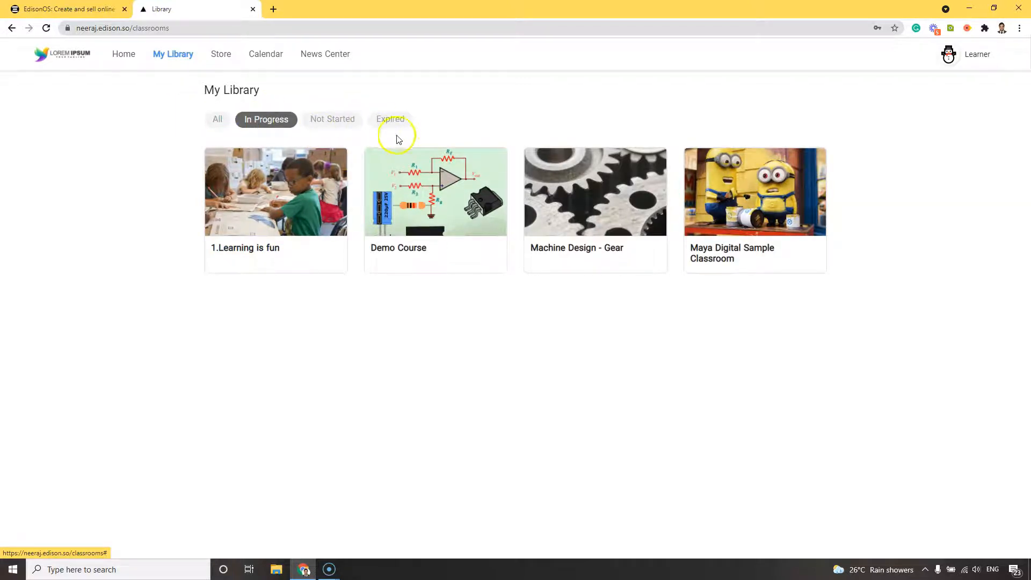
click(332, 119)
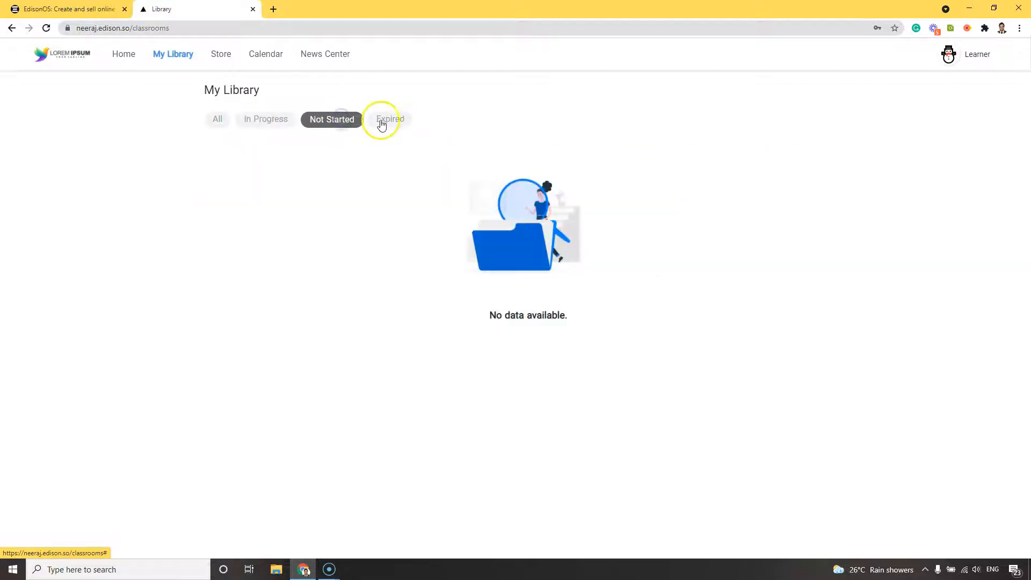
click(390, 120)
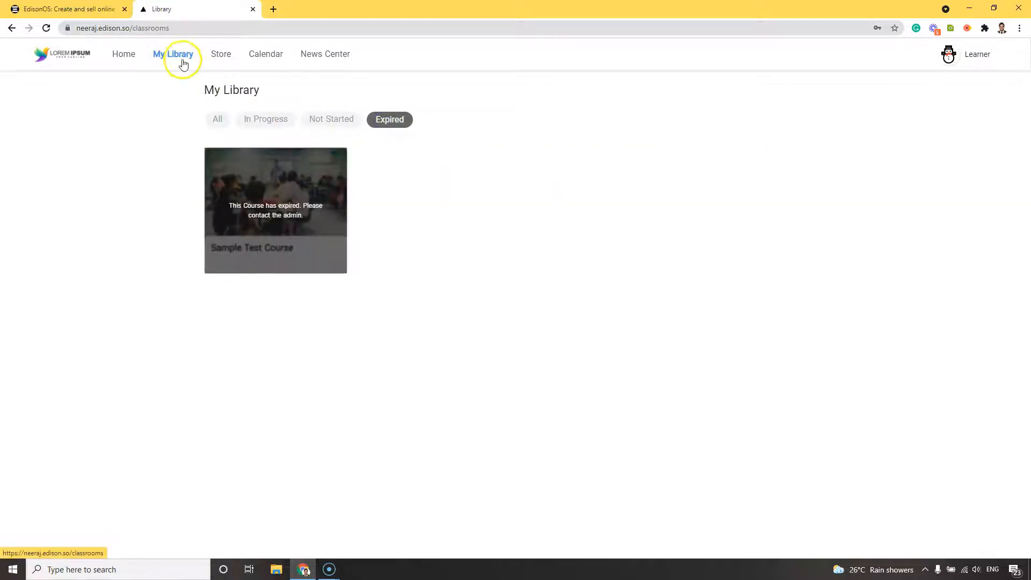
click(124, 54)
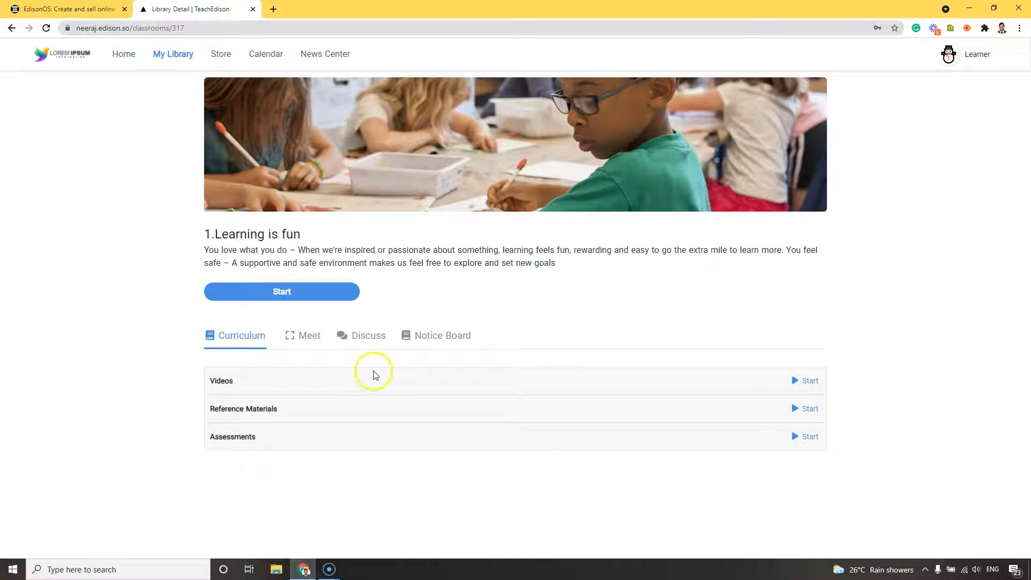
- Check the Meet session and empty Discuss tab, then view Notice Board announcements
click(308, 335)
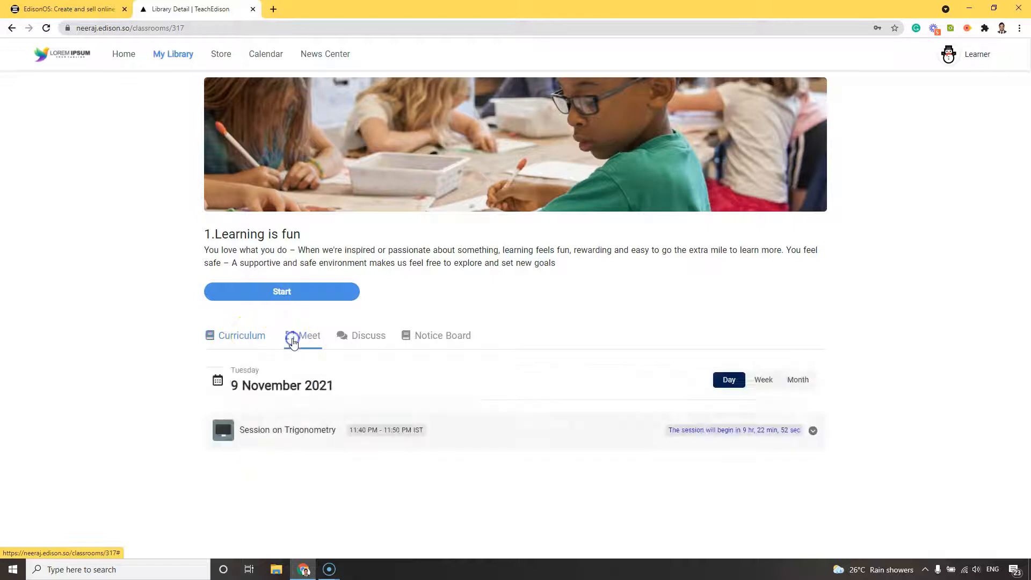
click(310, 335)
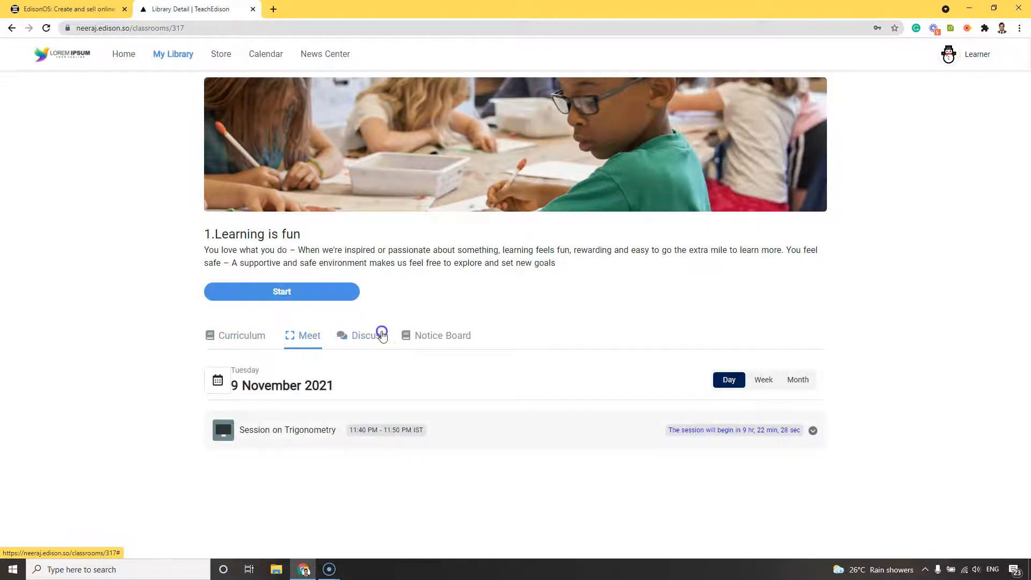
click(368, 335)
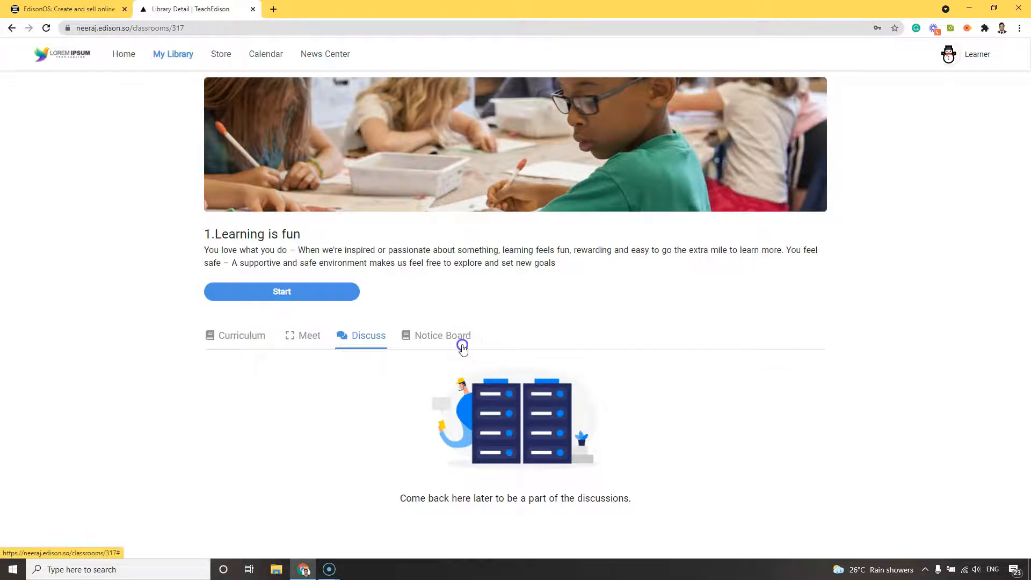
click(442, 335)
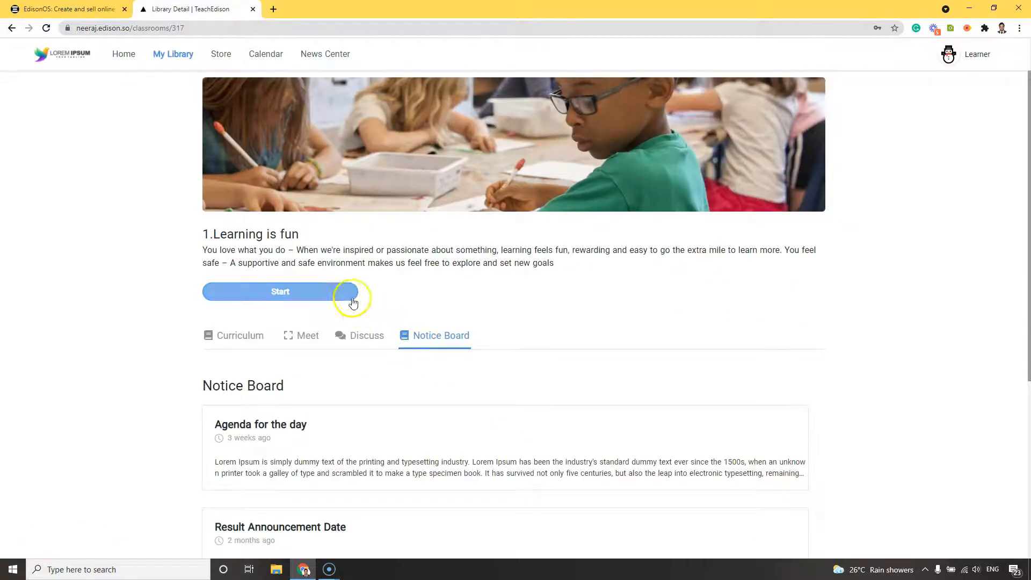
- Start Learning is fun, play the Black Holes video, then view Text with Images, Two columns, Animated Slides
click(280, 291)
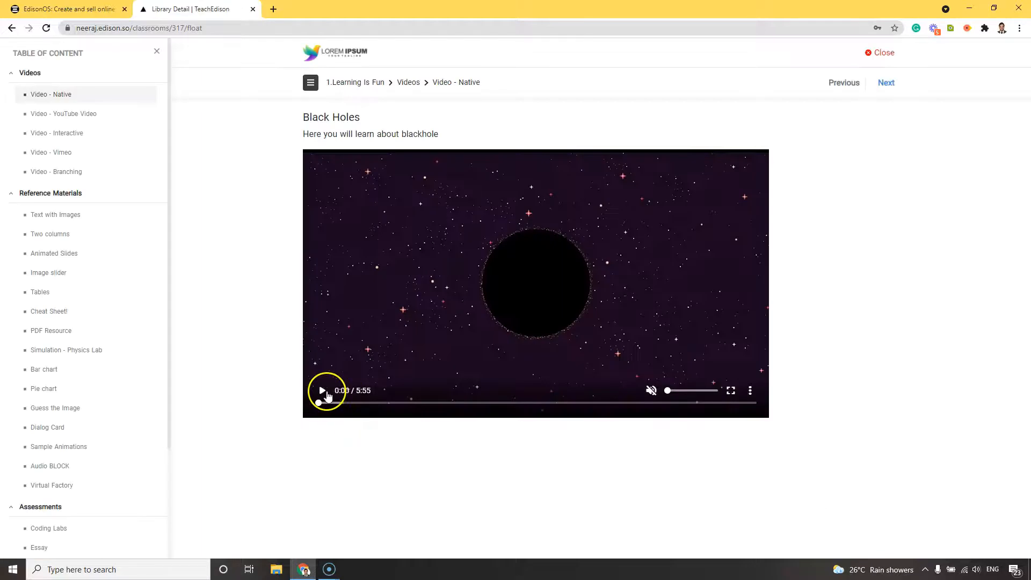
click(323, 390)
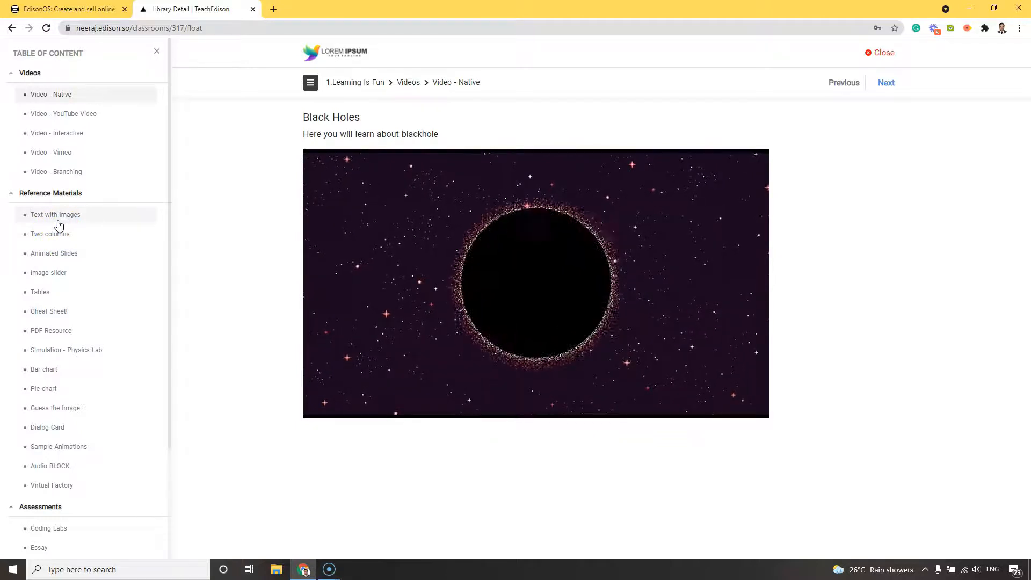
click(55, 214)
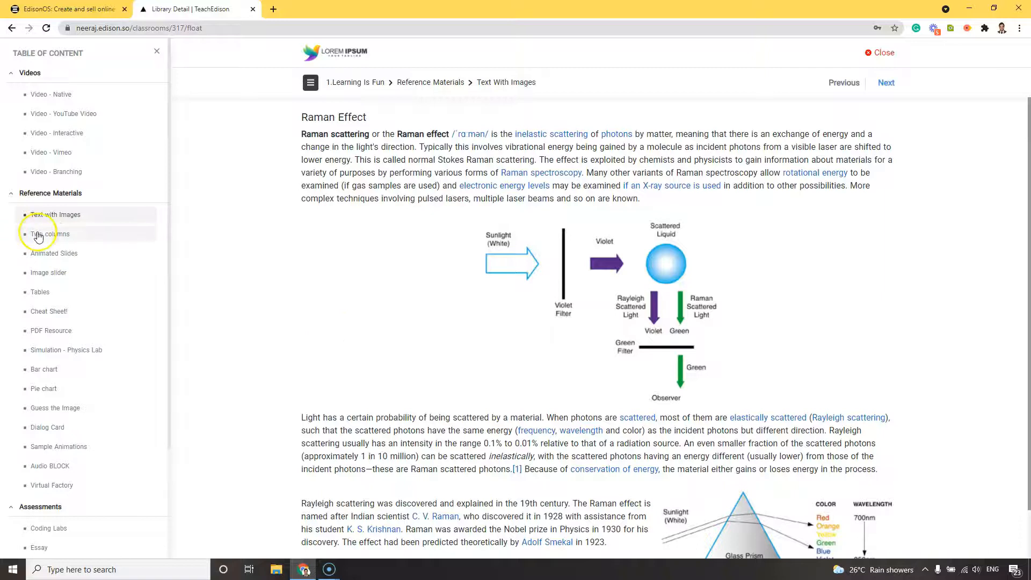
click(50, 234)
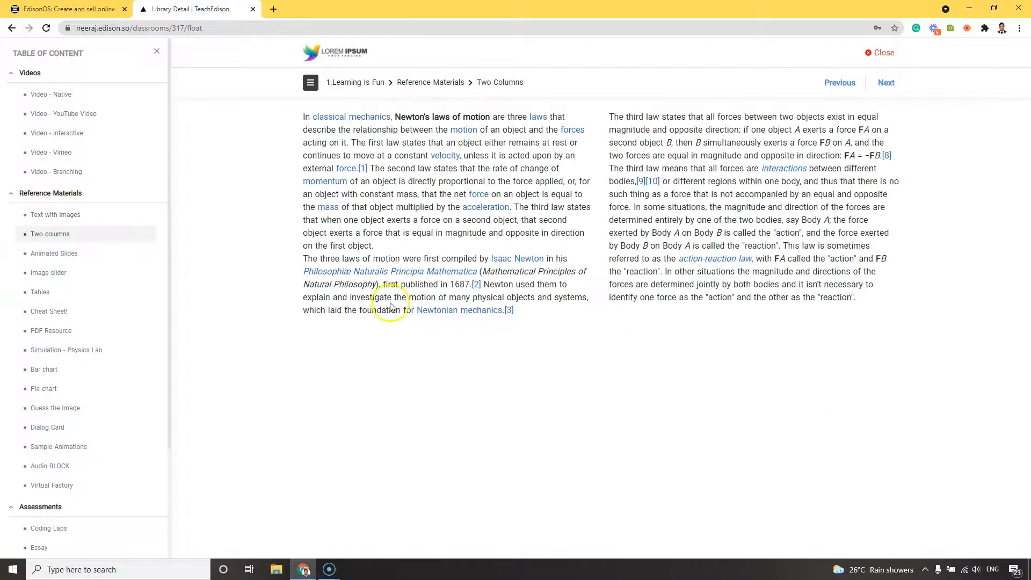
mouse_move(545, 204)
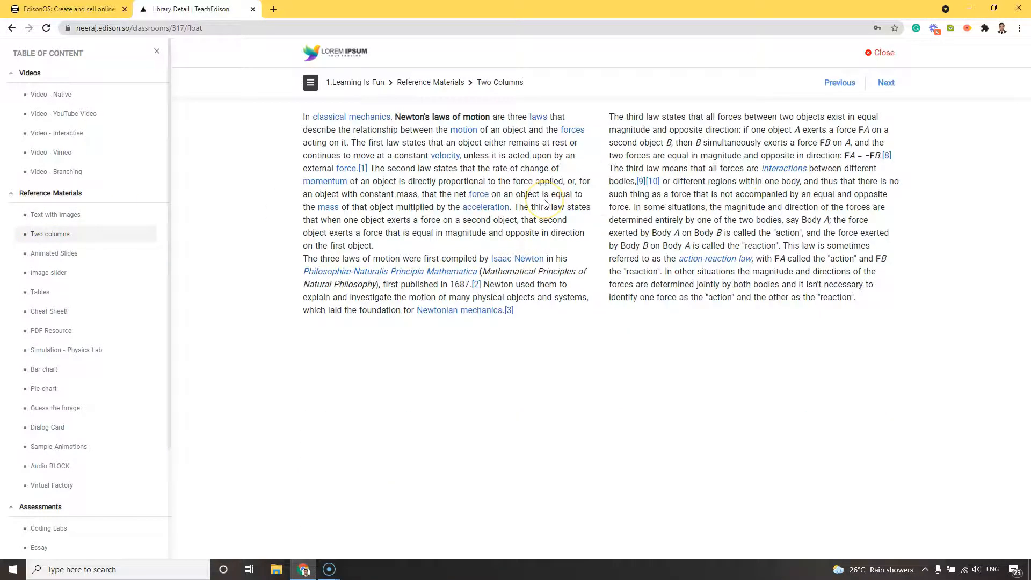
click(54, 253)
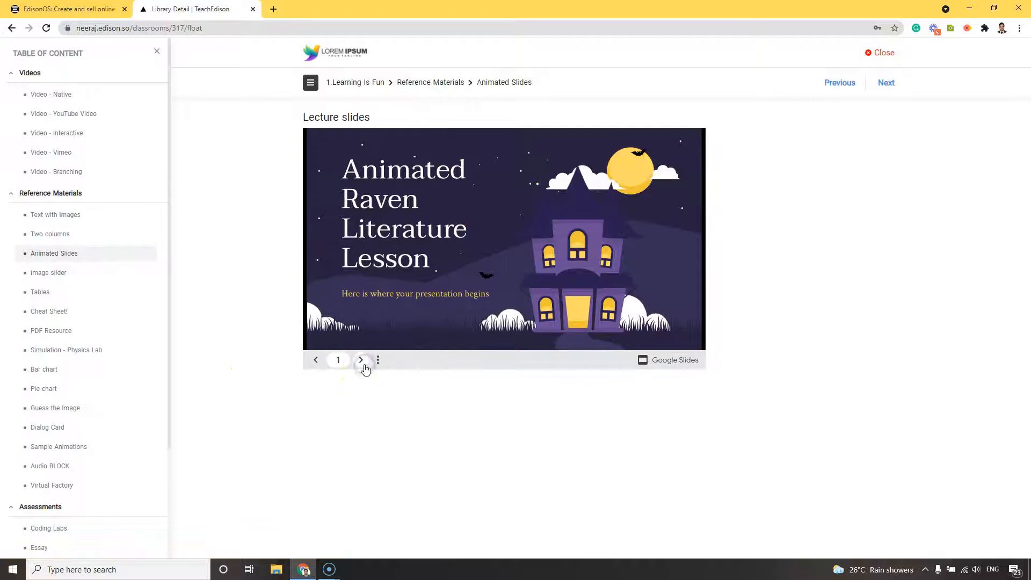
- Advance the Animated Slides deck five slides to the black cat, then view Image slider
click(360, 360)
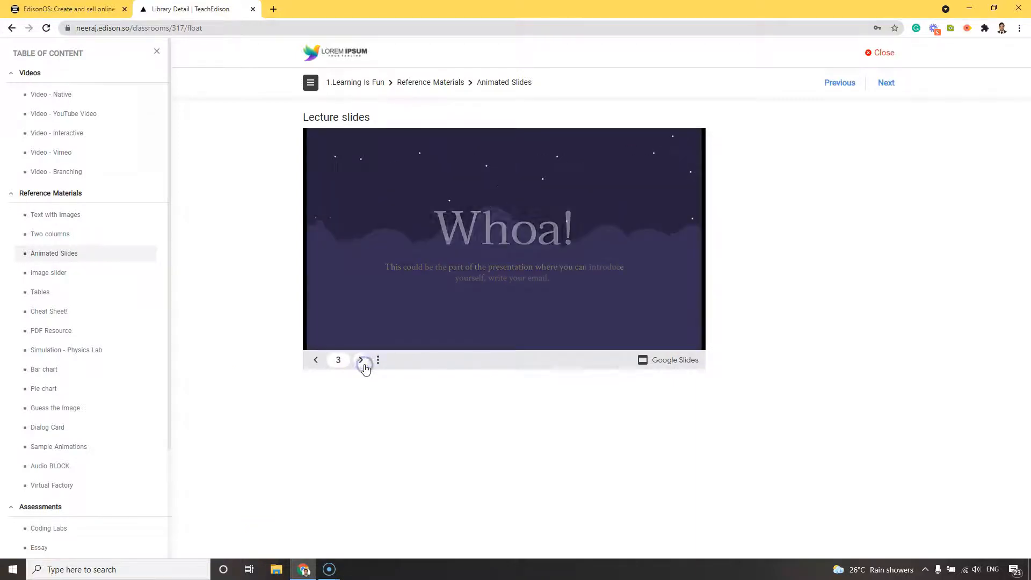
click(364, 360)
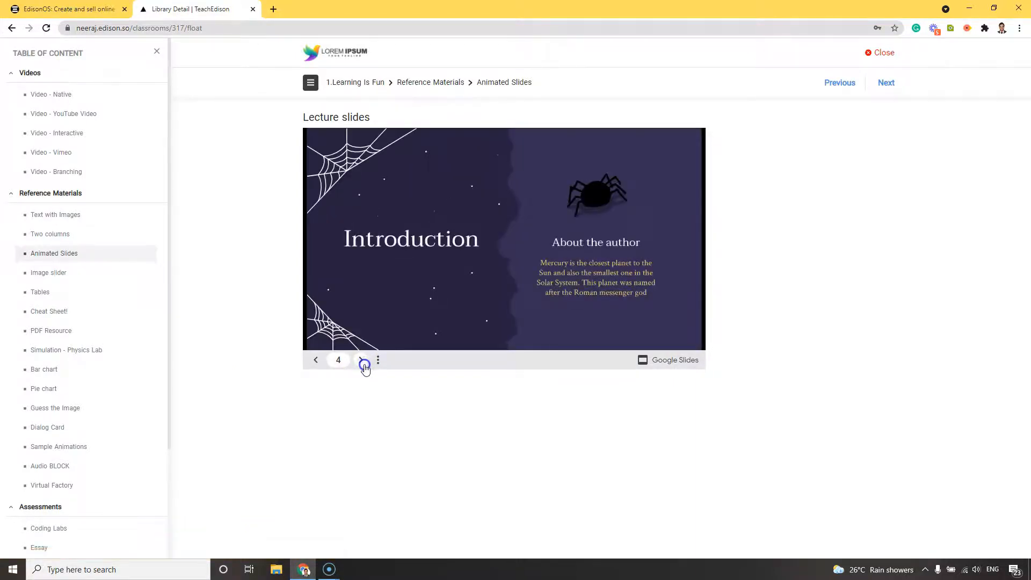
click(362, 360)
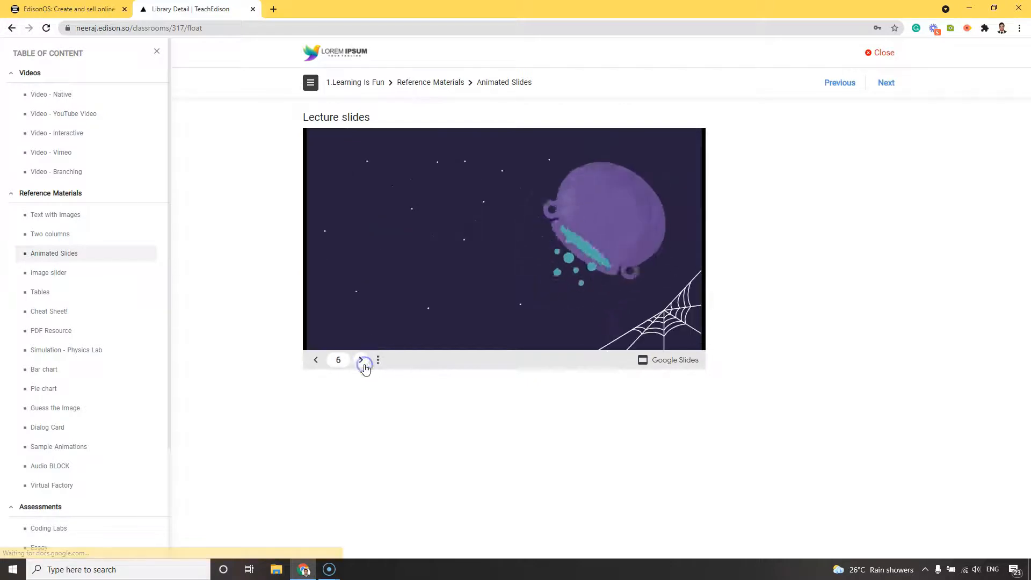
click(360, 359)
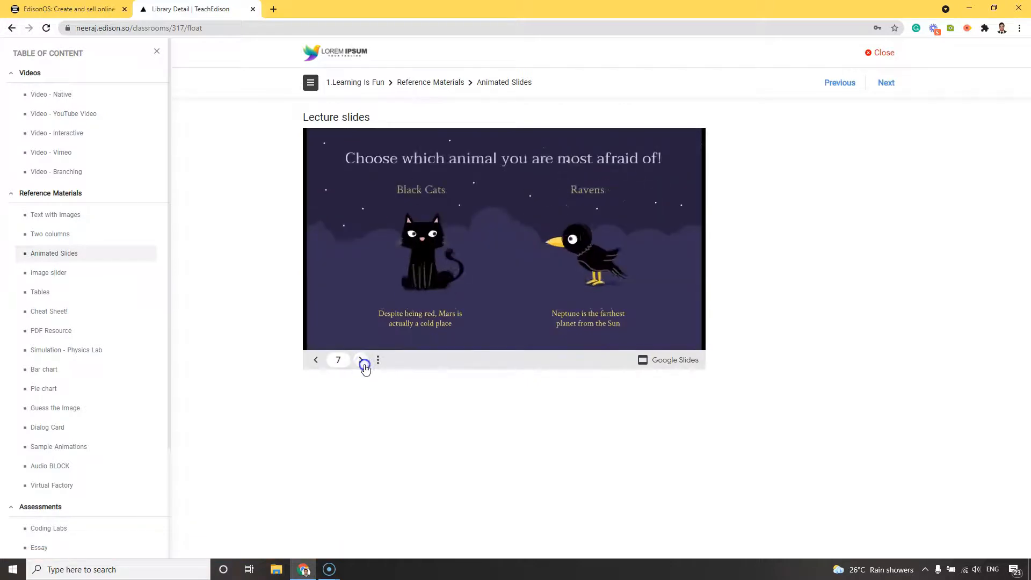
click(364, 360)
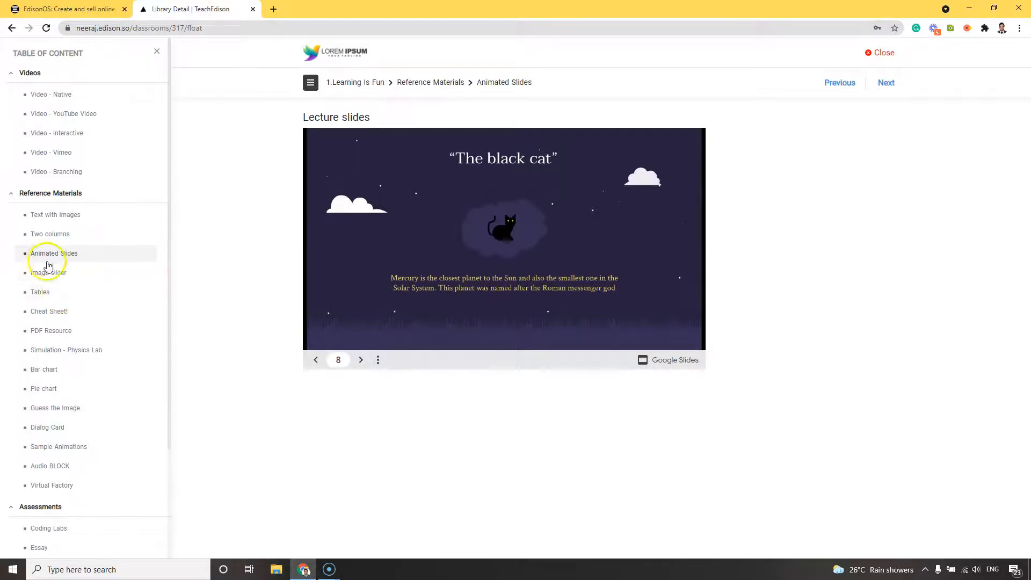
click(48, 272)
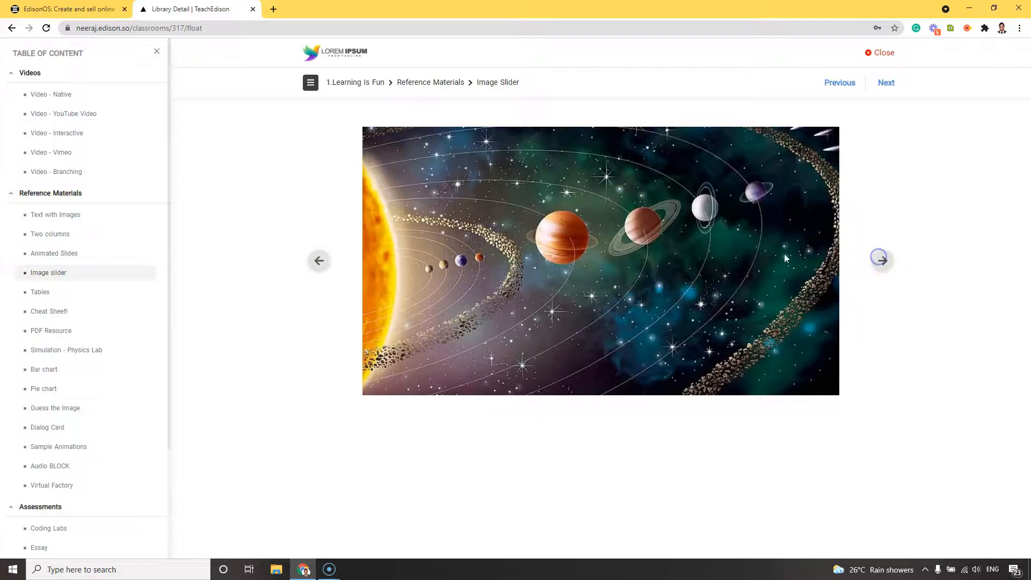
- View Tables, expand Cheat Sheet's electromagnetic induction and photon sections, then open PDF Resource
click(40, 292)
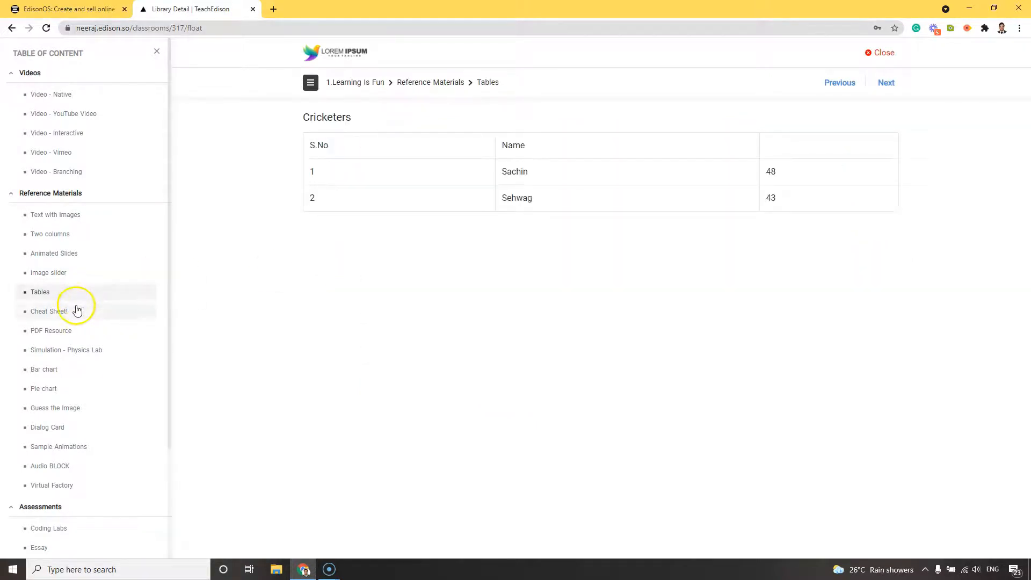
click(49, 311)
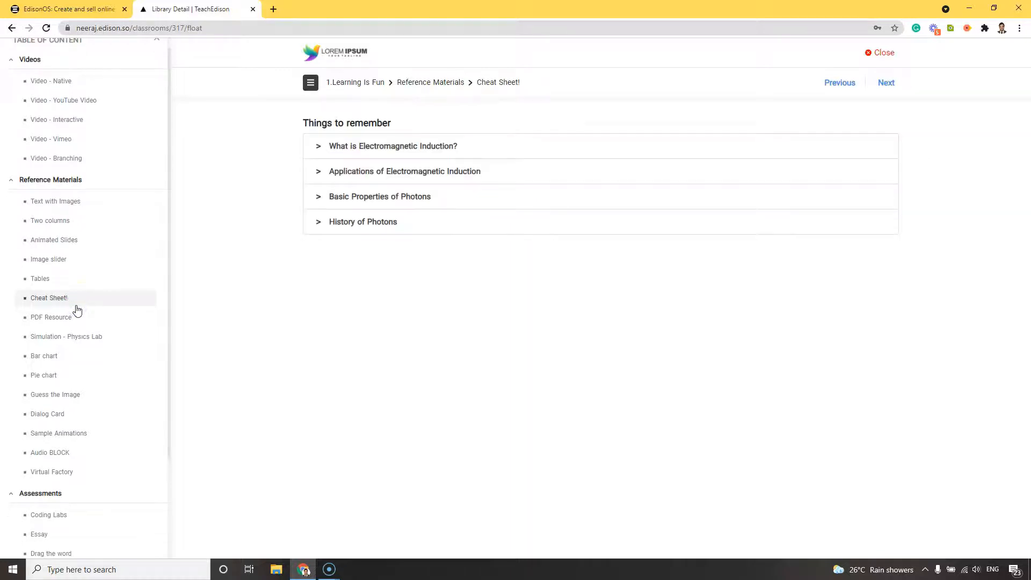
click(392, 145)
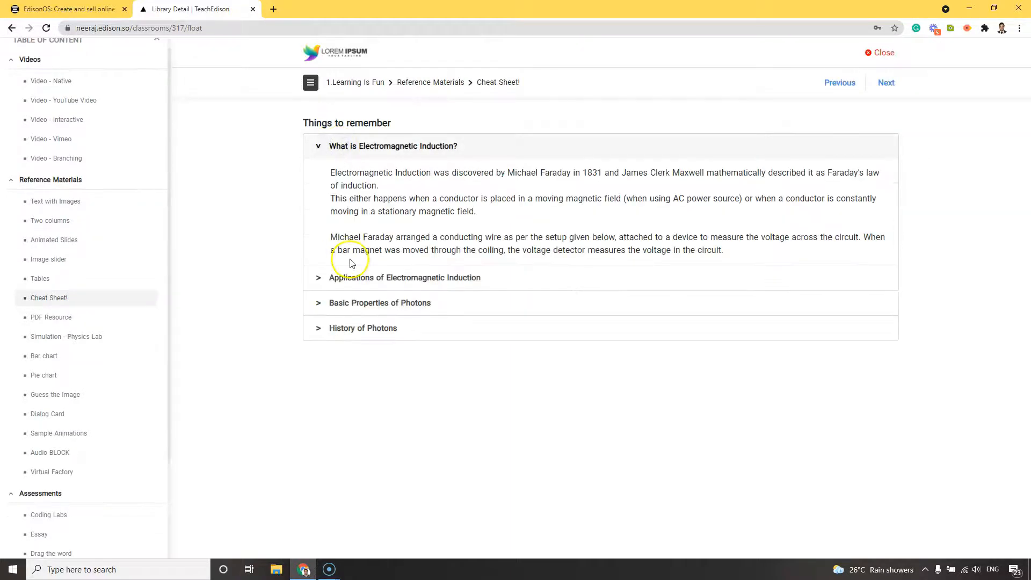
click(404, 277)
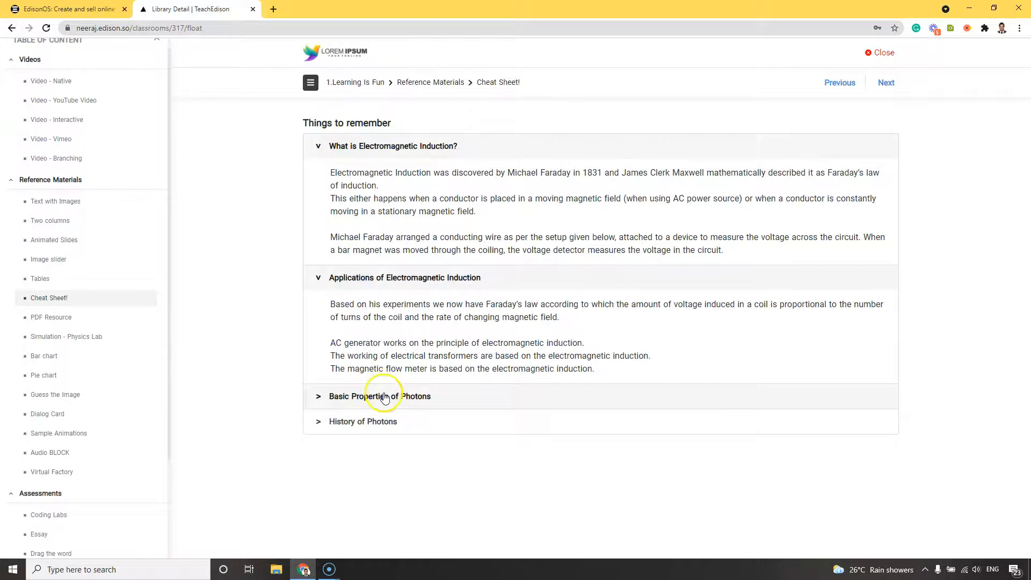
click(379, 396)
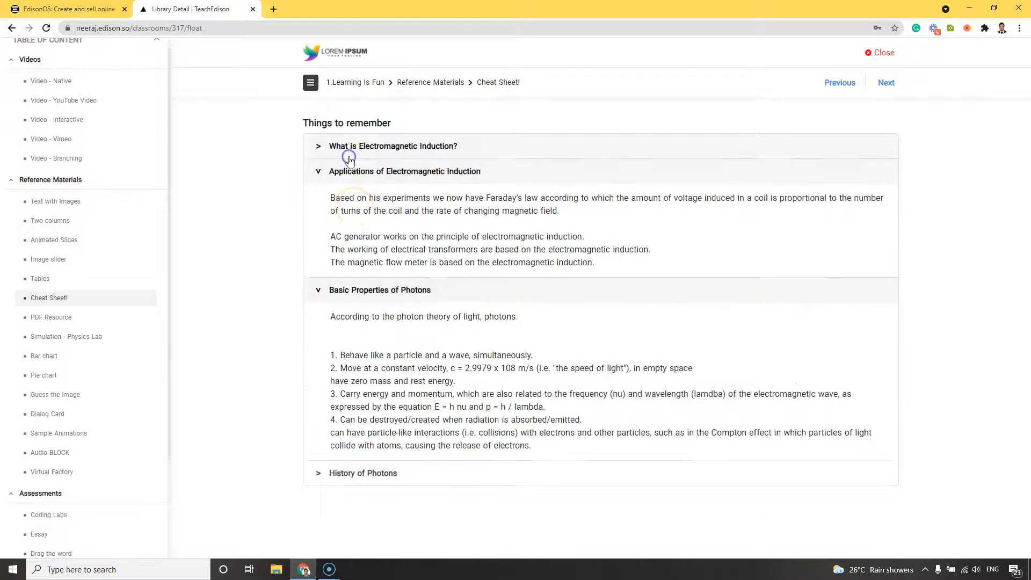
click(405, 171)
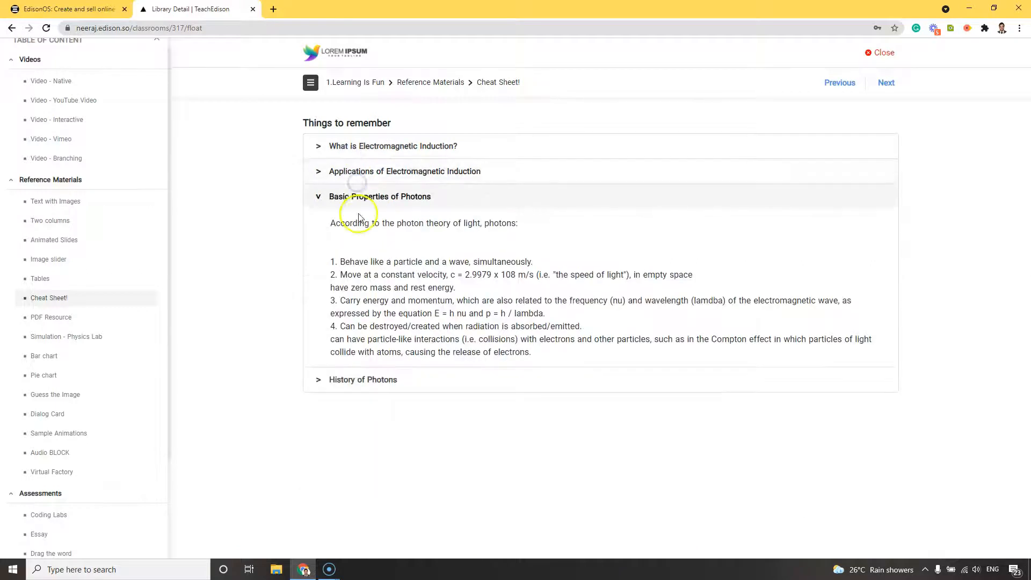
click(379, 196)
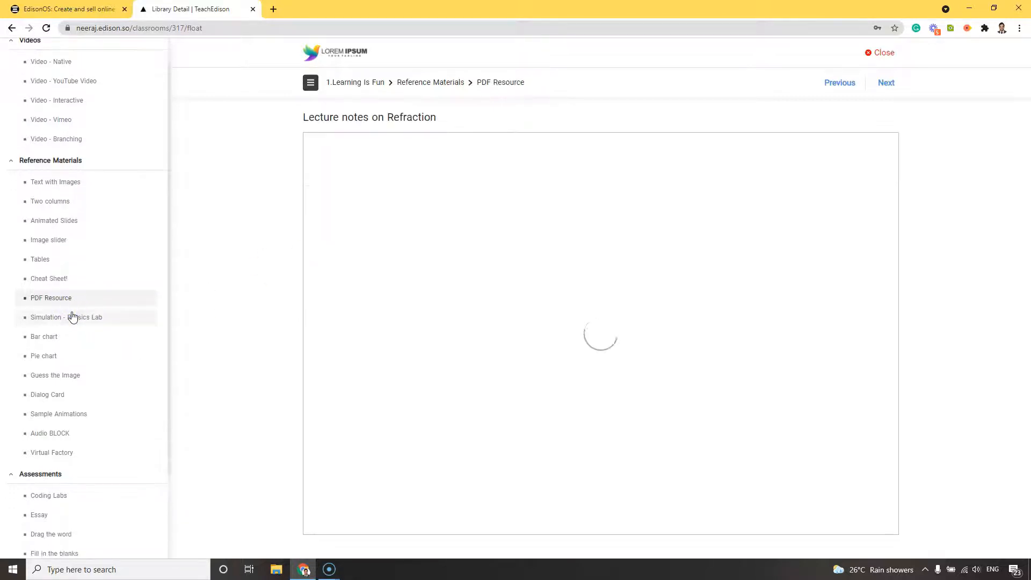
- Zoom out the Refraction notes PDF, show thumbnails, search 'light', then open Simulation - Physics Lab
click(52, 297)
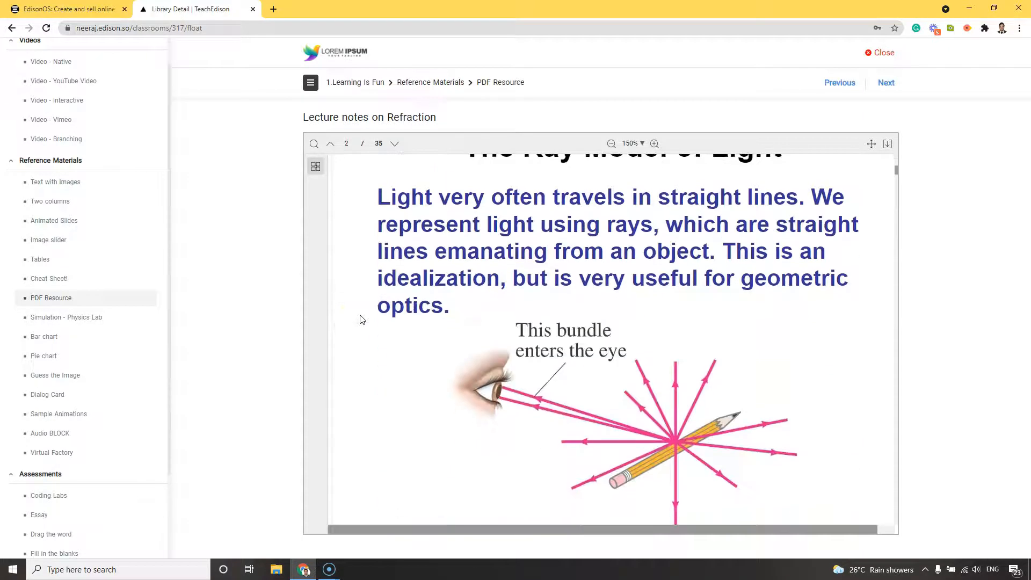
click(608, 144)
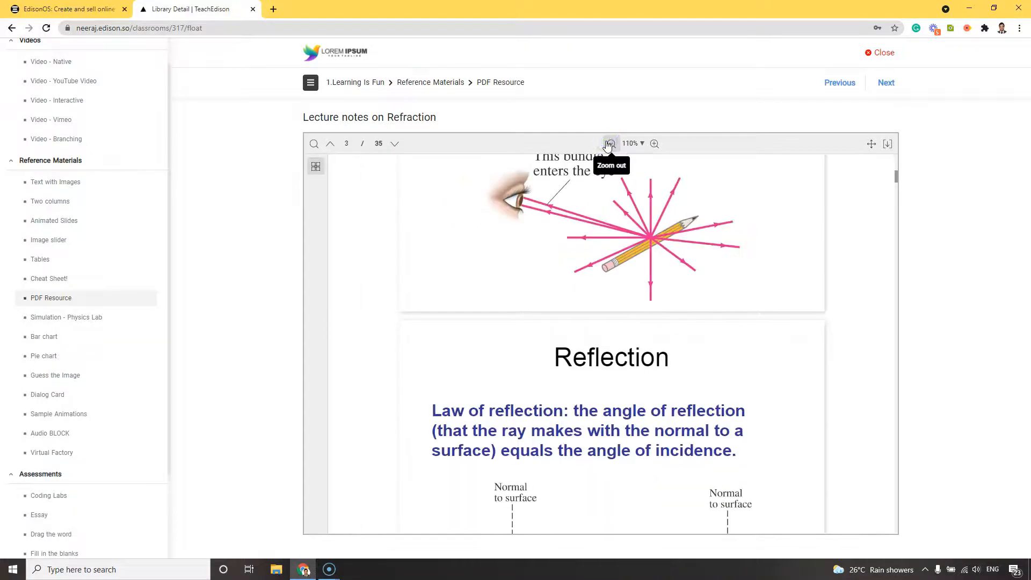
click(610, 143)
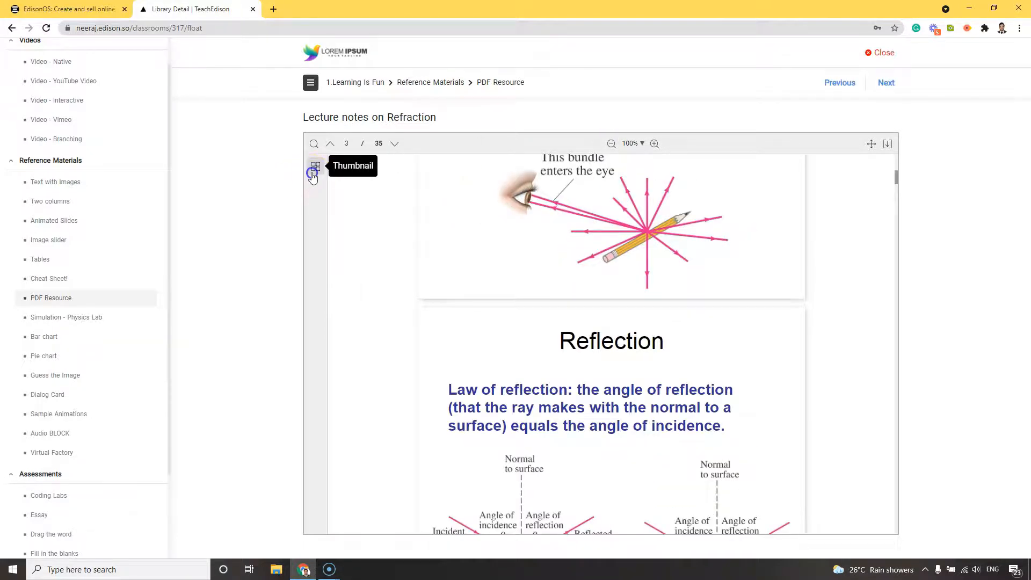
click(314, 173)
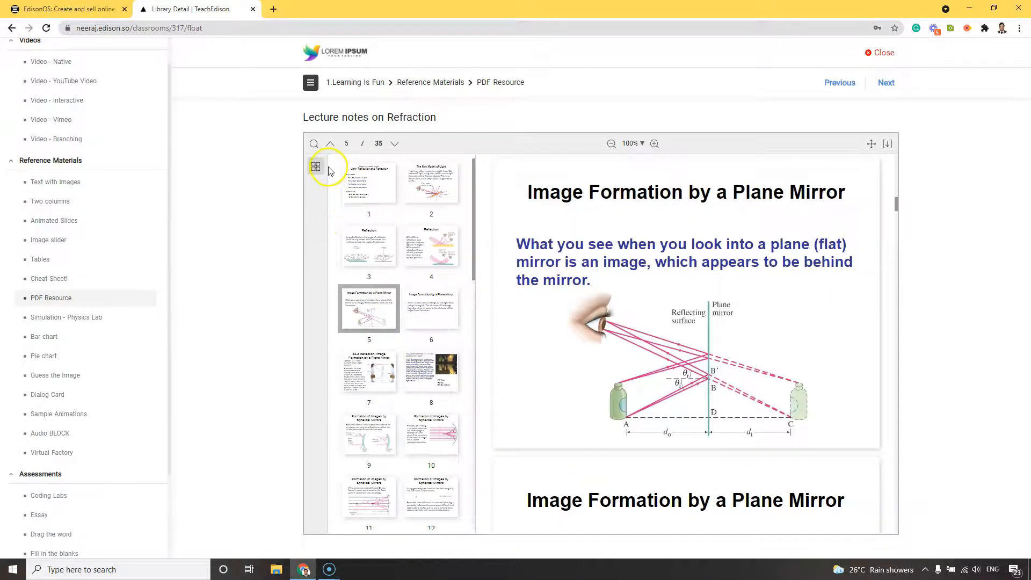
click(315, 165)
text(light)
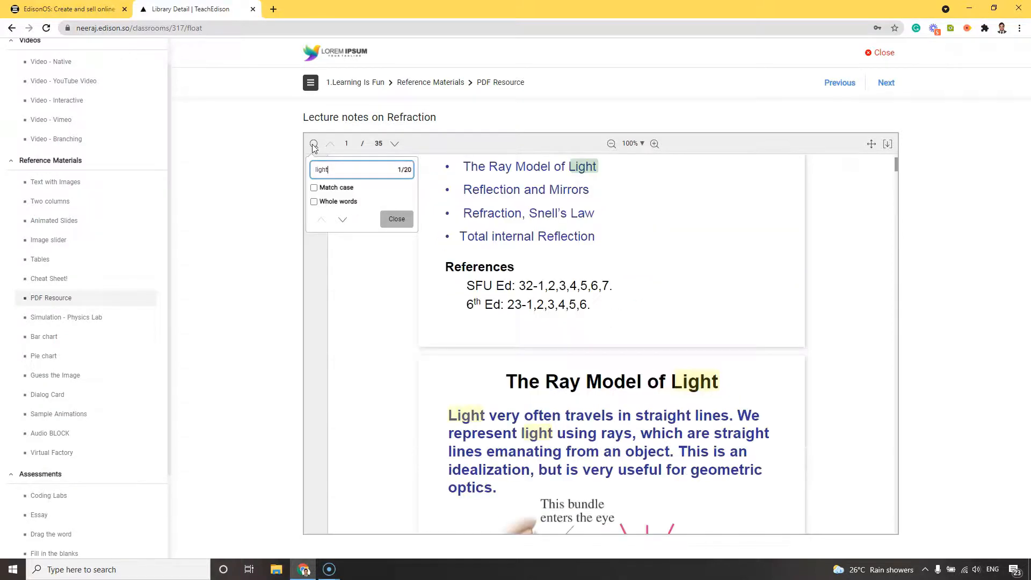
click(67, 297)
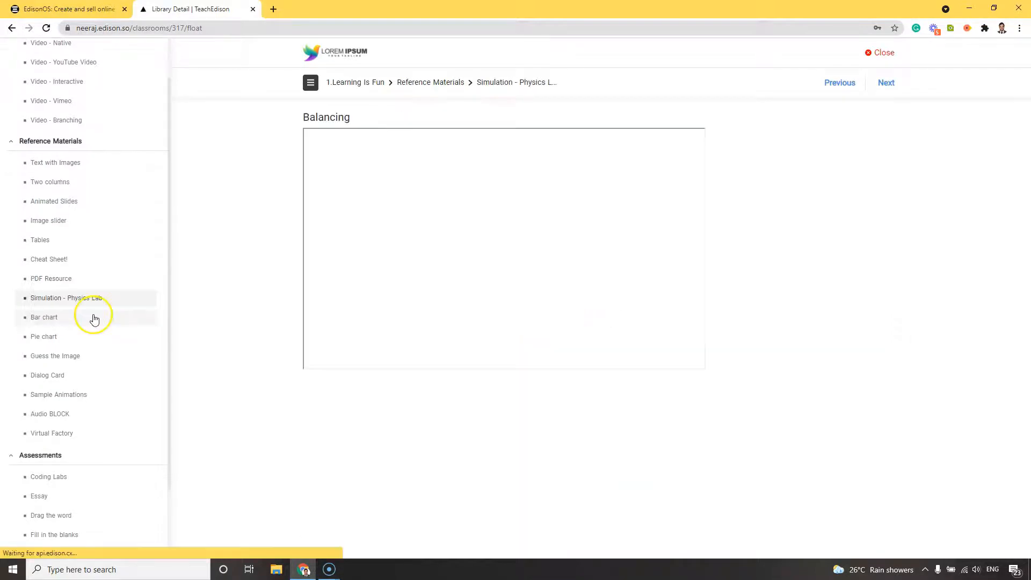
- Launch Balancing Act Intro, place two masses on the plank, shift the heavier toward the pivot
click(65, 297)
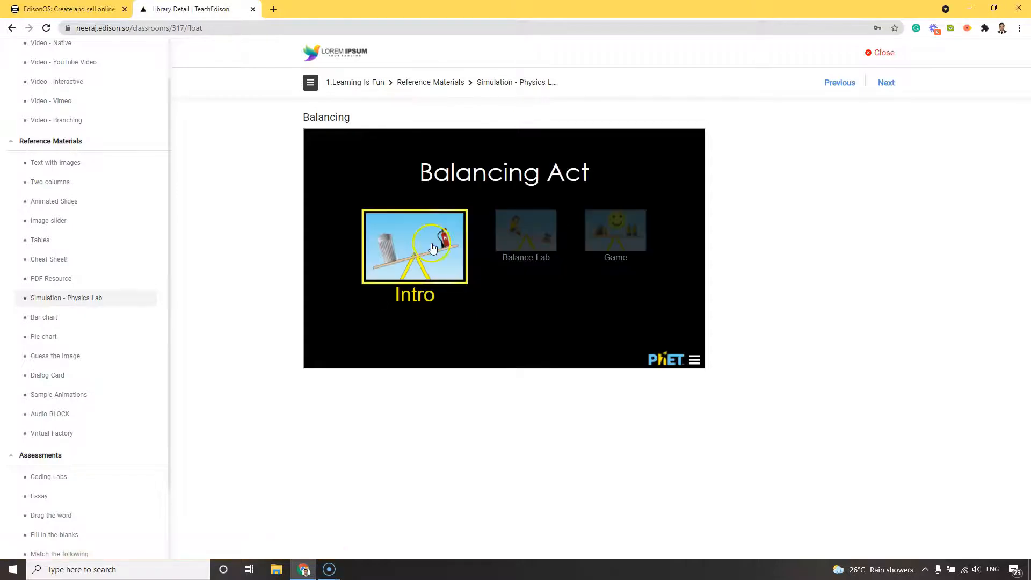
click(414, 246)
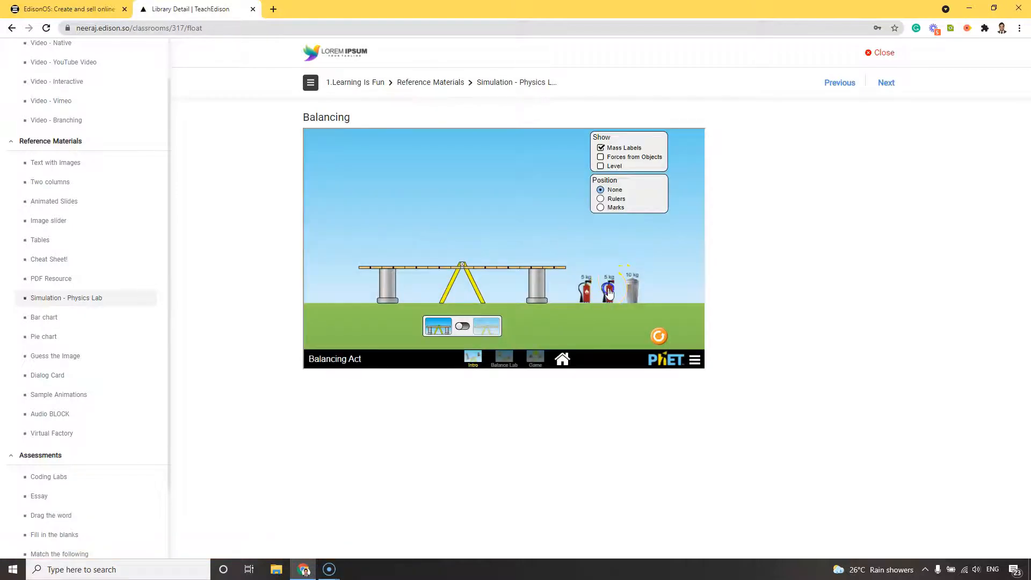
drag(606, 291, 530, 263)
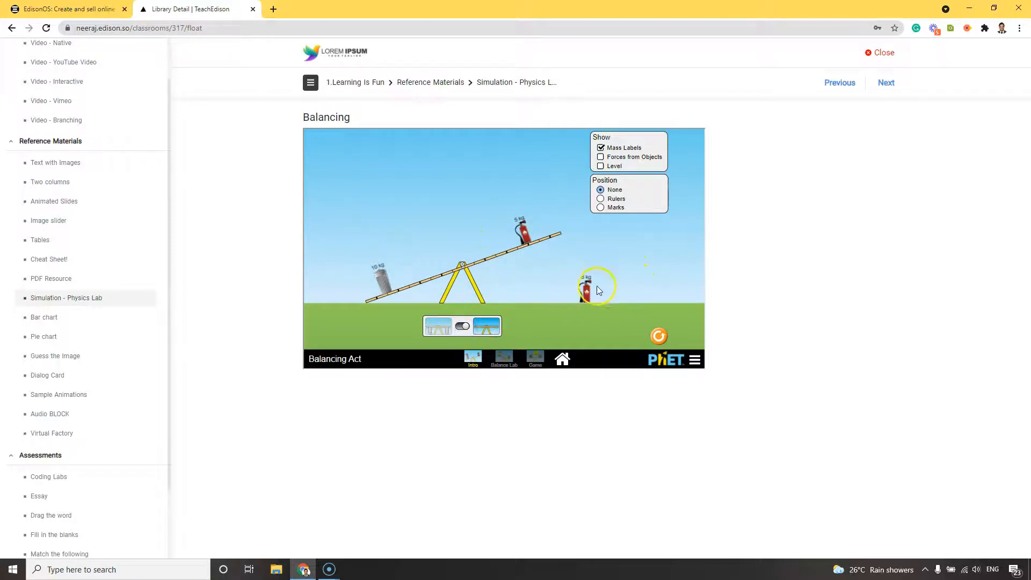
drag(598, 287, 585, 288)
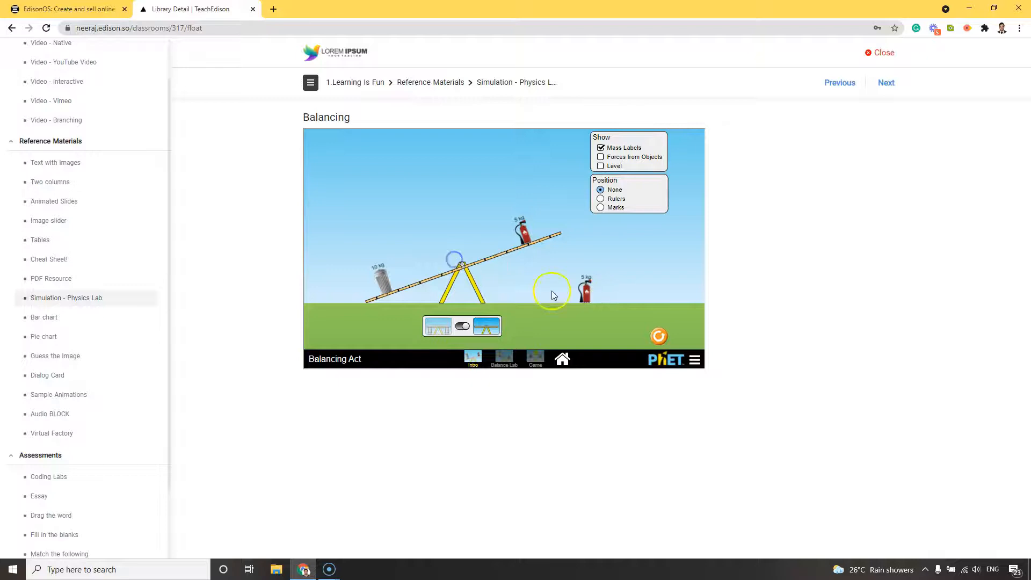
drag(583, 289, 395, 275)
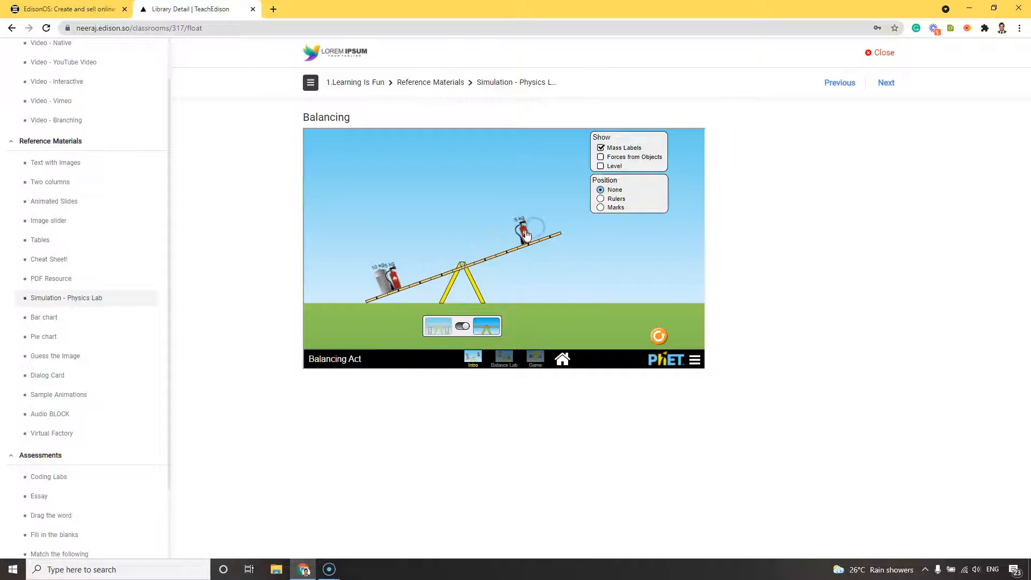
drag(521, 227, 390, 273)
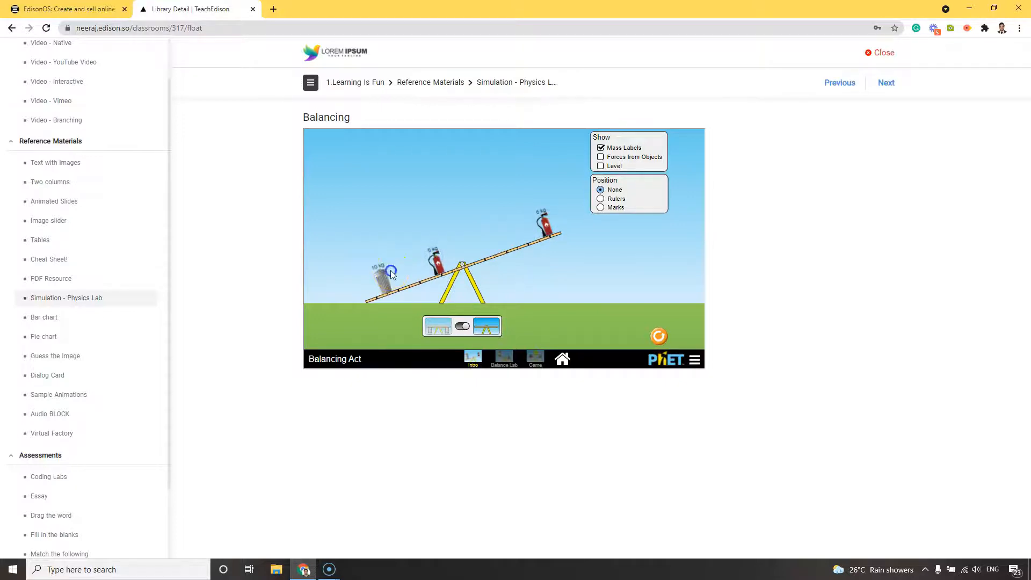
drag(388, 273, 421, 253)
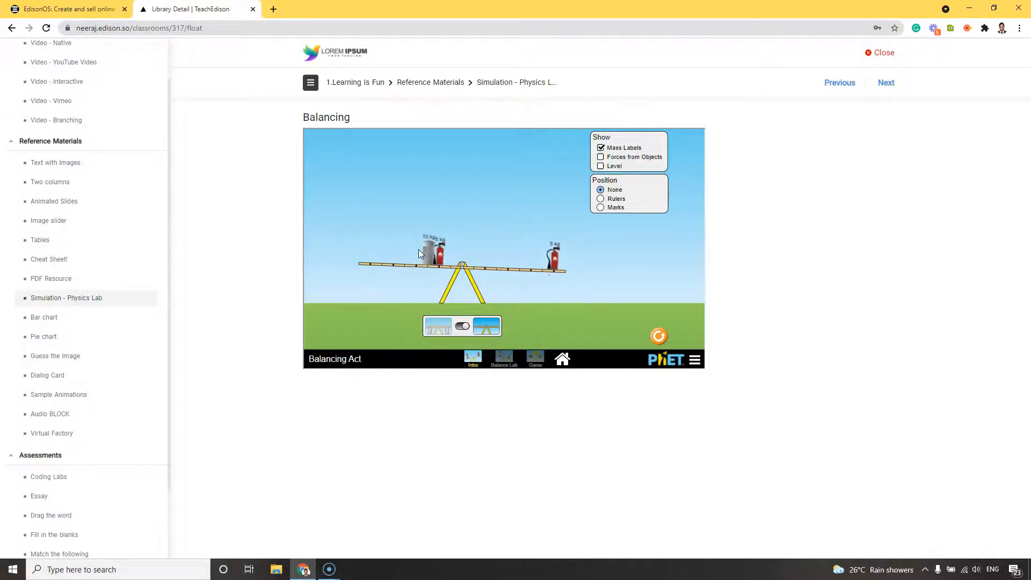
click(44, 299)
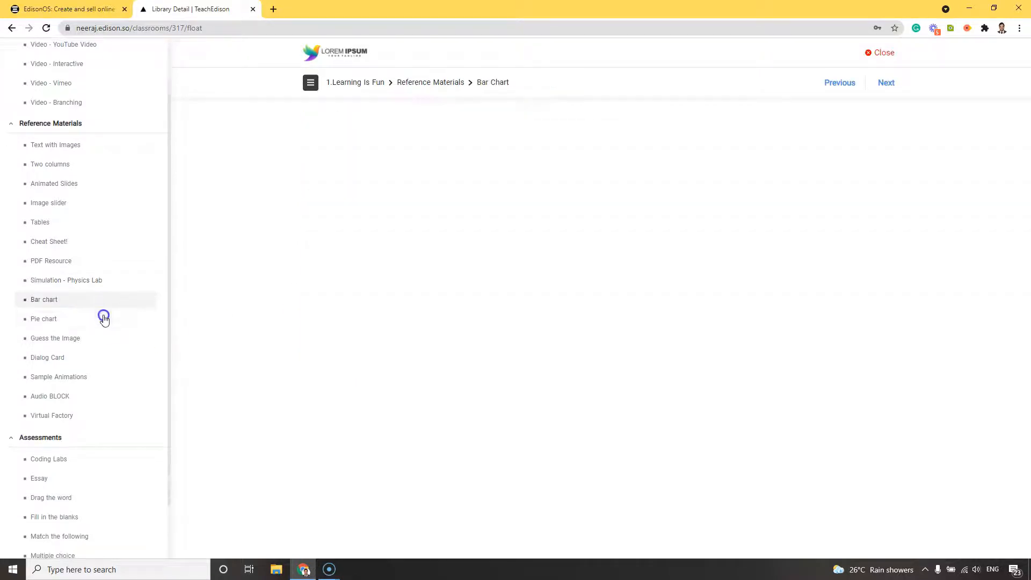
- Load the Bar chart lesson's Height Chart, then go to the Pie chart lesson
click(44, 299)
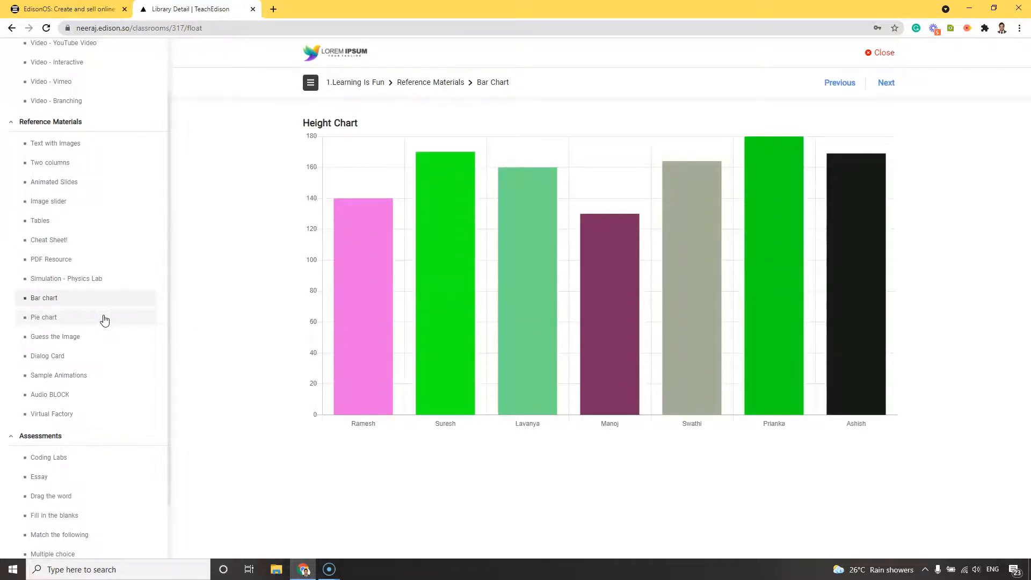
click(103, 318)
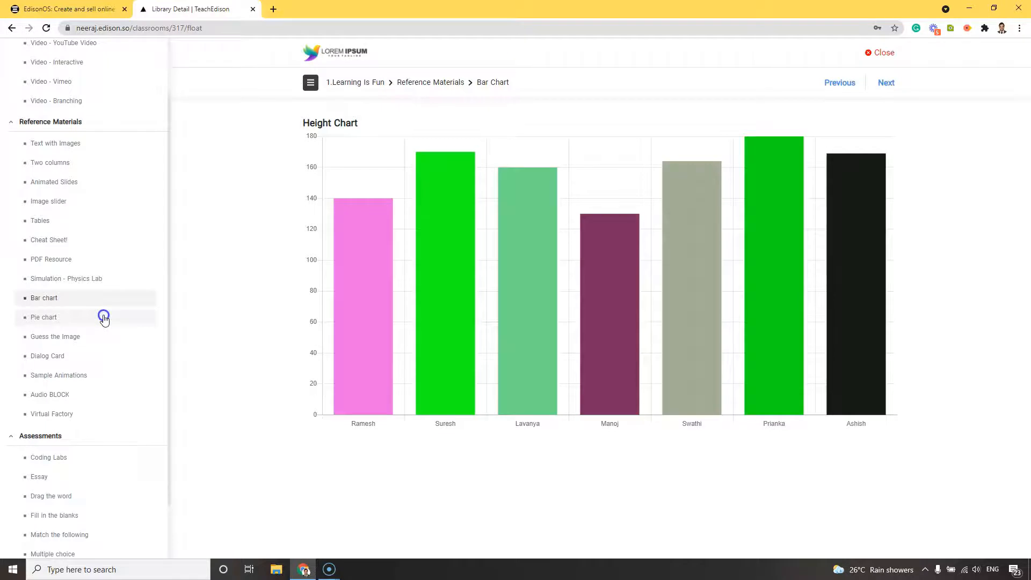
click(44, 317)
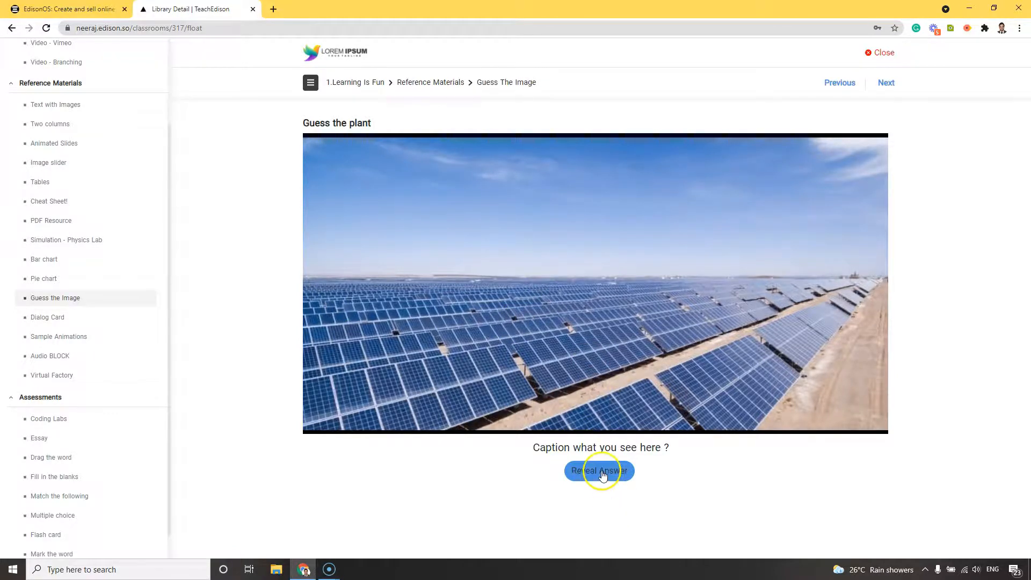
- Reveal Solar Power Plant answer, turn the Dialog Card to Electromagnetic Wave, open Sample Animations
click(599, 471)
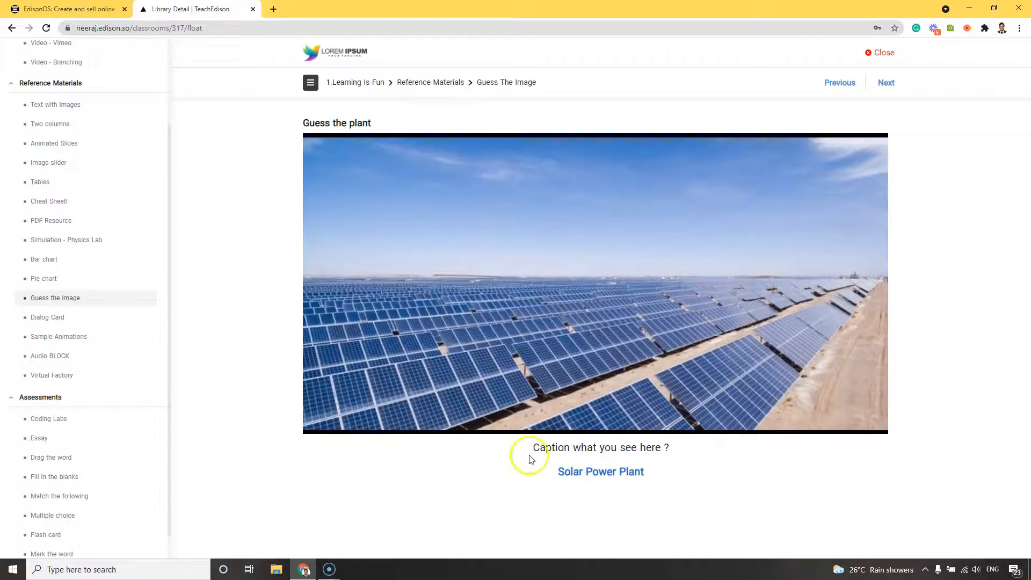
click(47, 298)
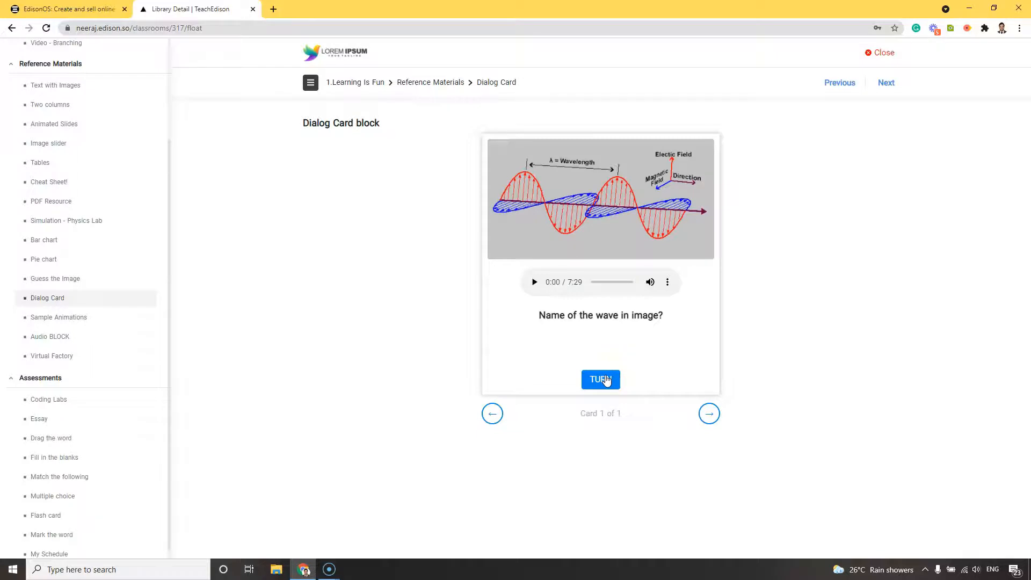
click(600, 380)
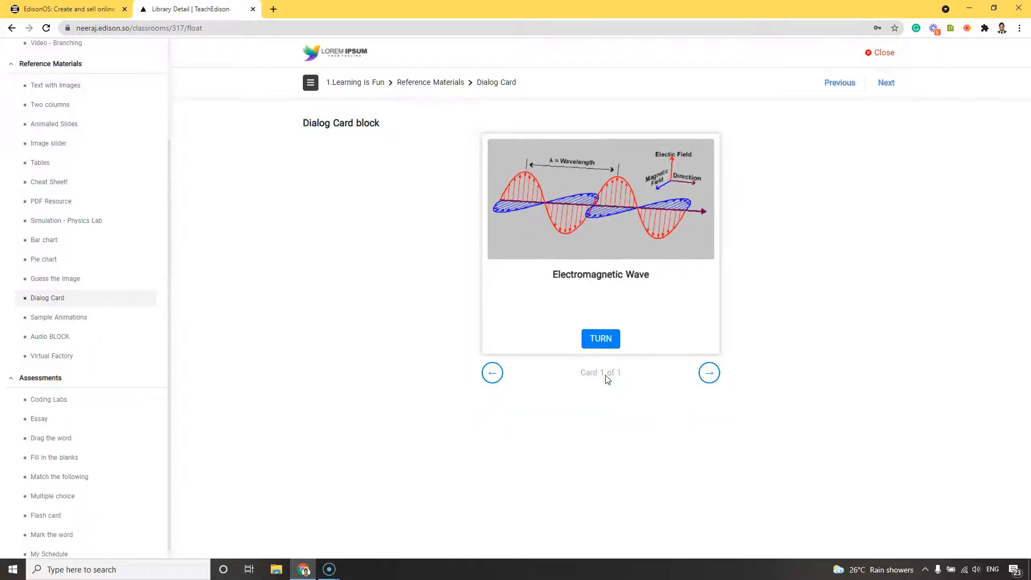
click(59, 307)
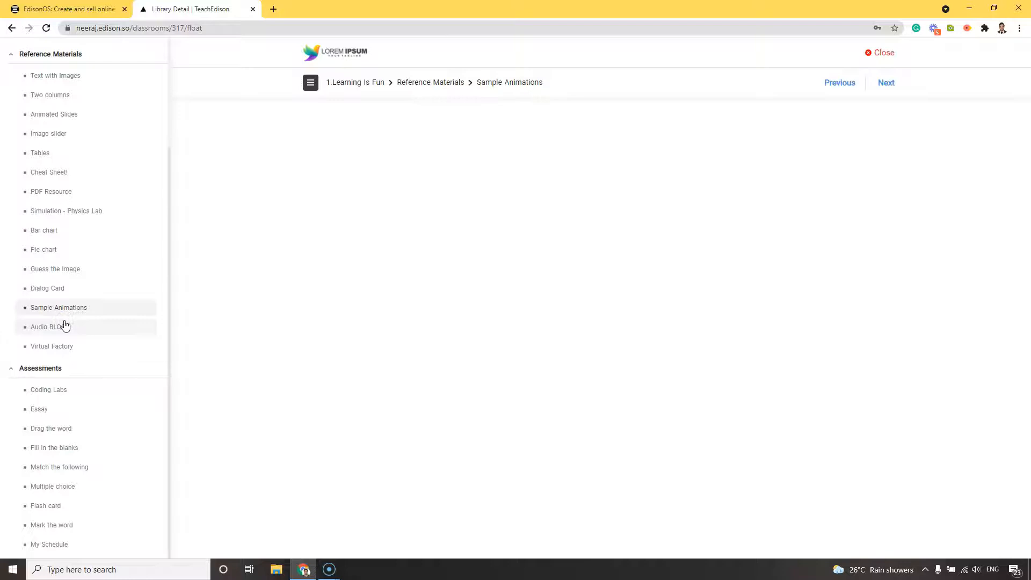
- View the Sample Animations physics lesson and open the LottieFiles site in a new tab
click(59, 307)
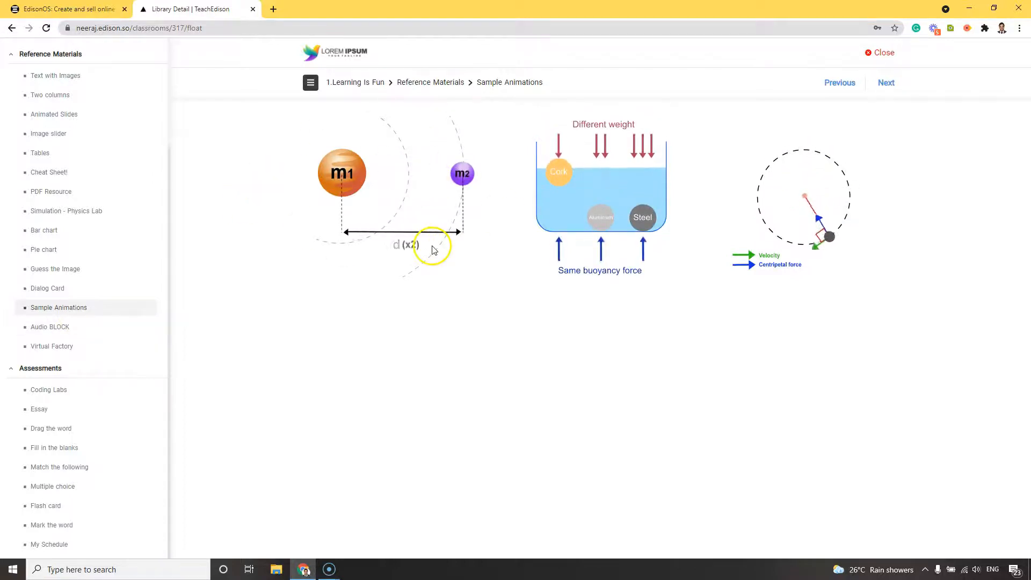
click(273, 9)
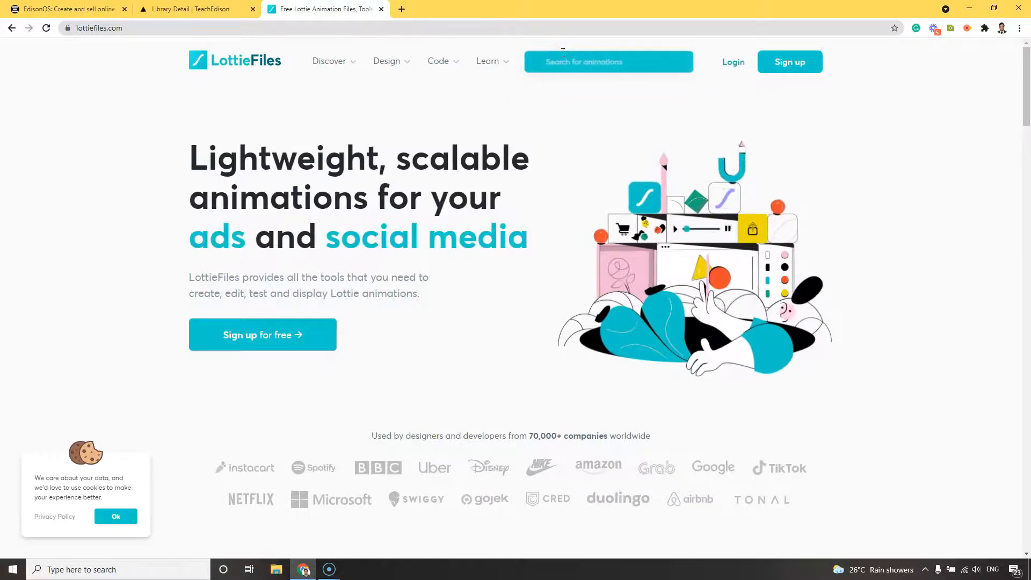
- Expand the LottieFiles Code menu showing Web Player, JSON Editor, Open Source, Integrations
click(438, 61)
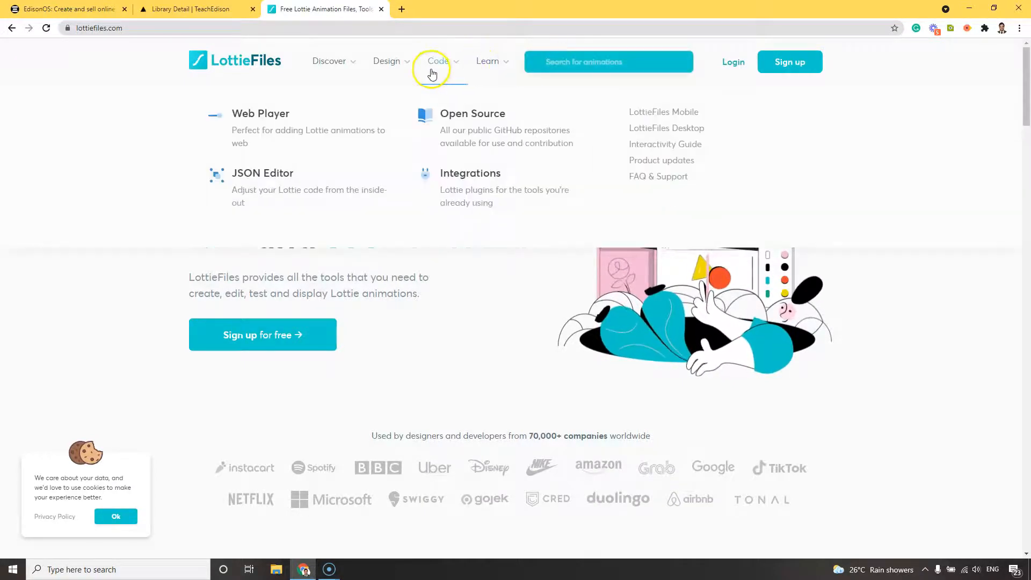
mouse_move(562, 138)
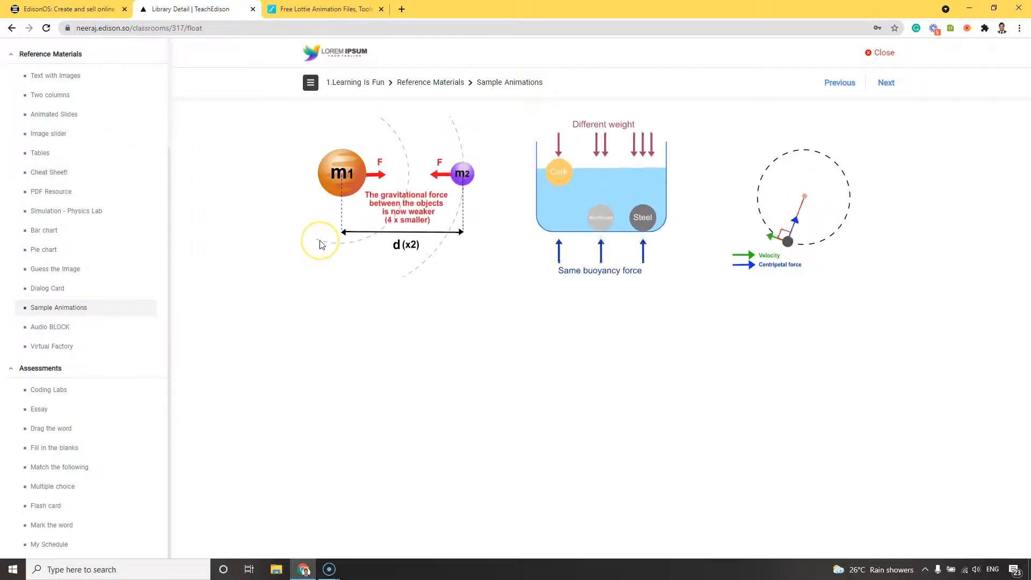
- Preview the Audio BLOCK Spotify podcast episode, then open the Virtual Factory lesson
click(49, 327)
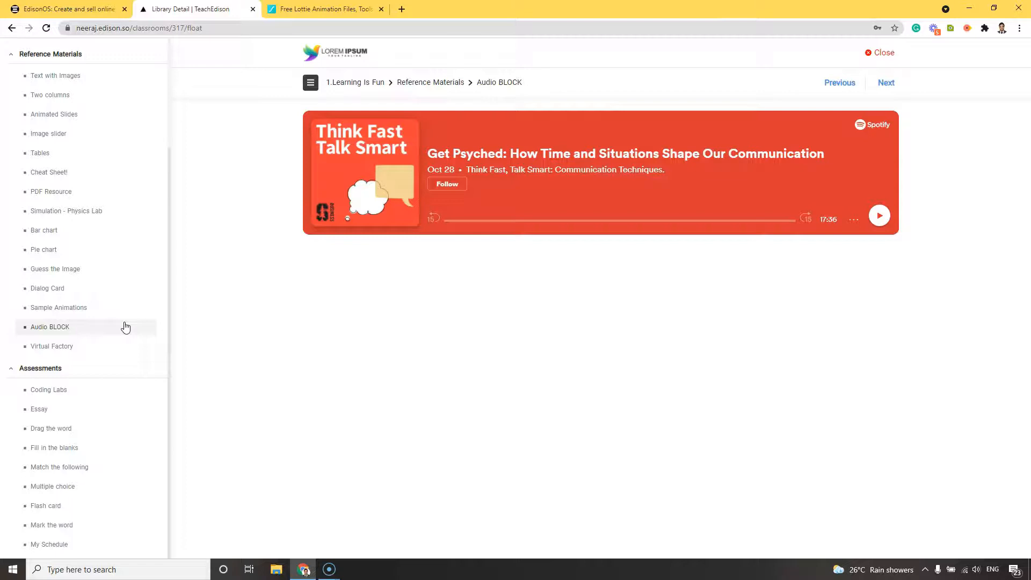
click(51, 345)
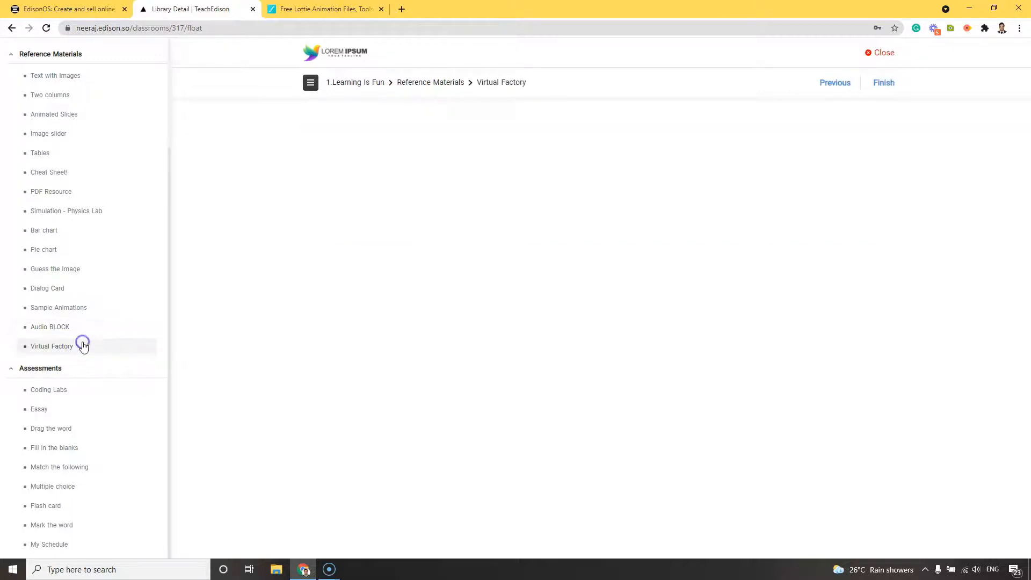
- Walk the Virtual Factory tour from Incoming Department to Machining Section, then open Coding Labs
click(52, 346)
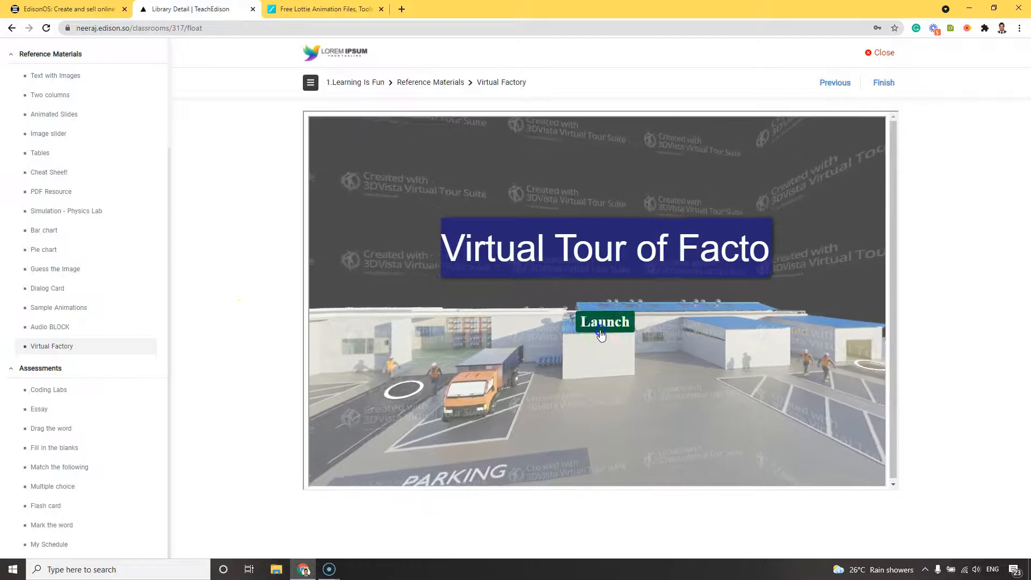
click(604, 321)
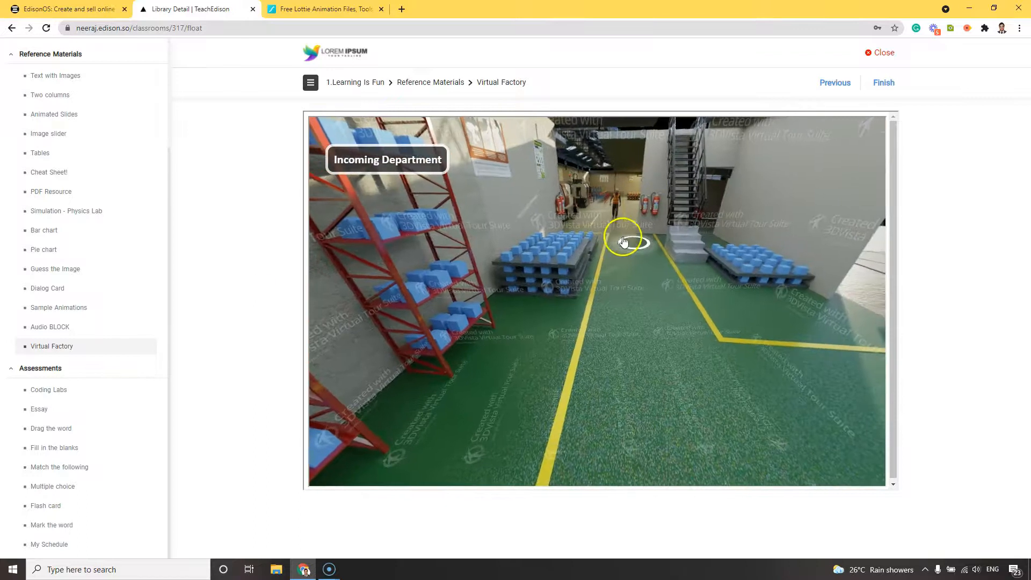
click(623, 240)
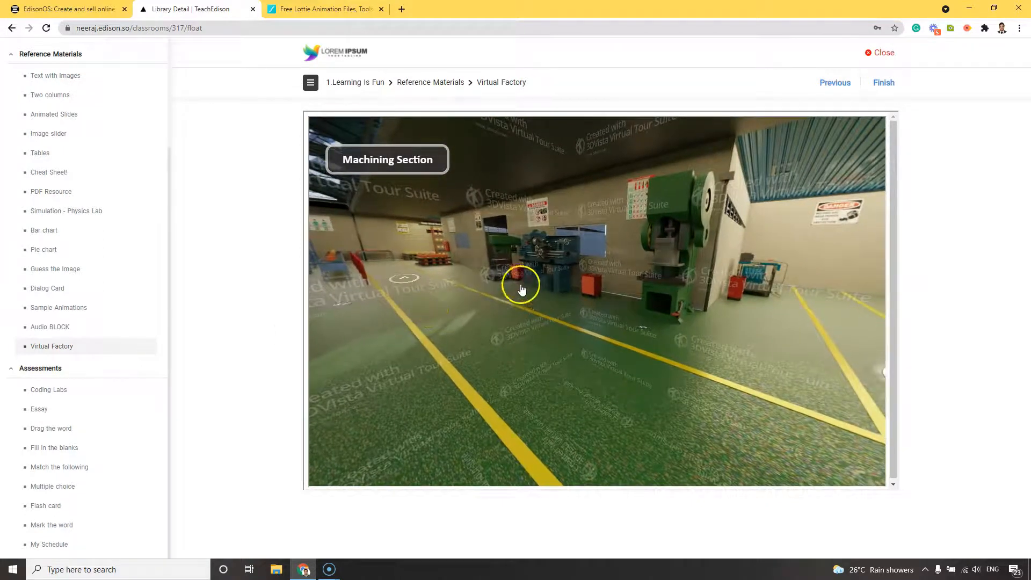
click(521, 288)
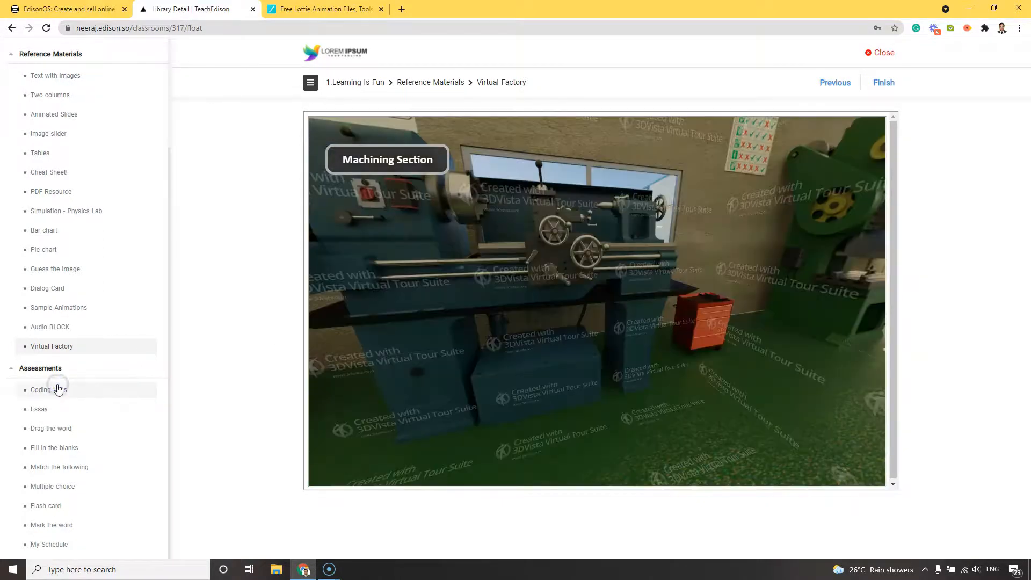
click(47, 389)
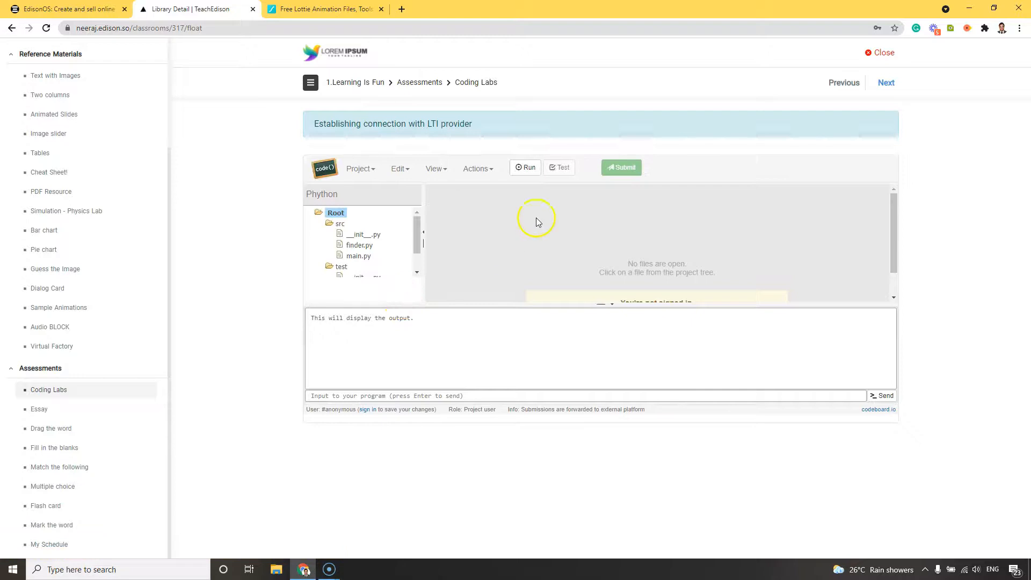
- Run and submit the Coding Labs program, passing 50% of tests
click(525, 167)
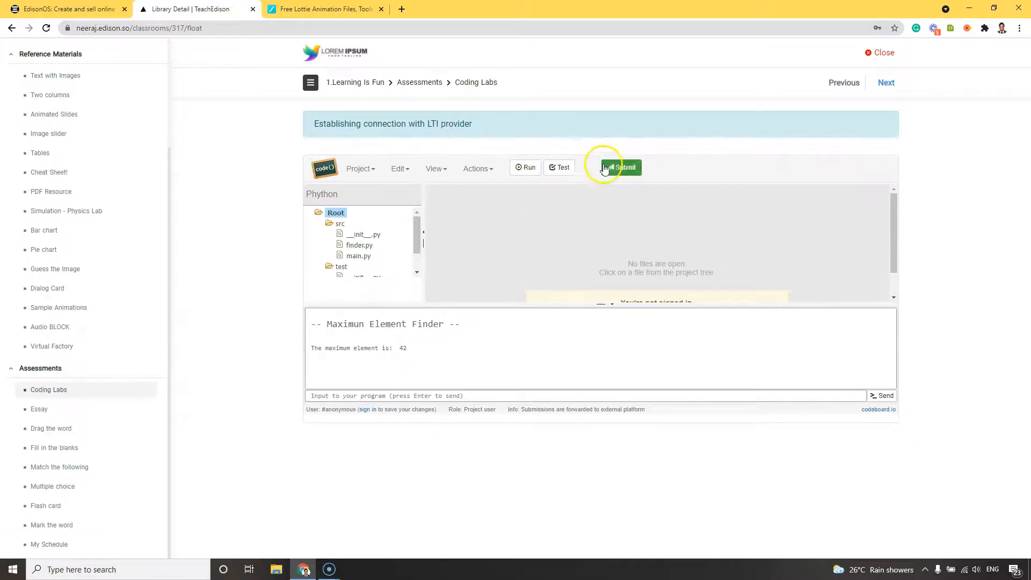
click(620, 167)
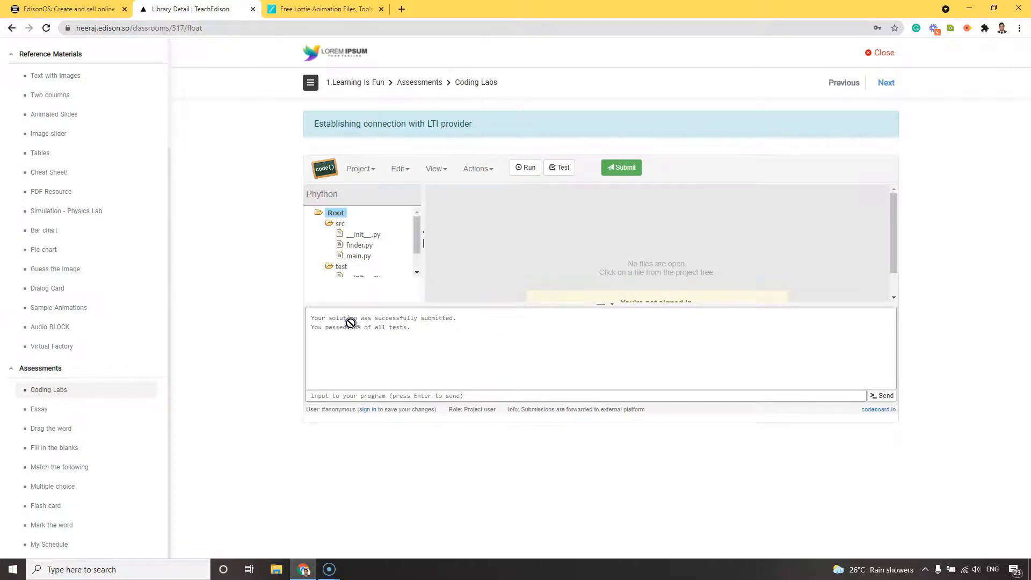
drag(331, 317, 383, 328)
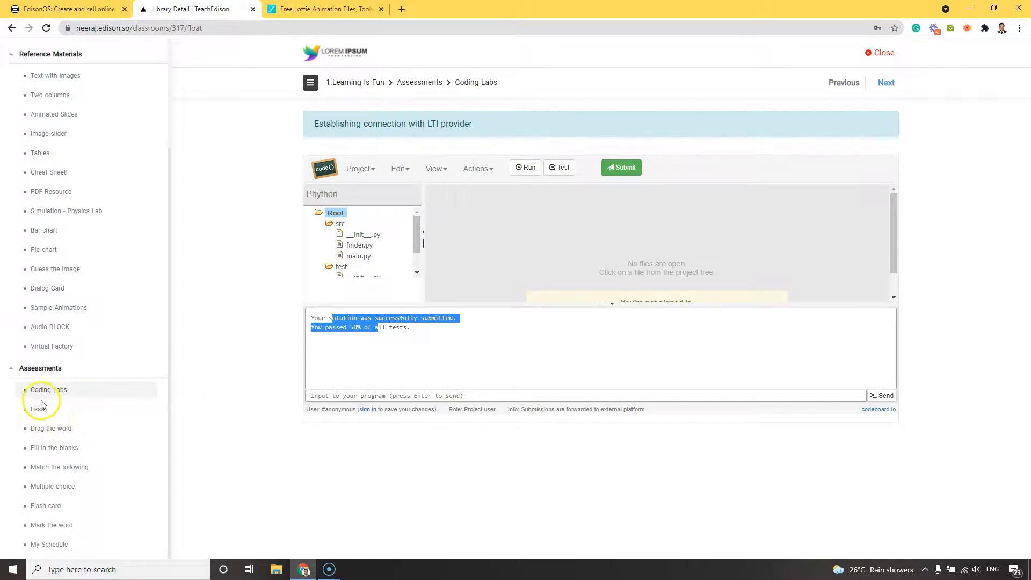
- Answer the India research essay with 'My answer' and submit it
click(34, 409)
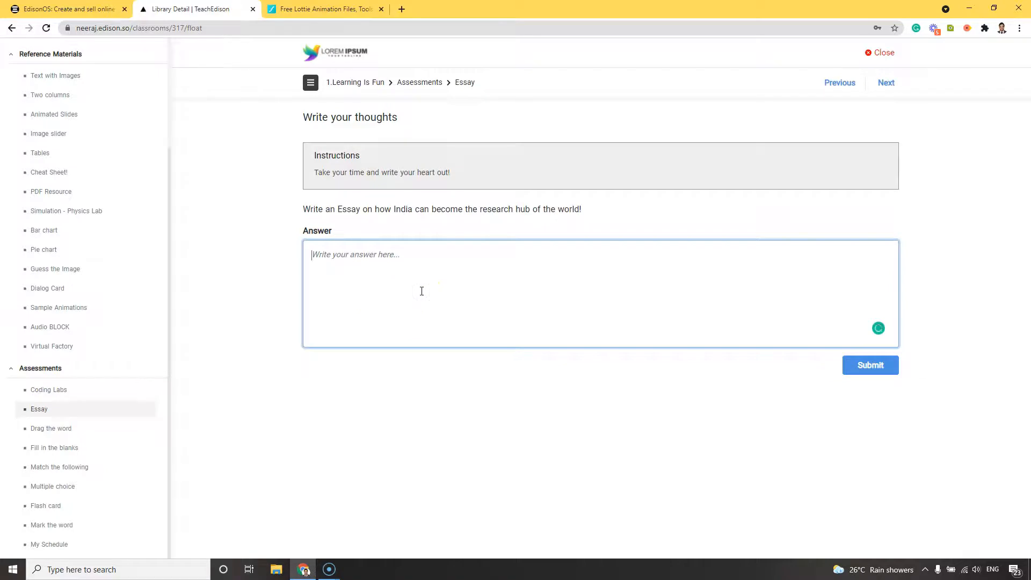
text(My answer)
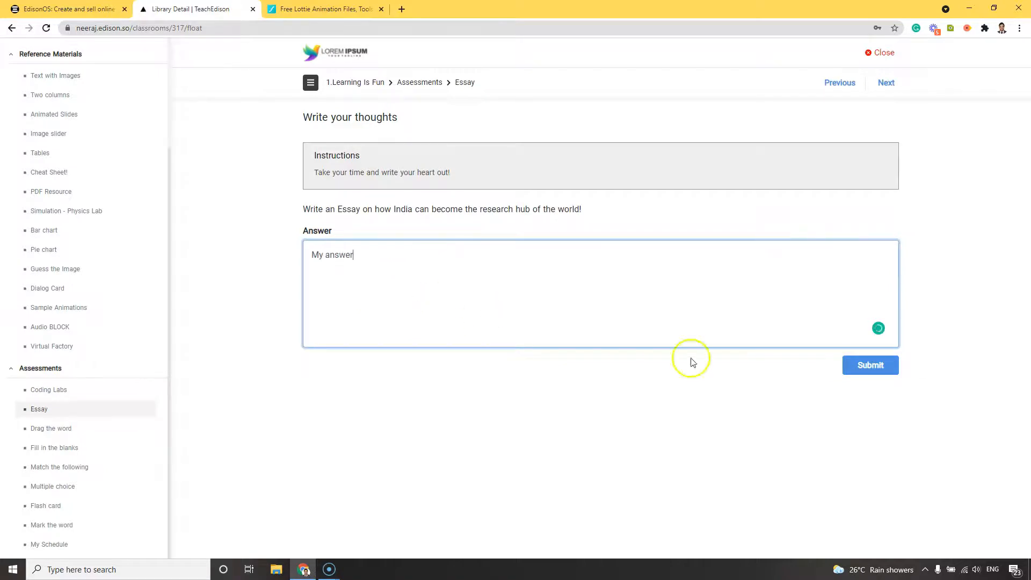
click(51, 428)
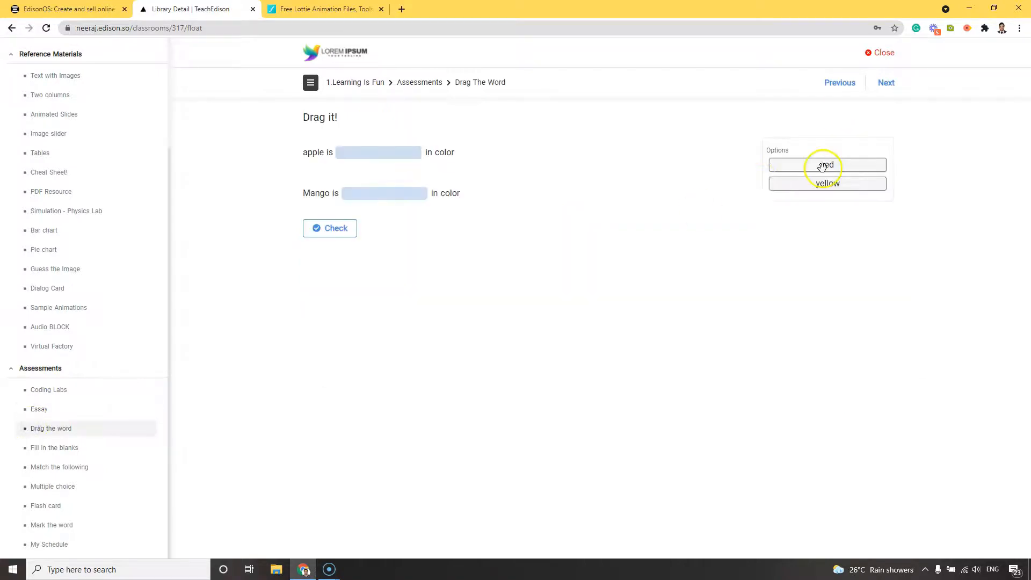
- Place 'red' in the apple blank and 'yellow' in the mango blank, then check answers
drag(826, 165, 387, 205)
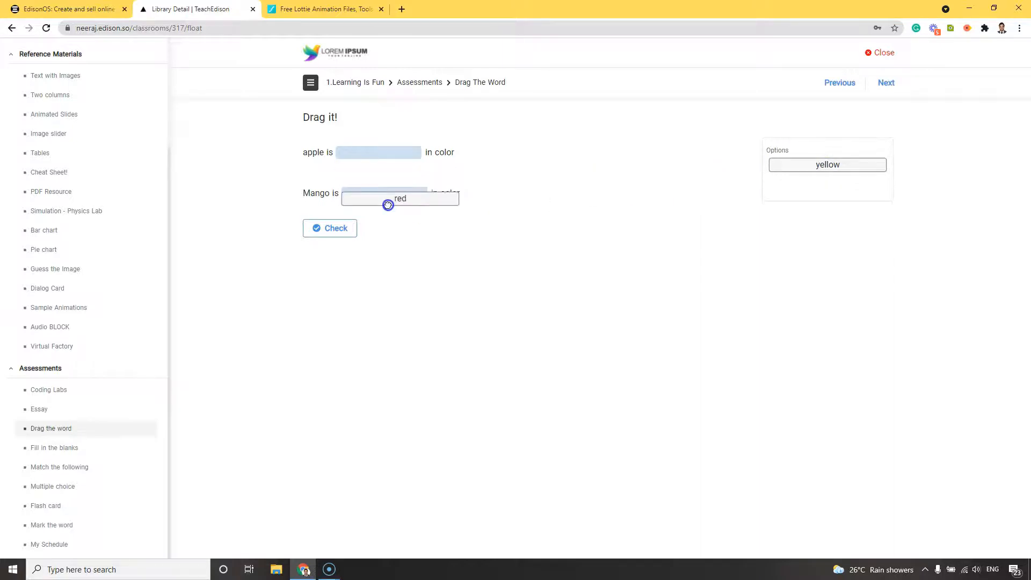
drag(387, 205, 386, 152)
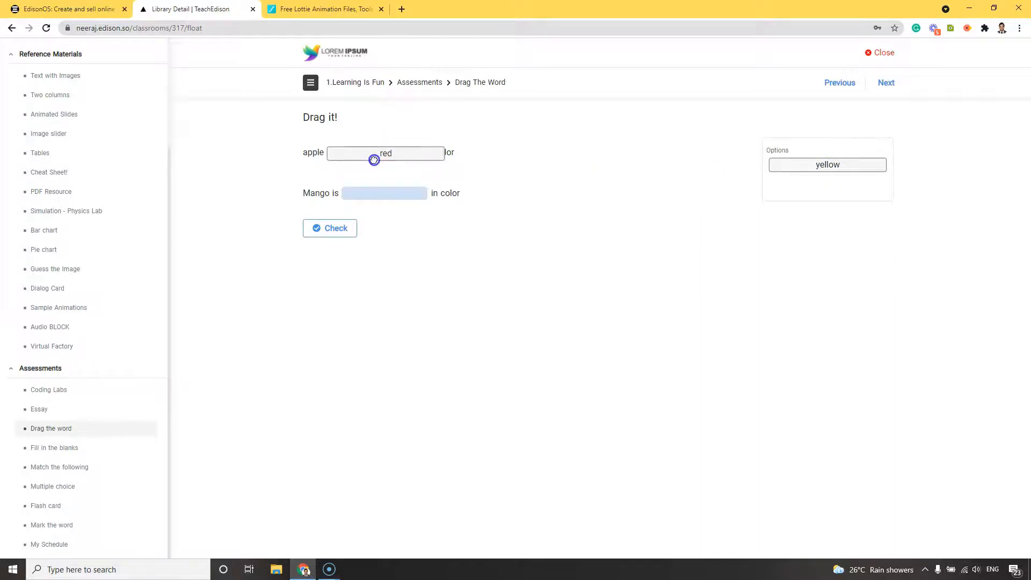
drag(827, 165, 611, 186)
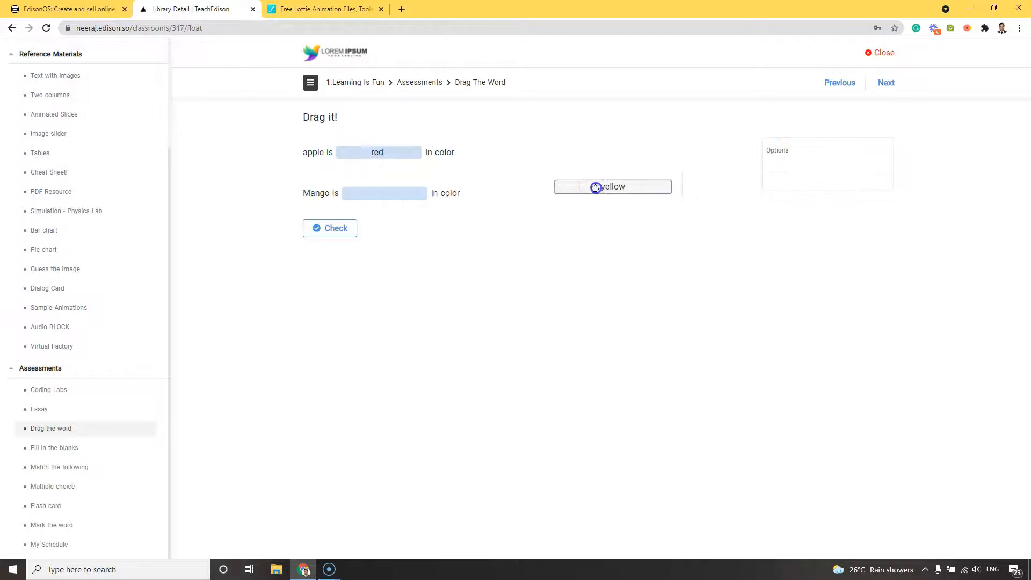
drag(612, 186, 384, 193)
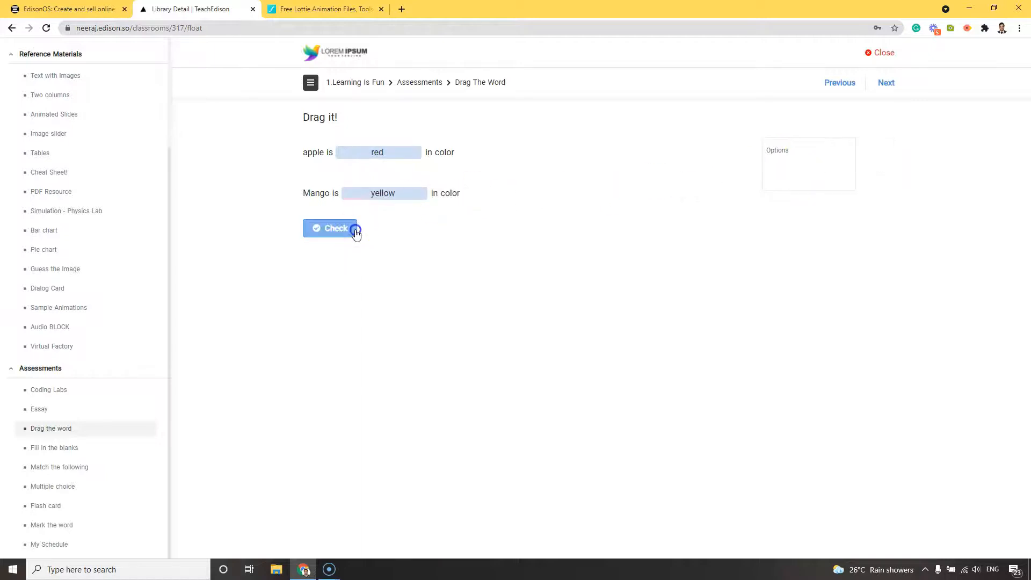
click(886, 82)
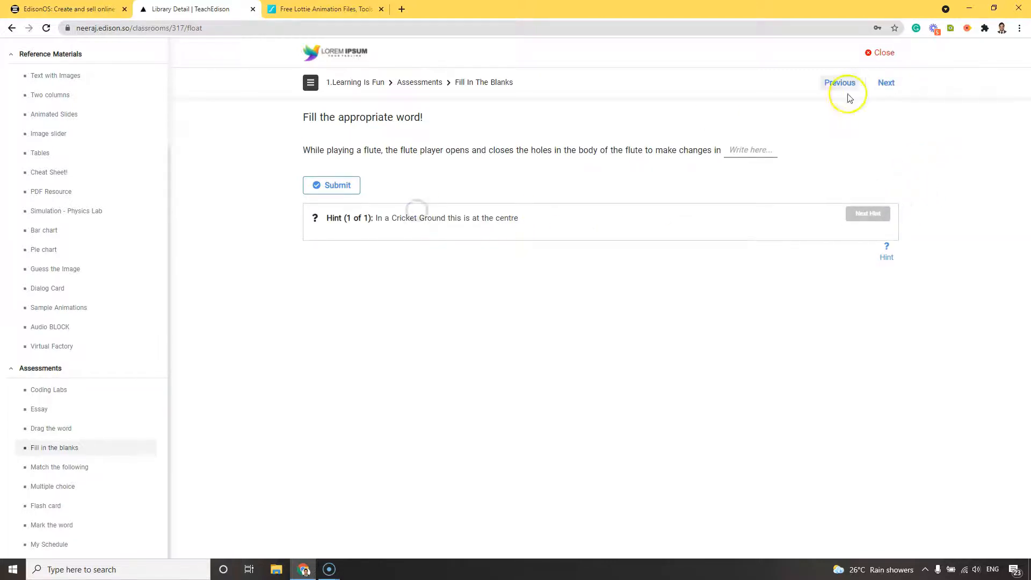
- Fill the flute sentence blank with 'pitch' and continue to the next assessment
click(751, 149)
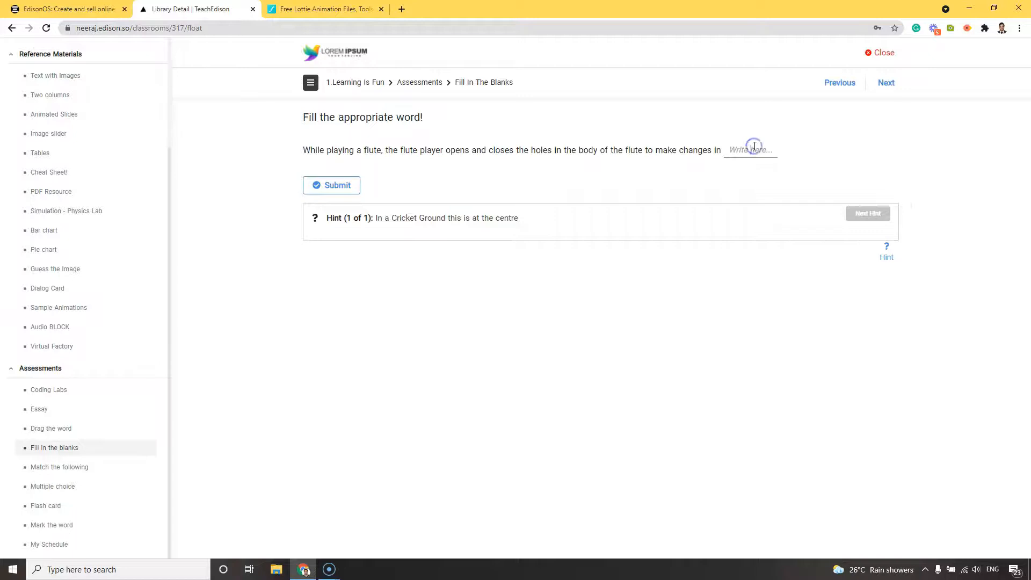
text(pitch)
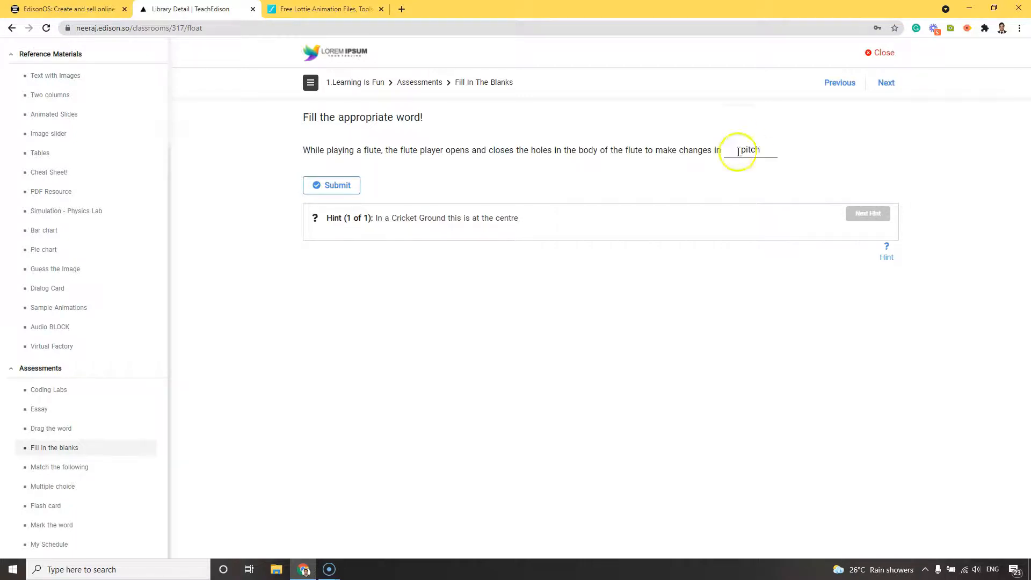
click(886, 82)
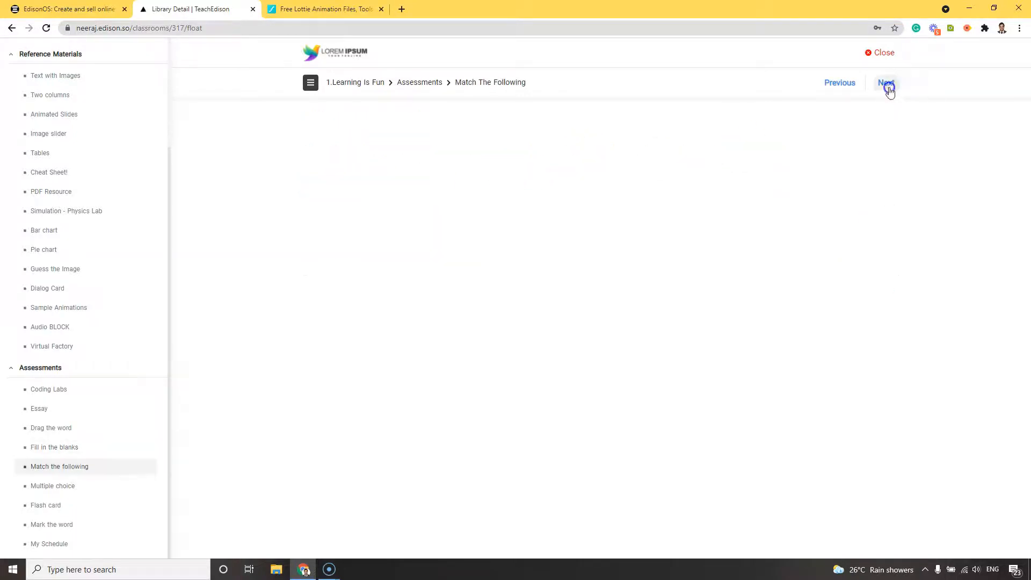
- Match kilogram to Mass and check the matching answers
click(885, 83)
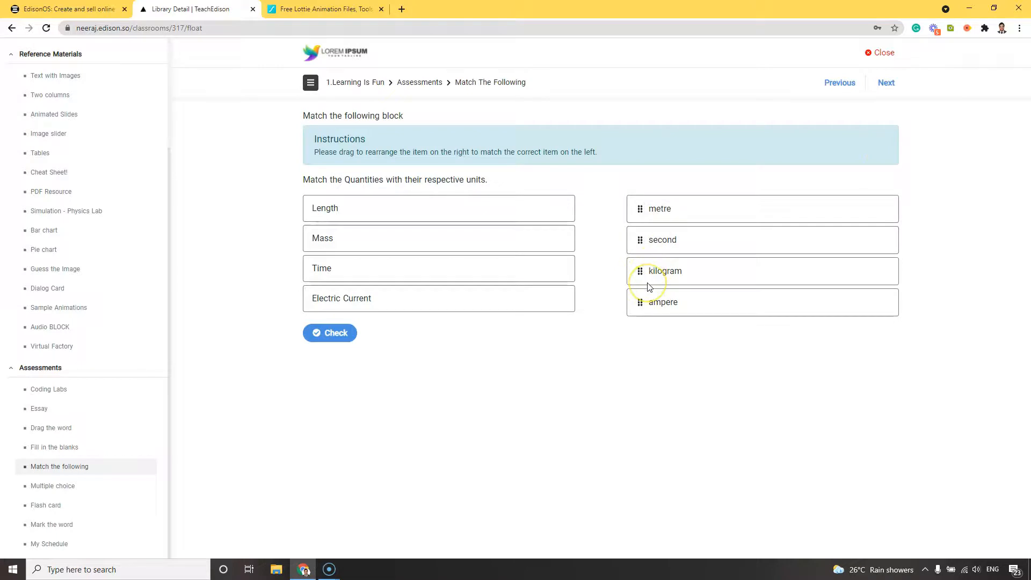
click(329, 333)
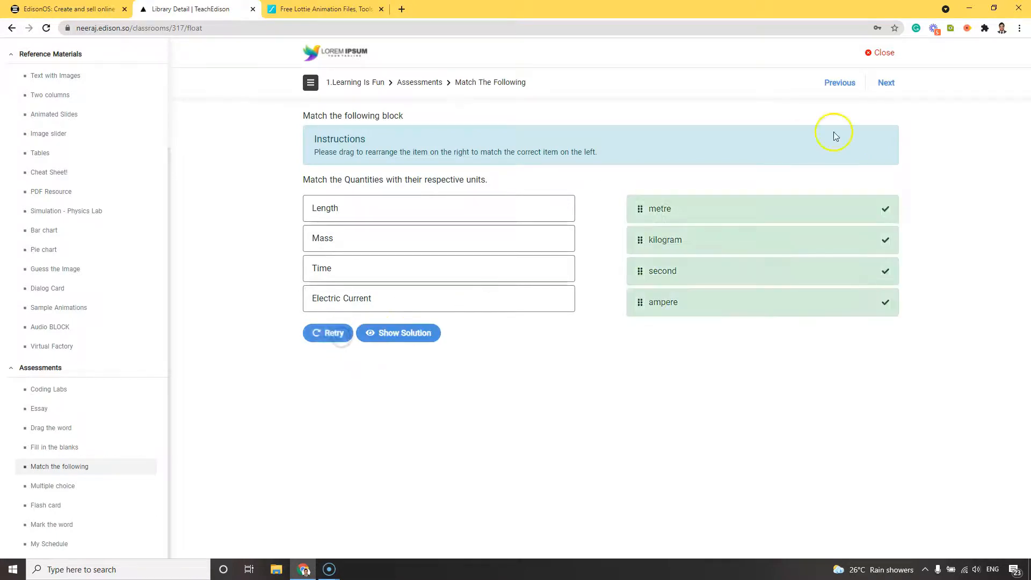
click(885, 82)
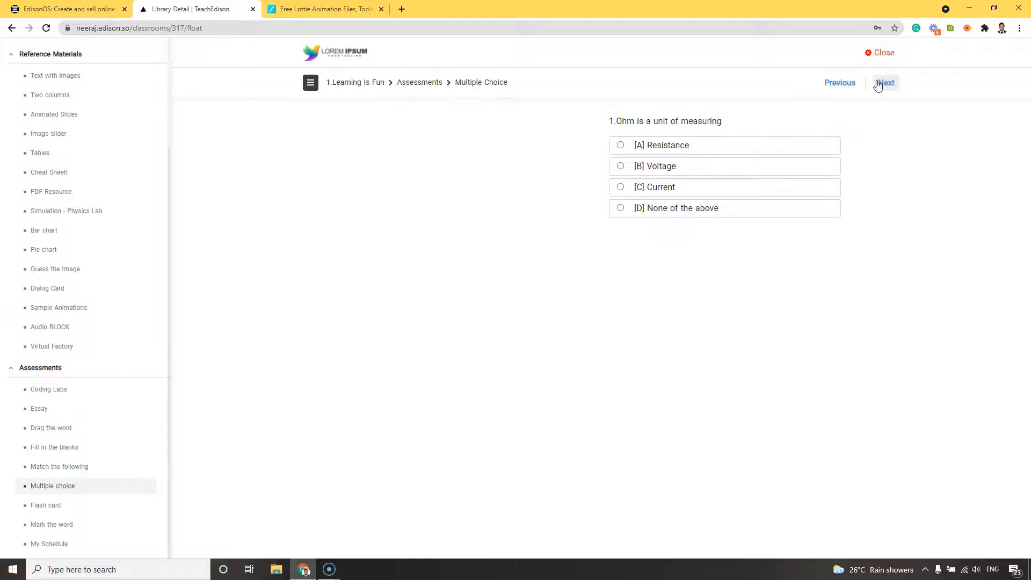
- Submit Resistance for multiple choice, try the flash card, and mark Trivandrum as Kerala's capital
click(621, 144)
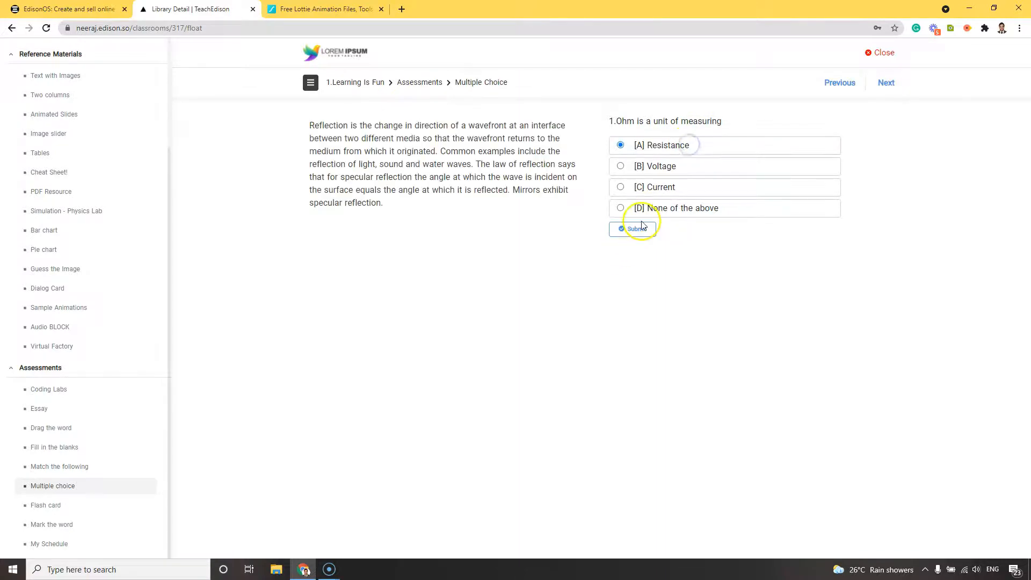
click(45, 504)
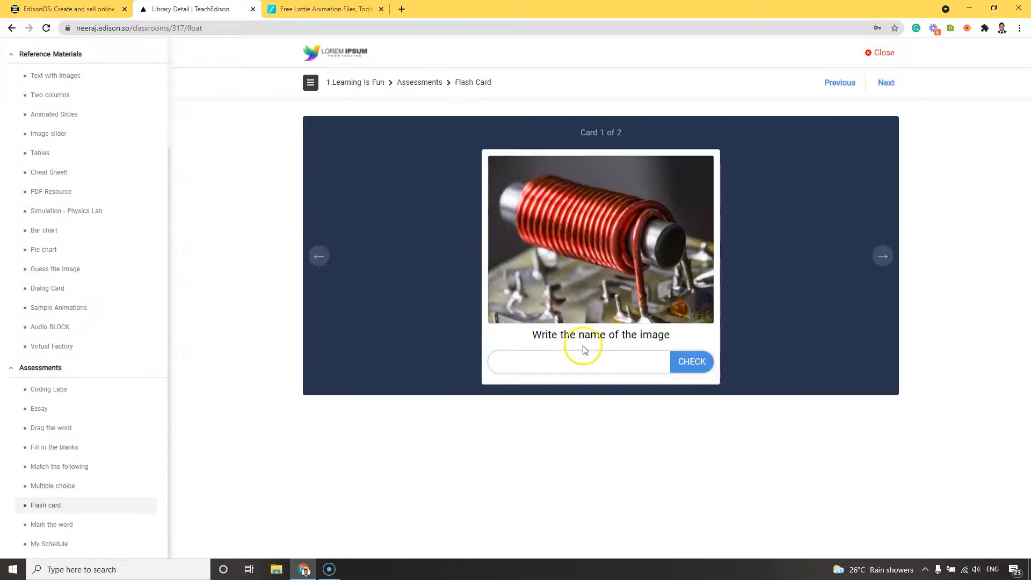
text(c)
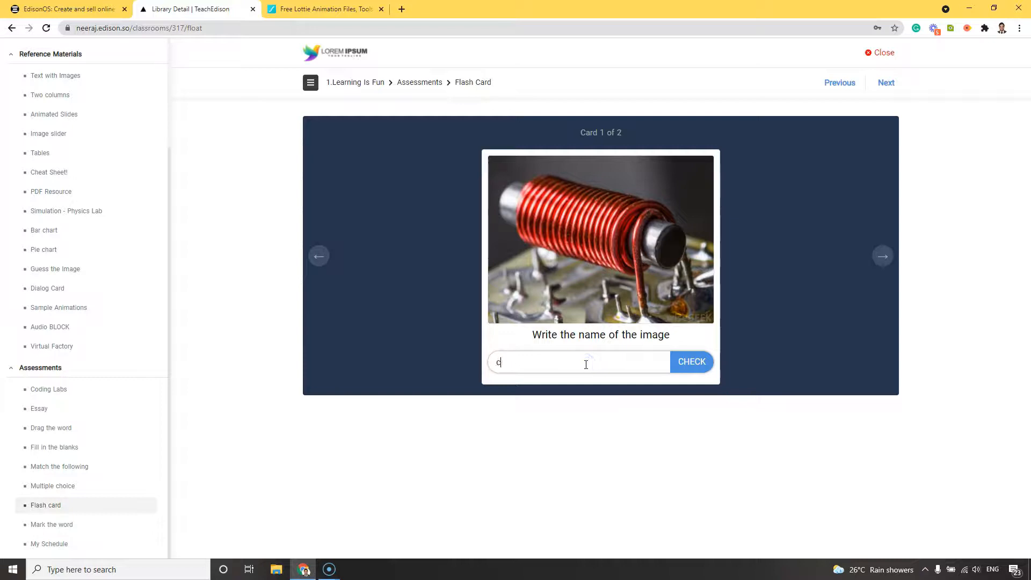
click(51, 524)
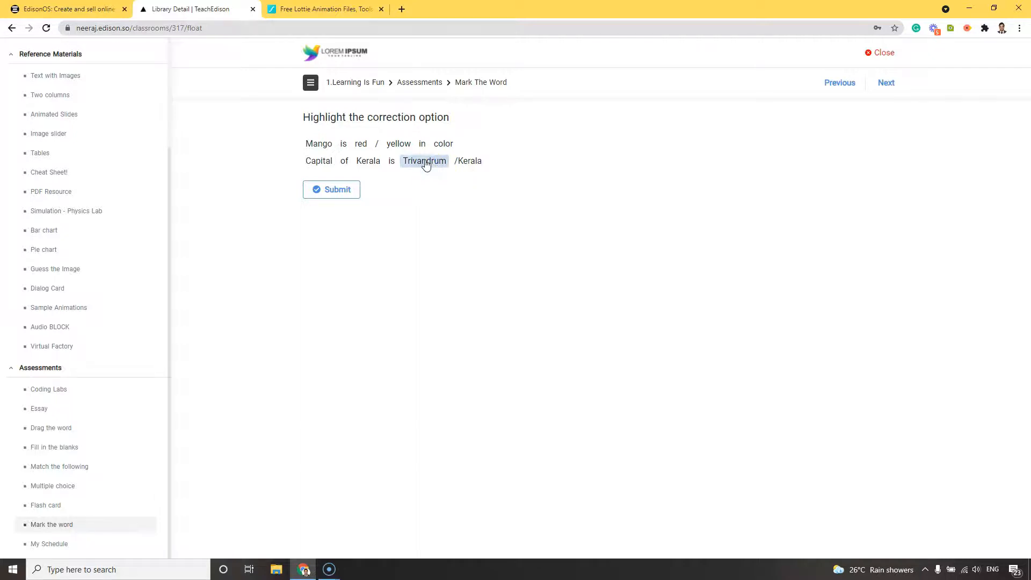
click(332, 190)
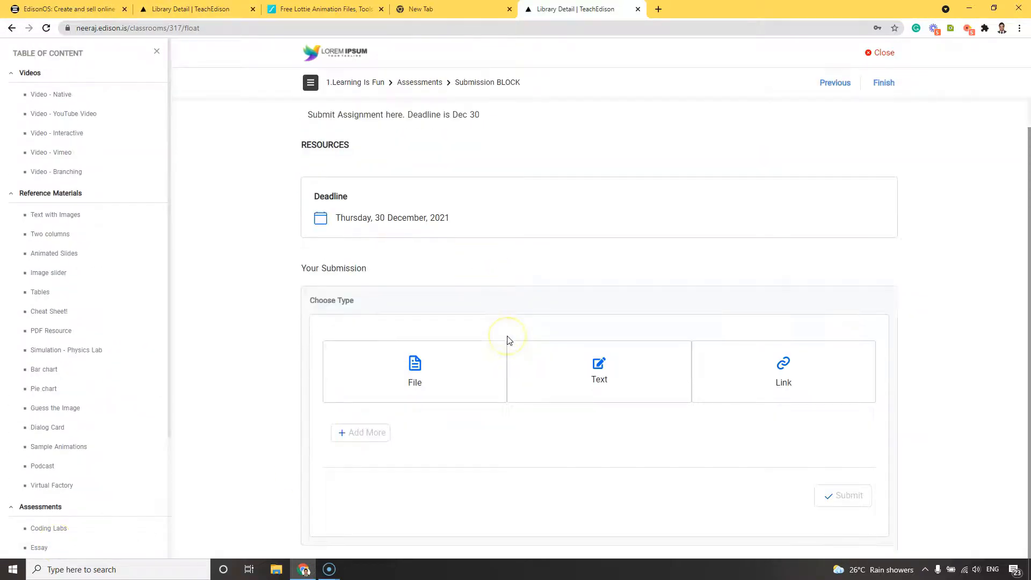
- Upload the Visual MBA EPUB from Downloads as the assignment file and submit it
click(415, 371)
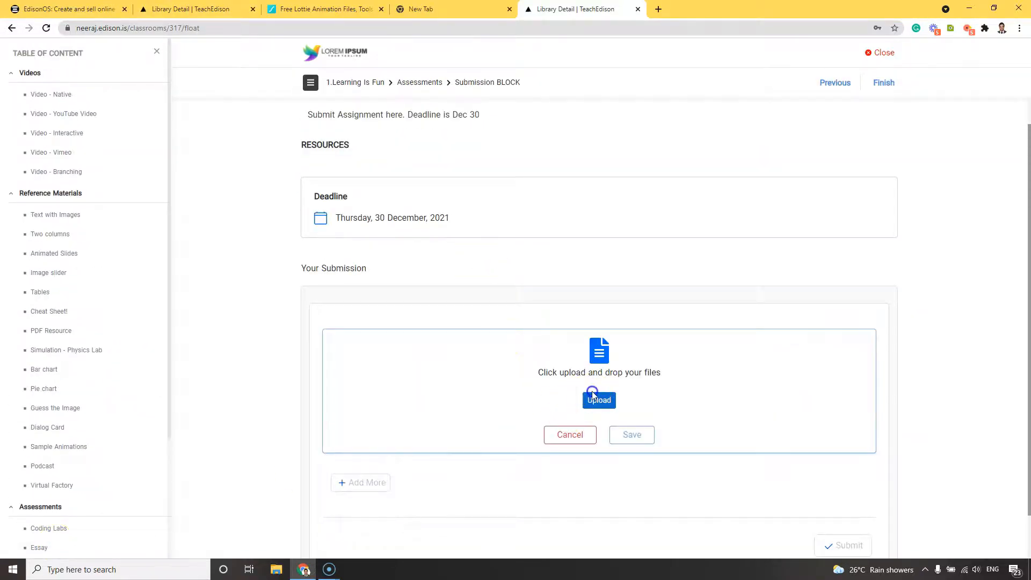
click(598, 399)
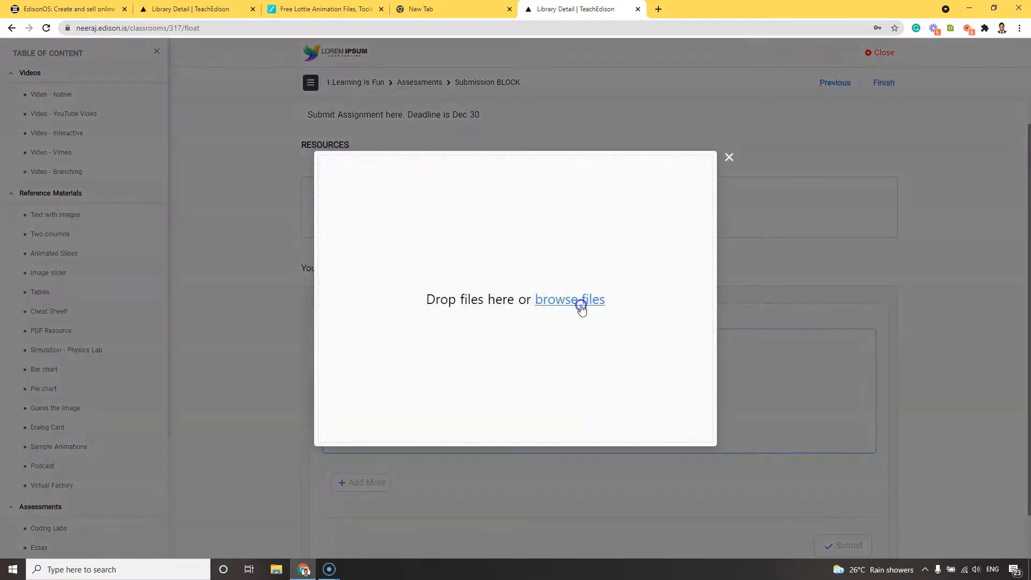
click(569, 300)
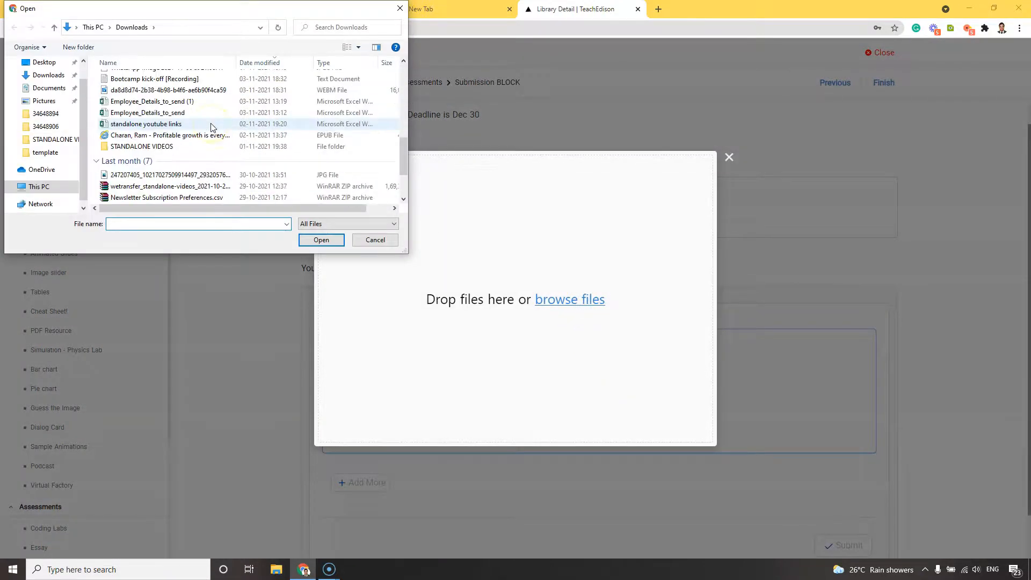
click(120, 173)
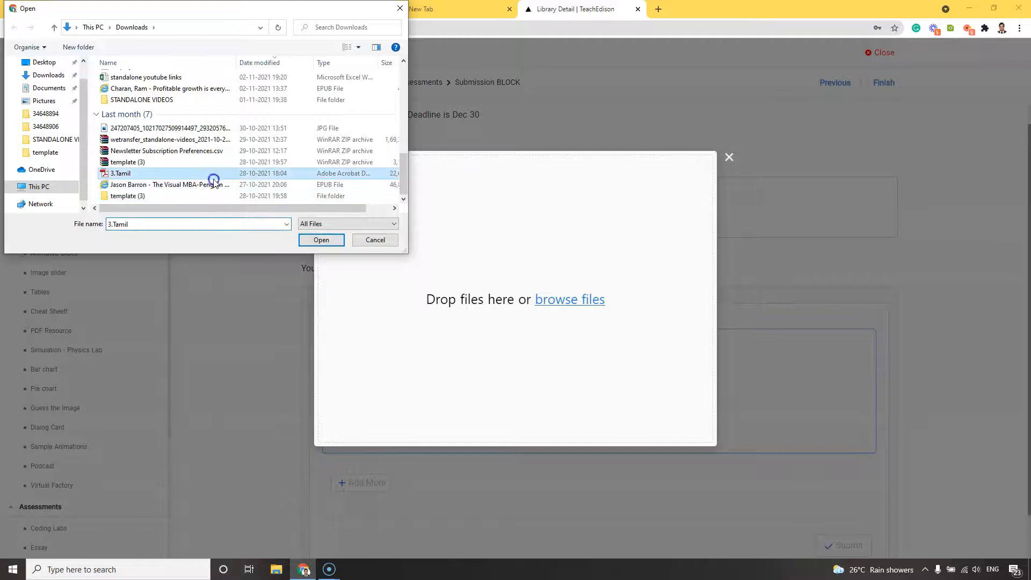
click(170, 184)
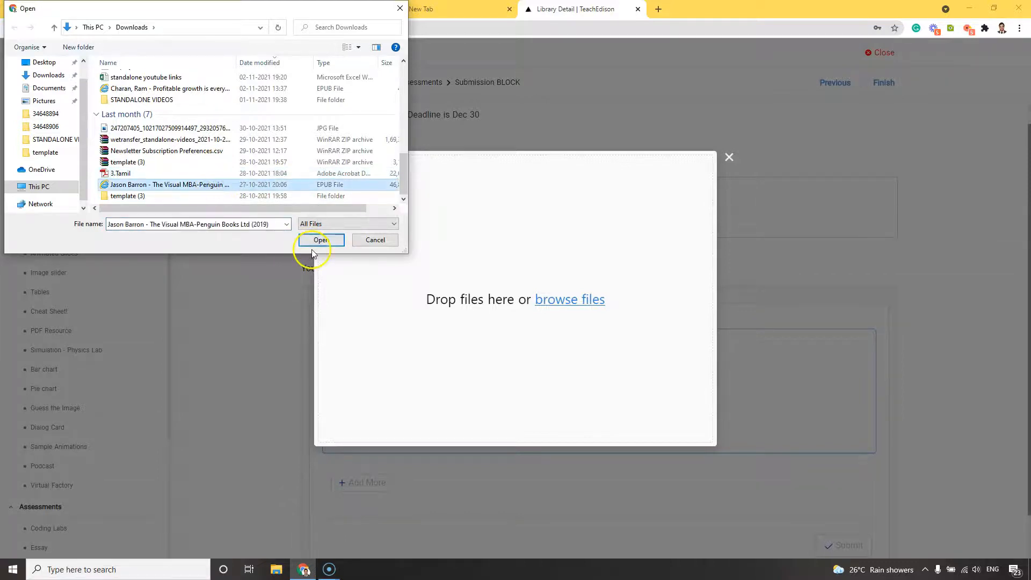
click(320, 239)
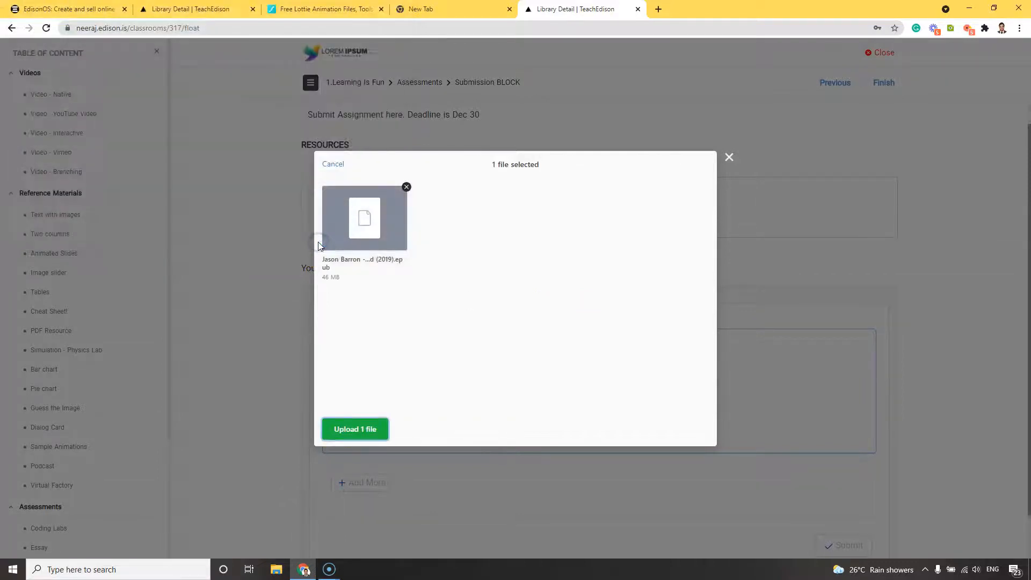
click(355, 428)
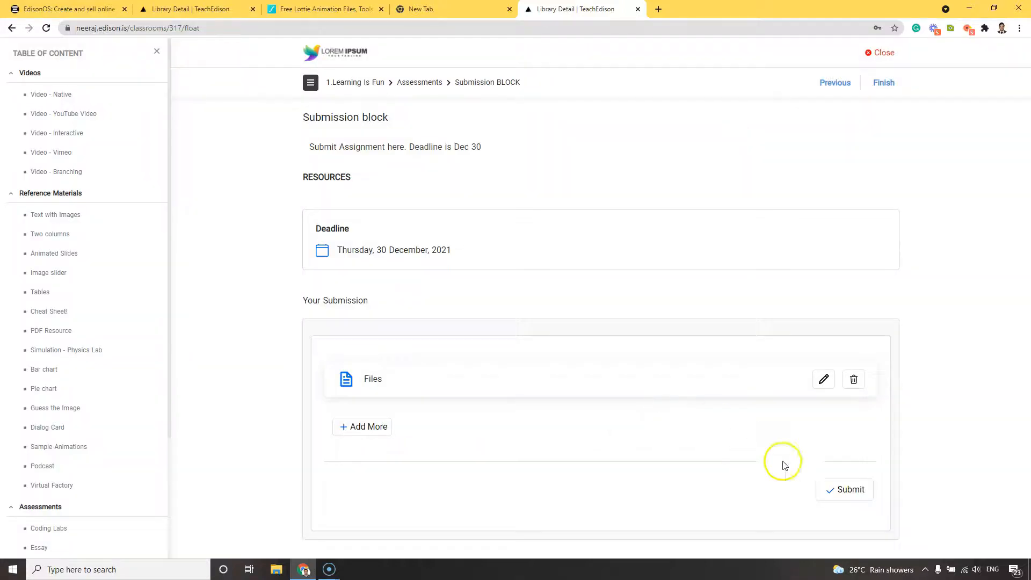
click(850, 489)
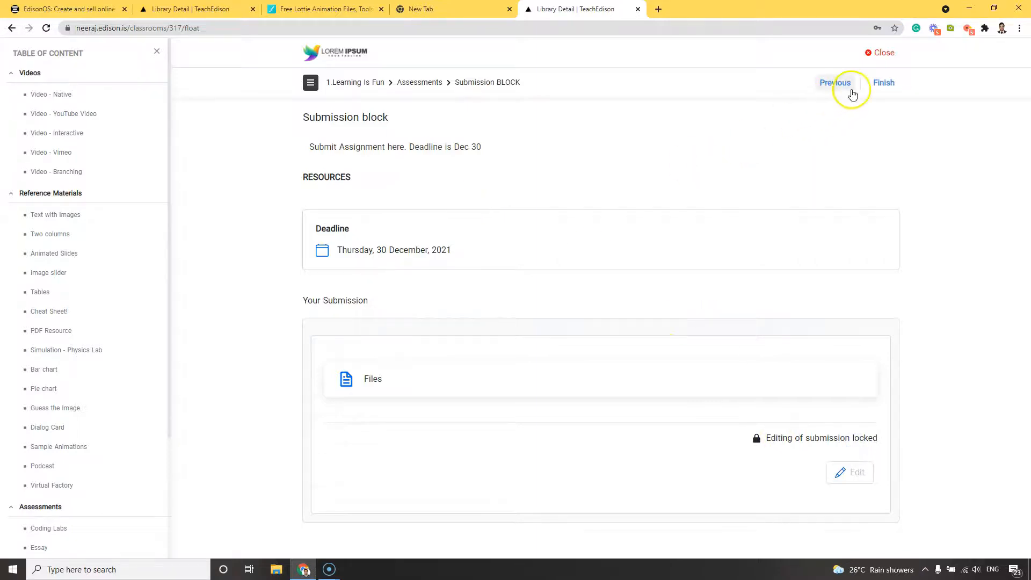
- Finish the course, return to My Library, and log out of the learner account
click(884, 82)
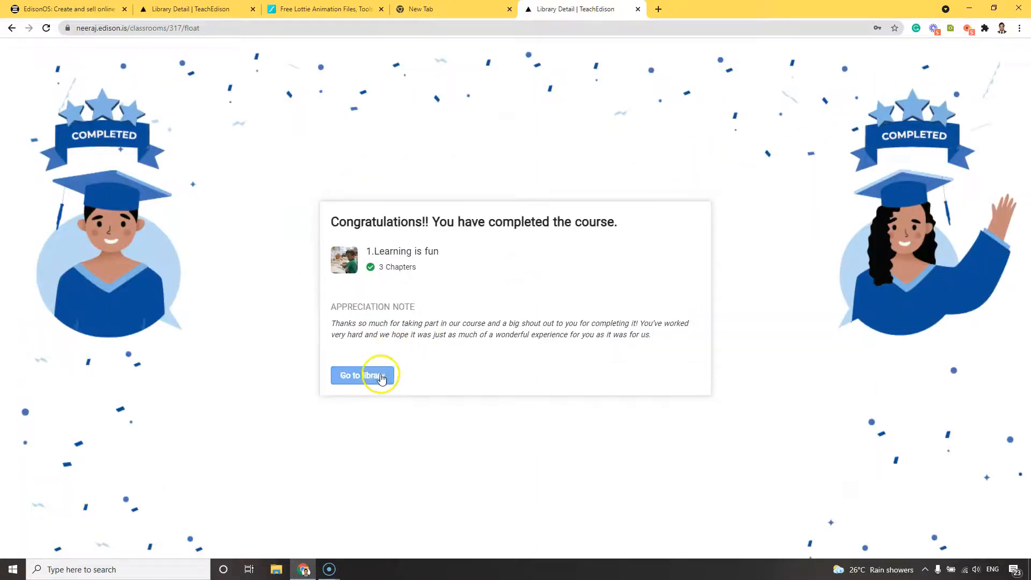
click(364, 375)
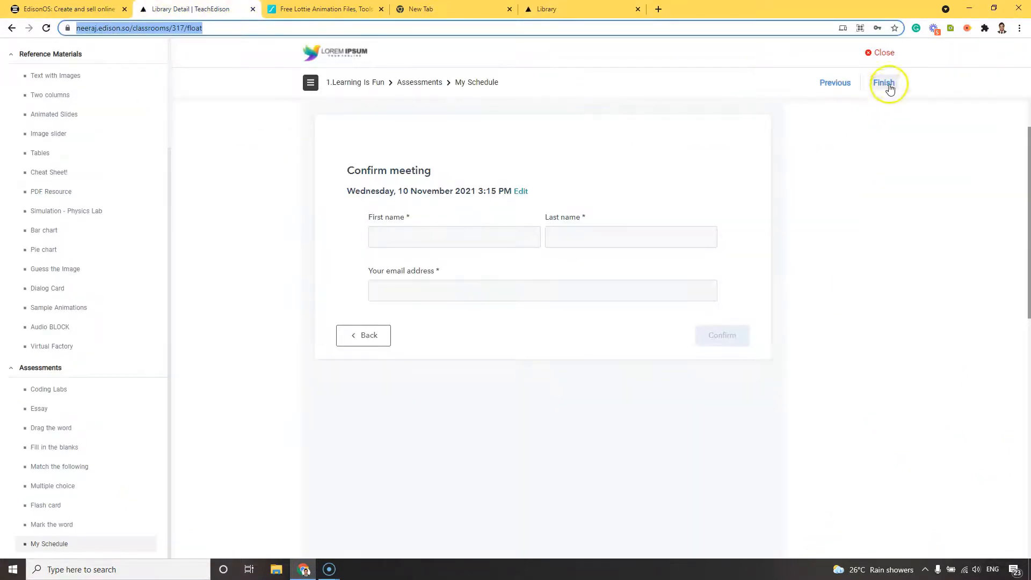
click(884, 83)
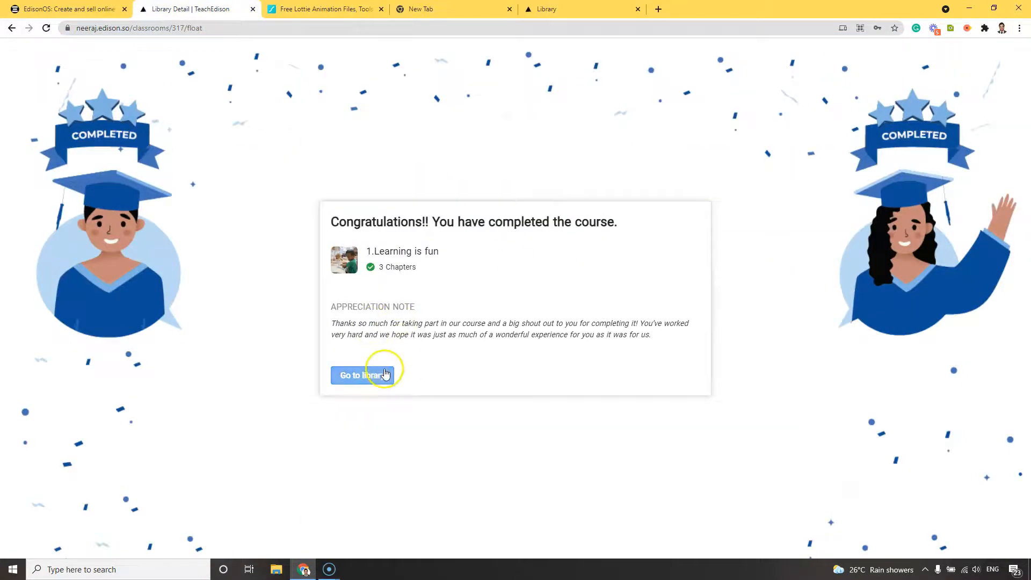
click(359, 375)
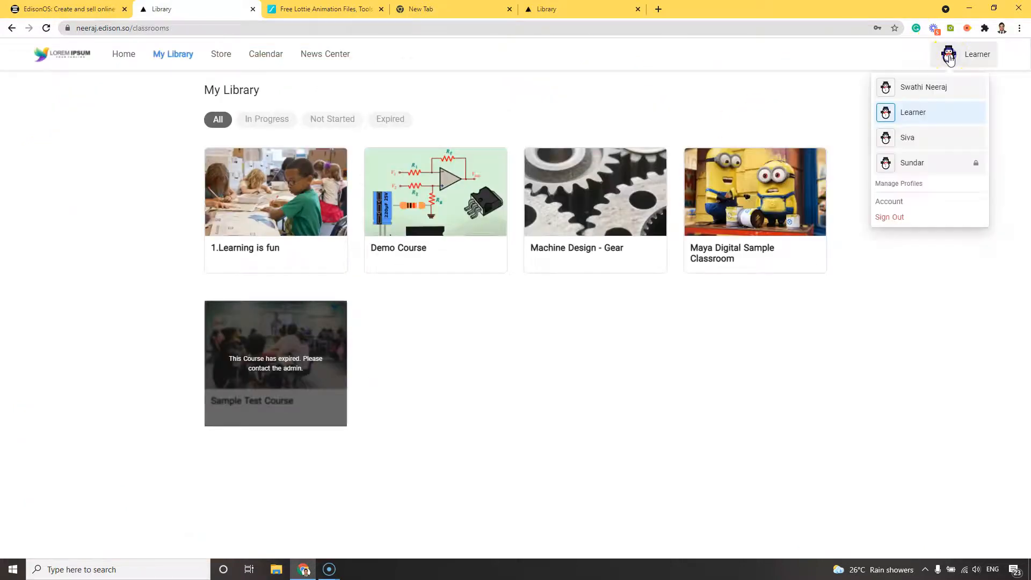
click(889, 217)
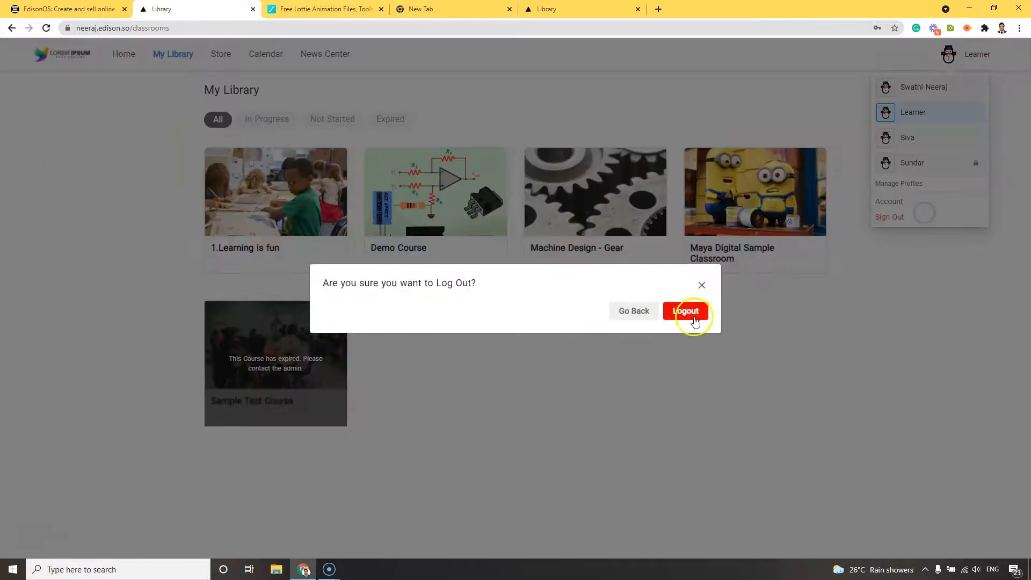
click(686, 310)
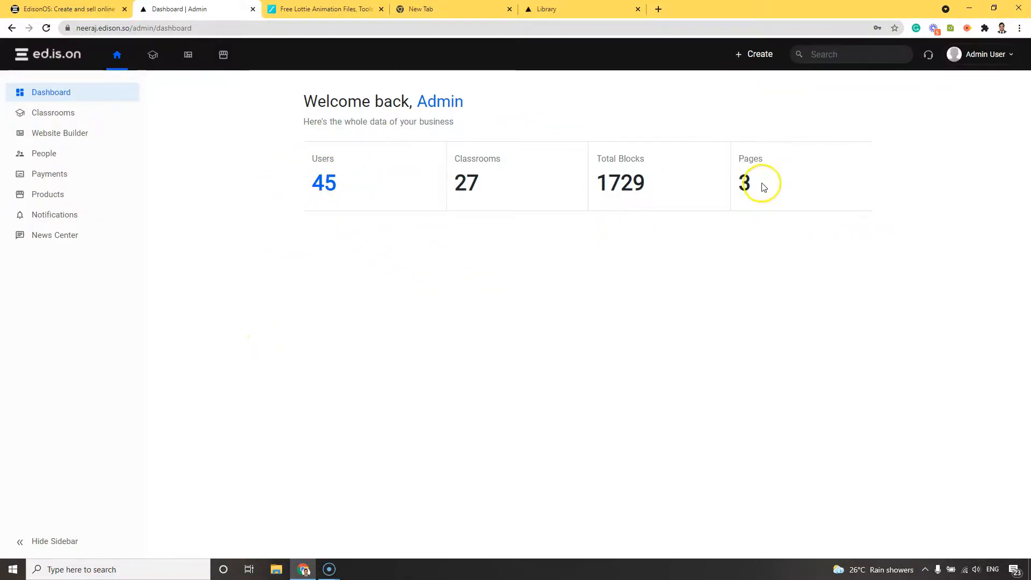
mouse_move(85, 112)
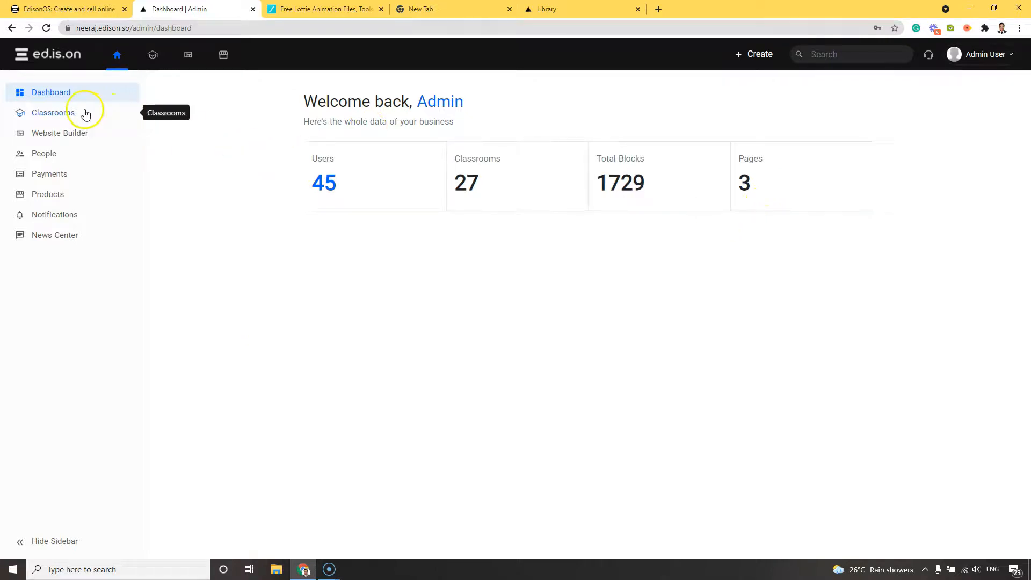
- Open the second Doubt Clarification Q&A channel and view its post with 0 answers
click(52, 112)
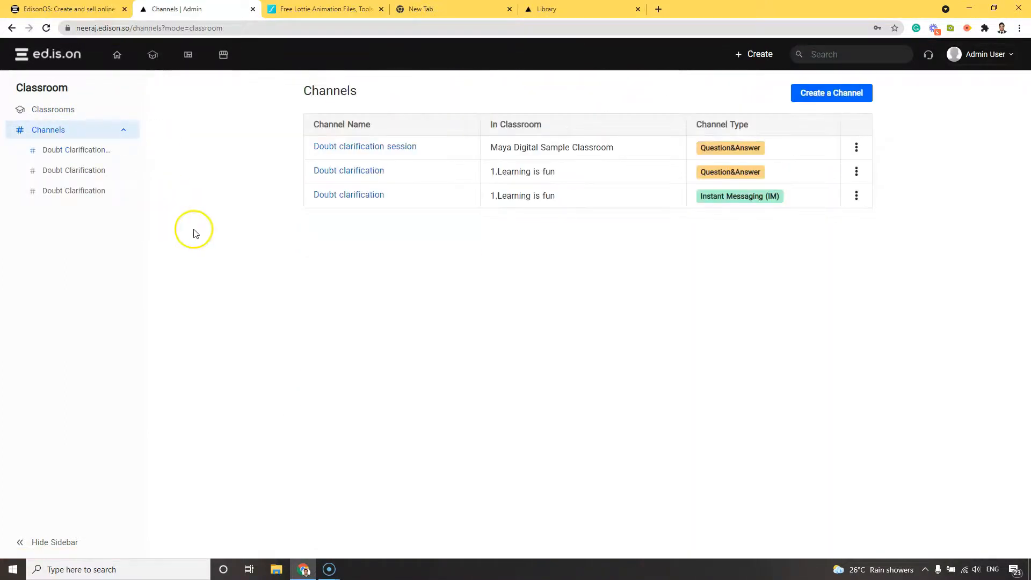
click(349, 195)
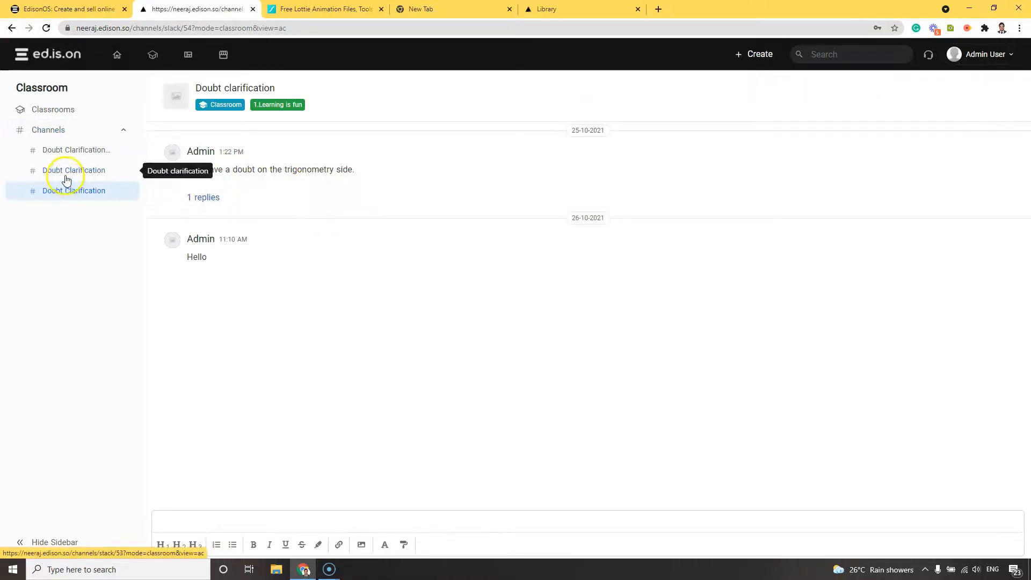
click(73, 170)
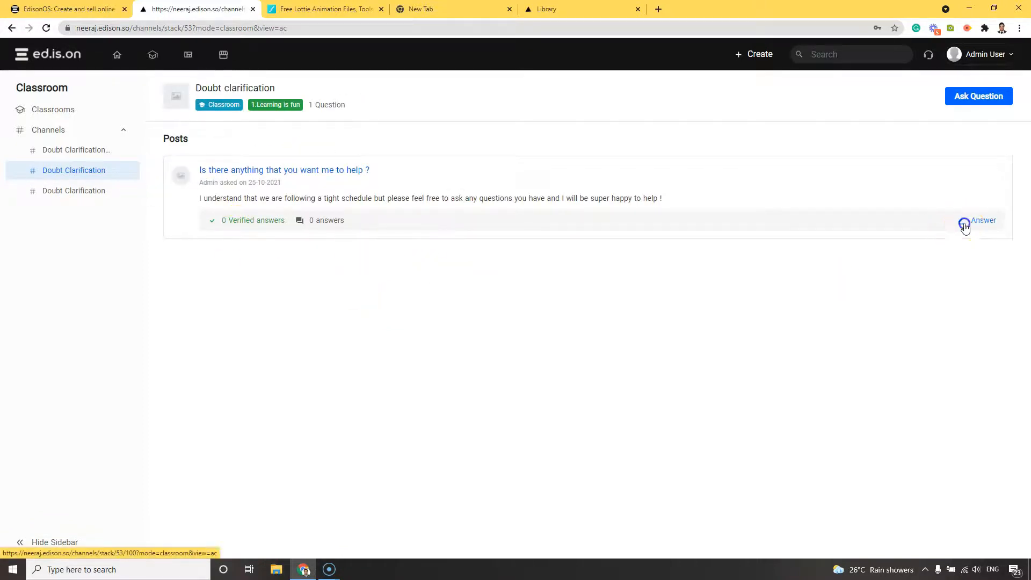
click(984, 220)
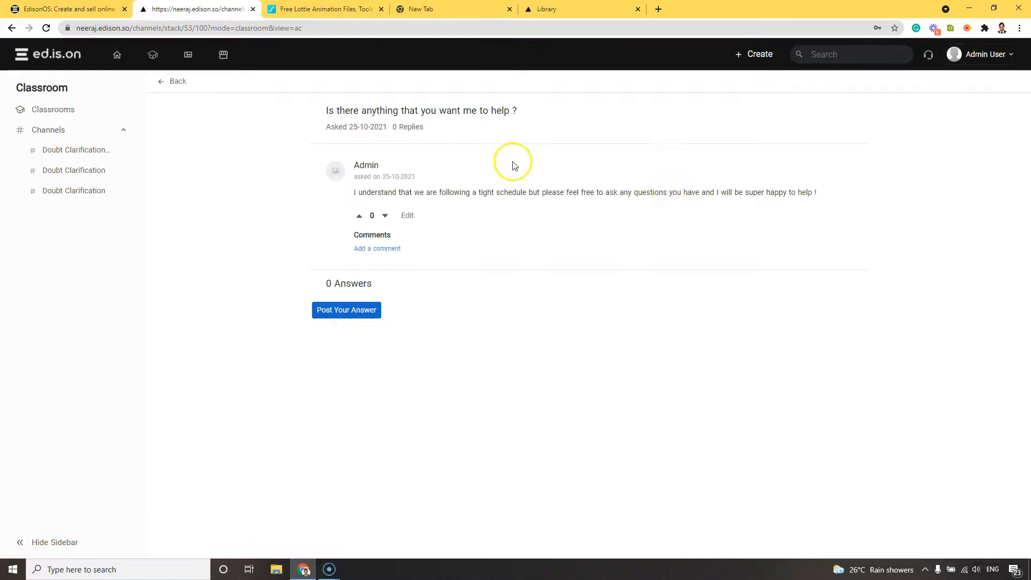
mouse_move(506, 163)
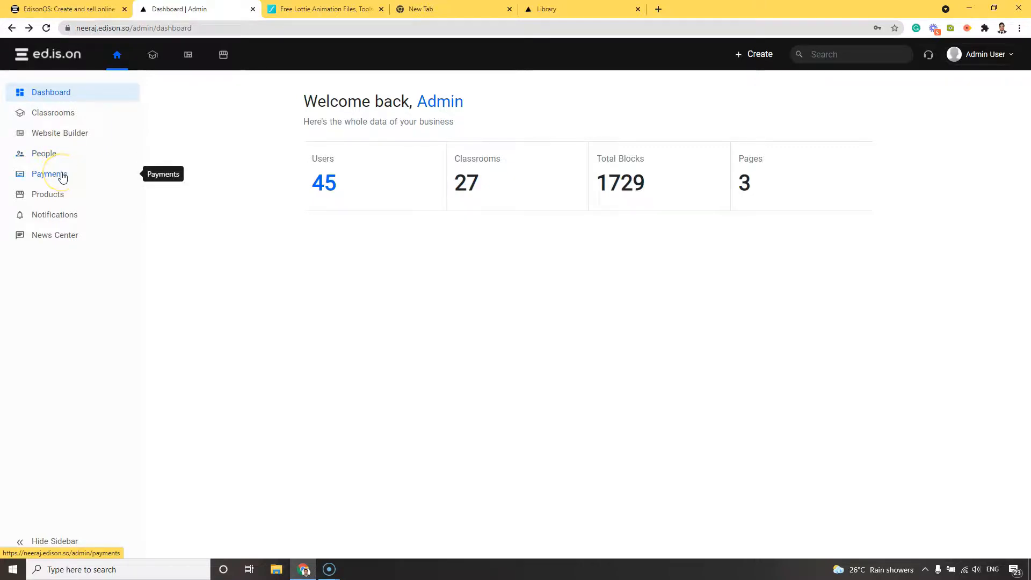
- Visit admin Payments, Notifications and News Center, then start a new news post
click(47, 193)
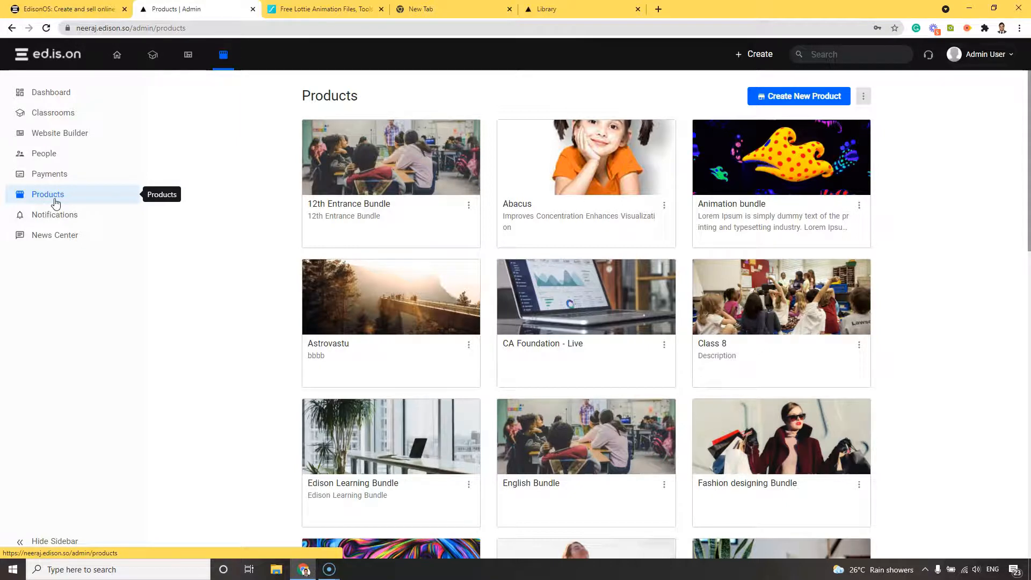
mouse_move(53, 214)
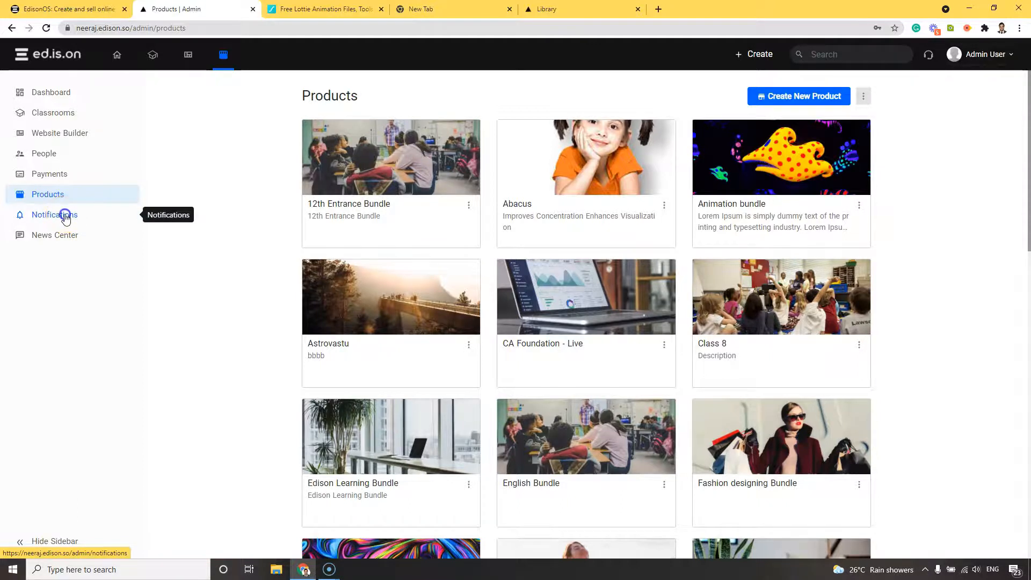
click(53, 214)
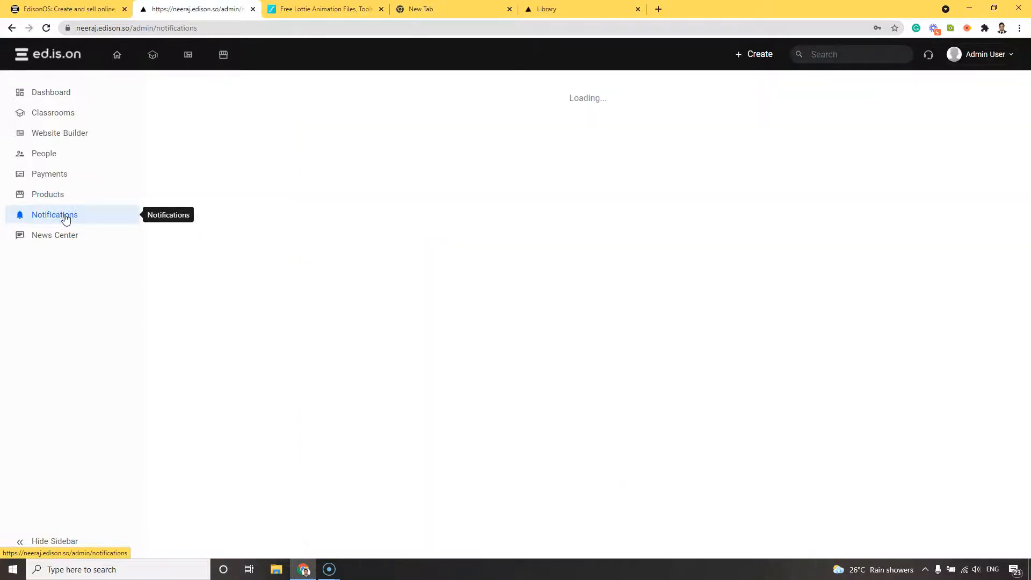
click(55, 235)
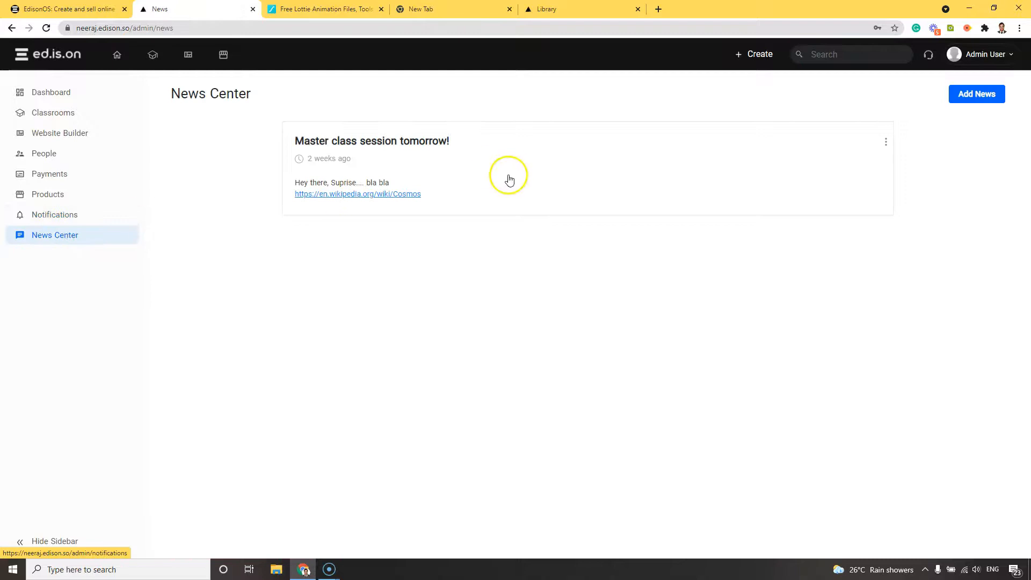
click(977, 93)
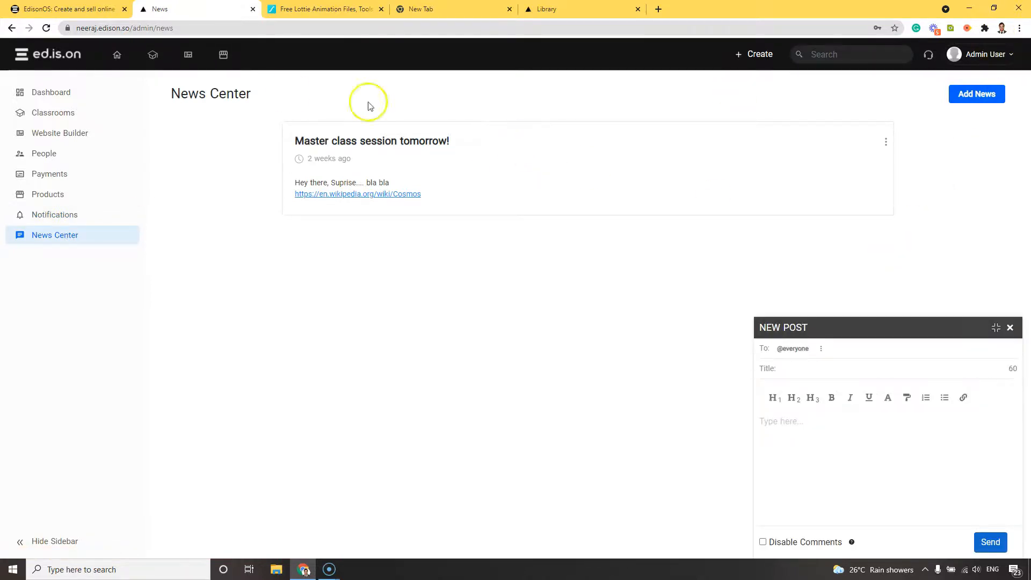
mouse_move(501, 128)
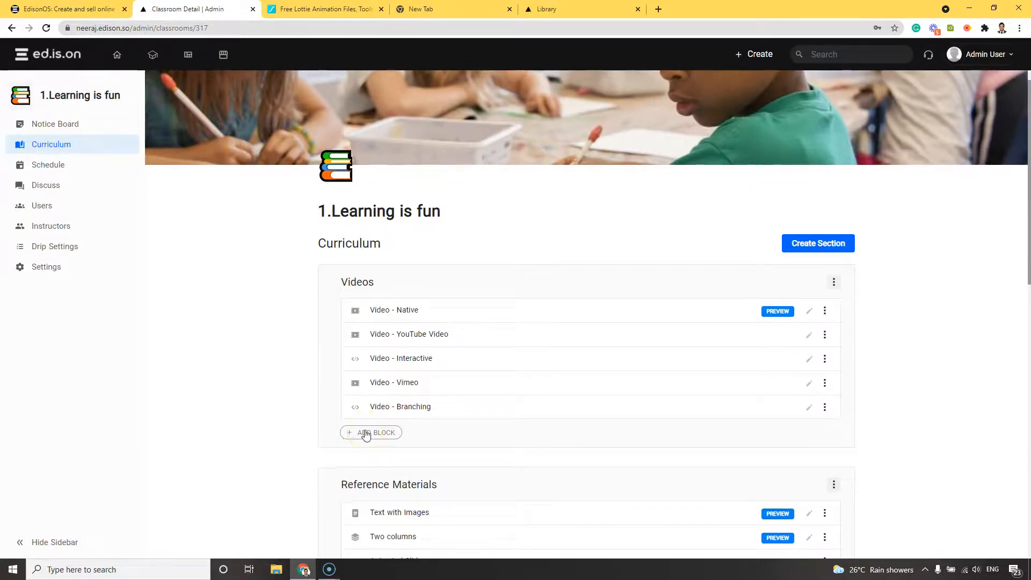
- Browse the Learning is fun curriculum and view the block types available under Videos
scroll(down, 3)
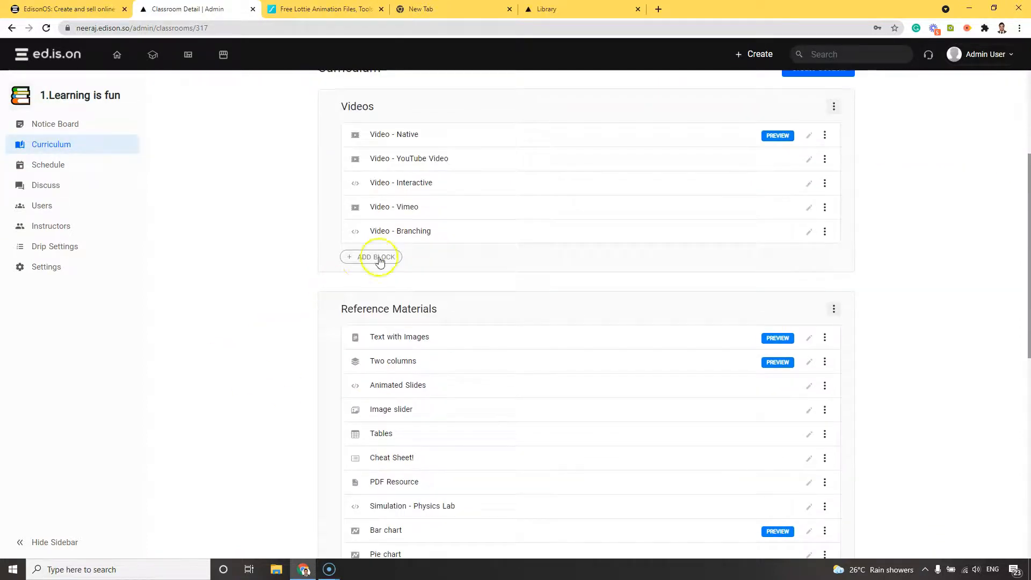
click(375, 257)
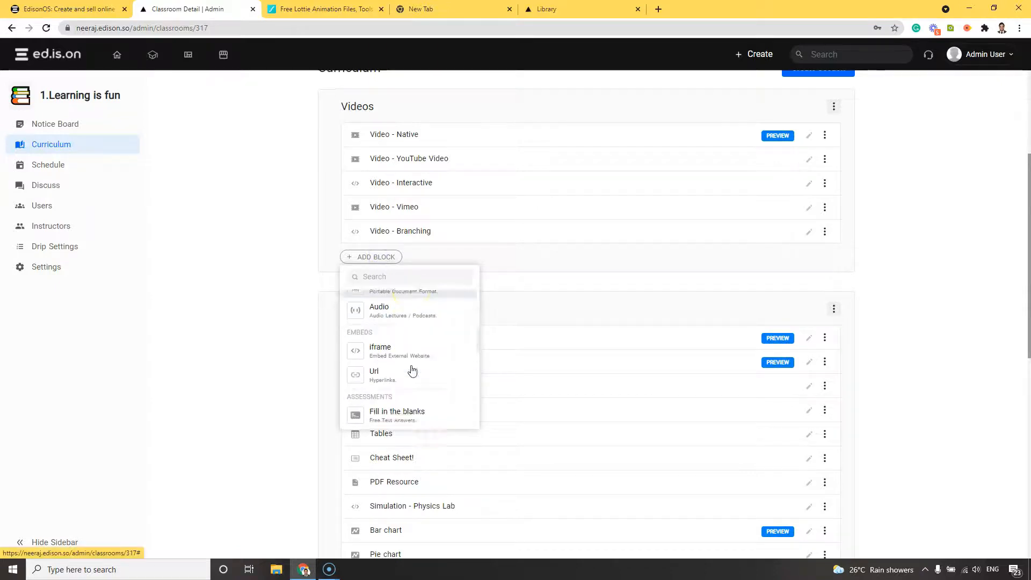
scroll(down, 3)
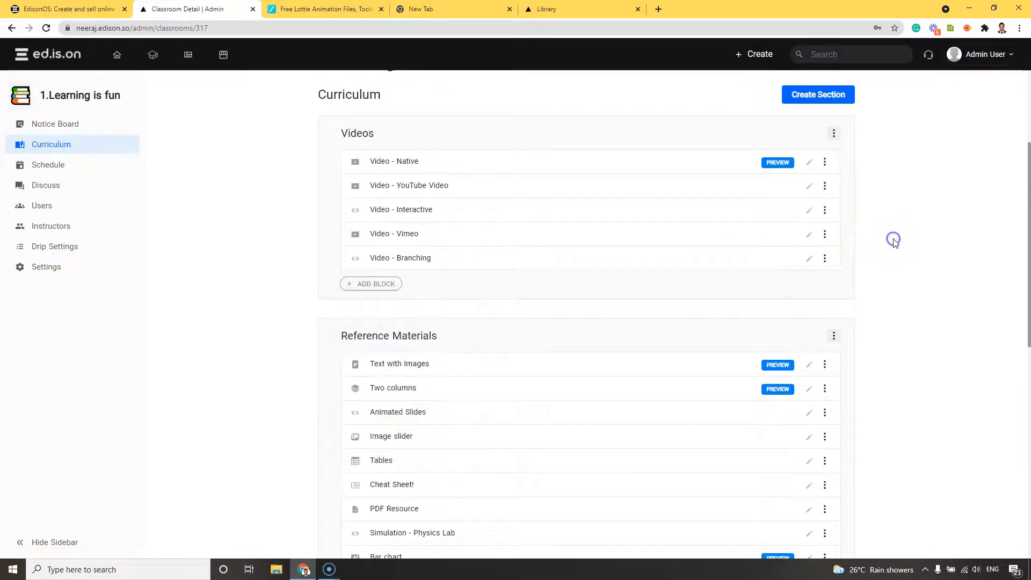
click(47, 164)
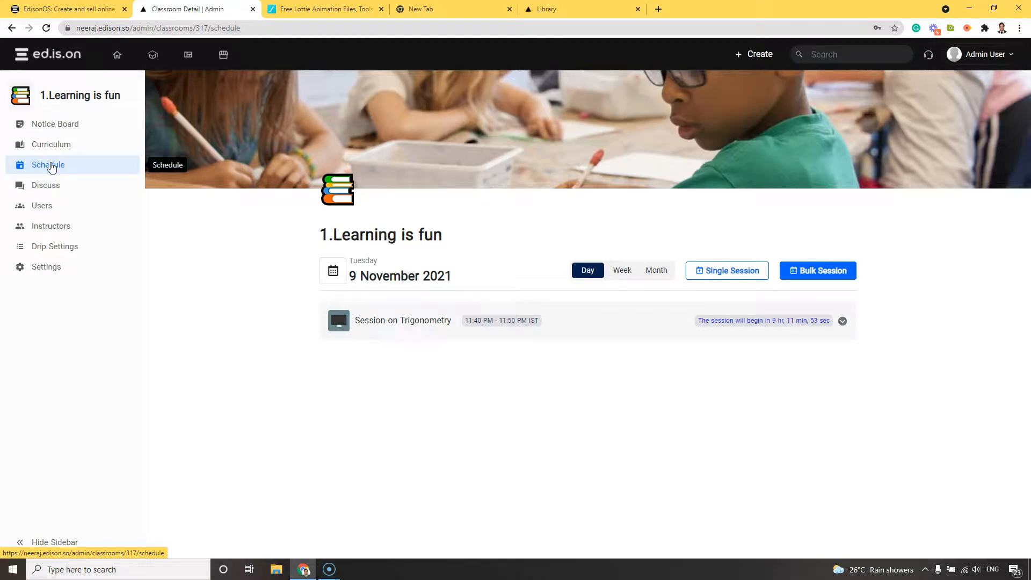
- In Drip Settings, try Student Classroom Start Date, then On a Specific Date with per-block dates
click(45, 185)
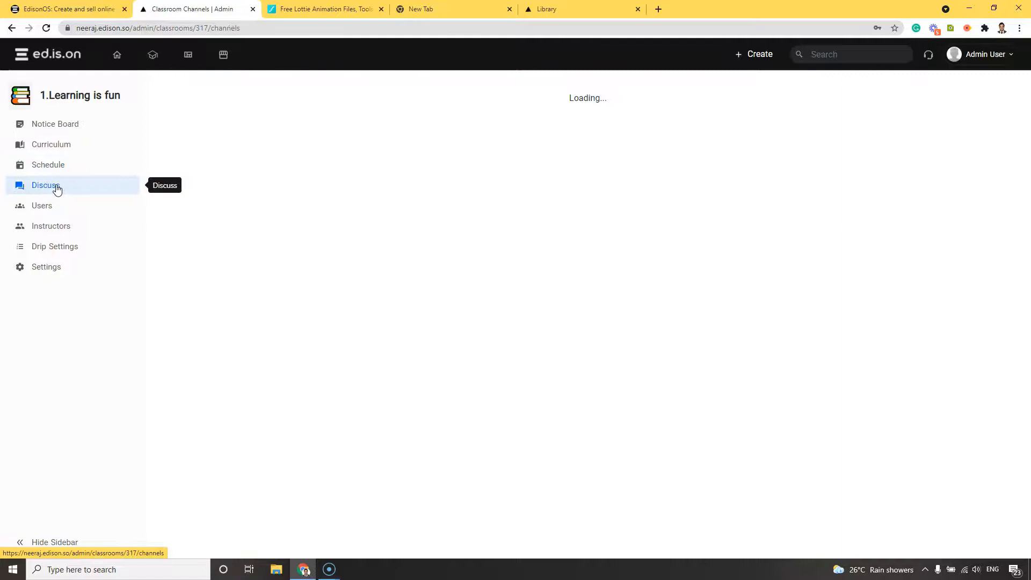
mouse_move(86, 209)
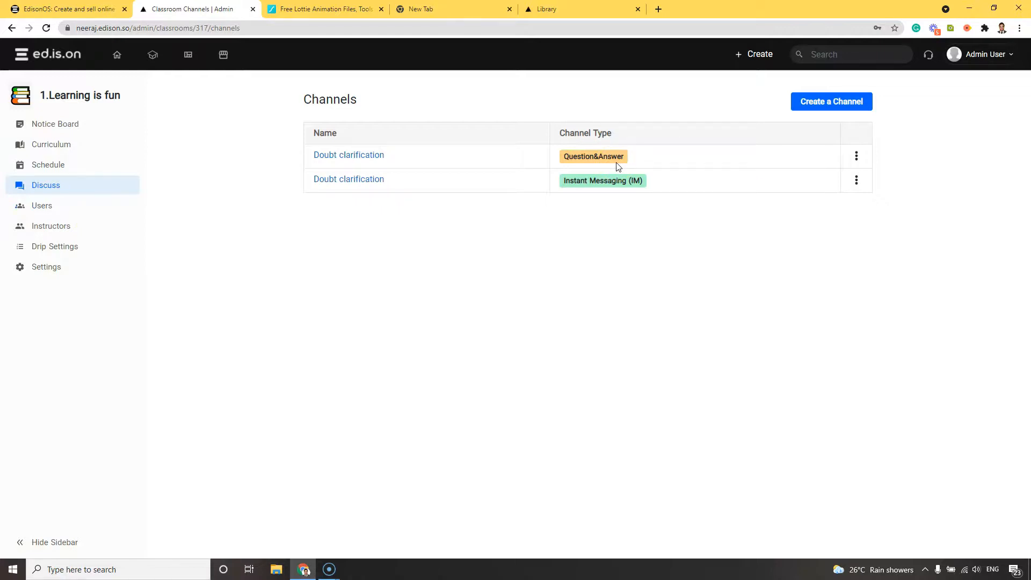
click(55, 246)
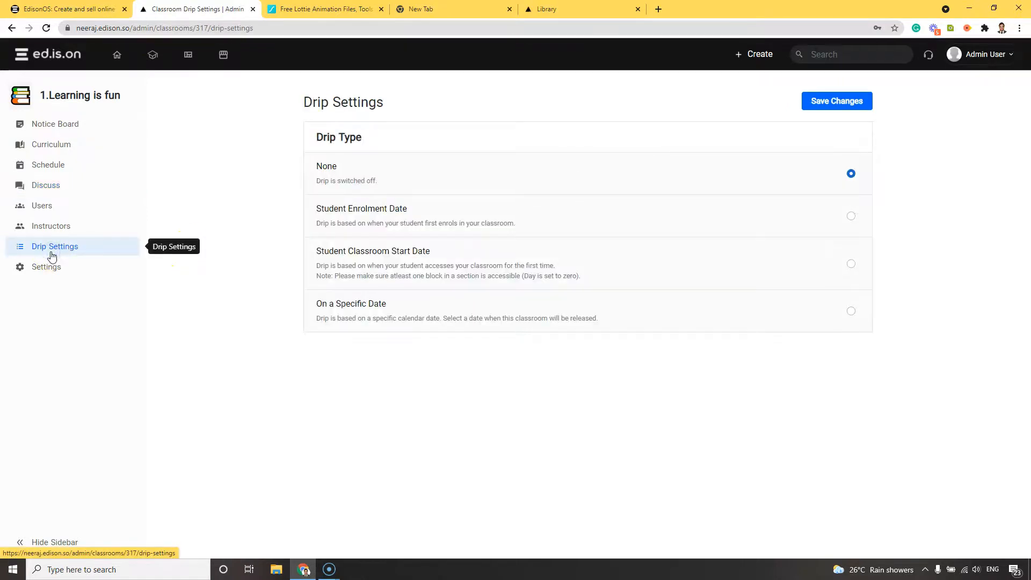
mouse_move(397, 233)
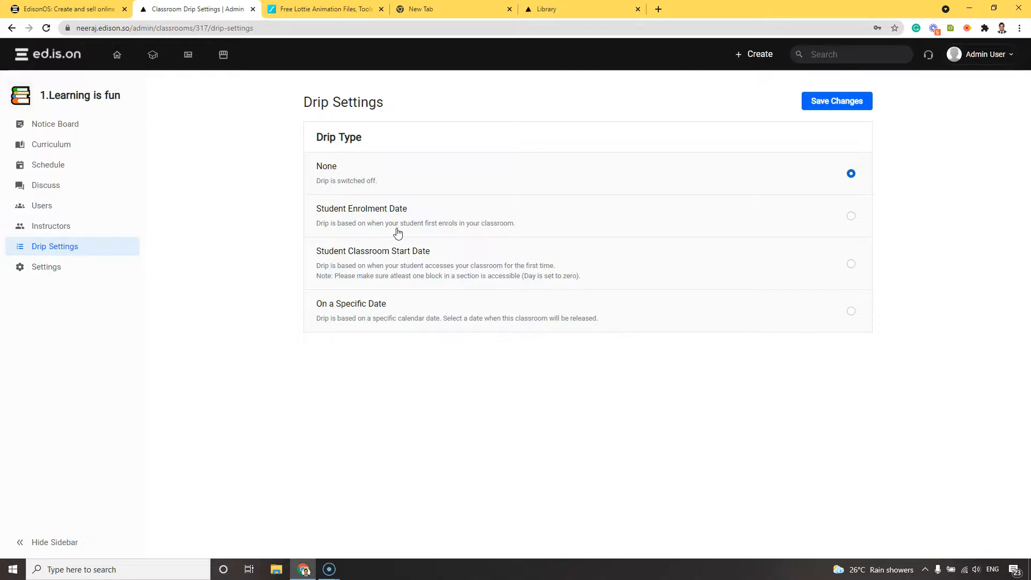
mouse_move(625, 223)
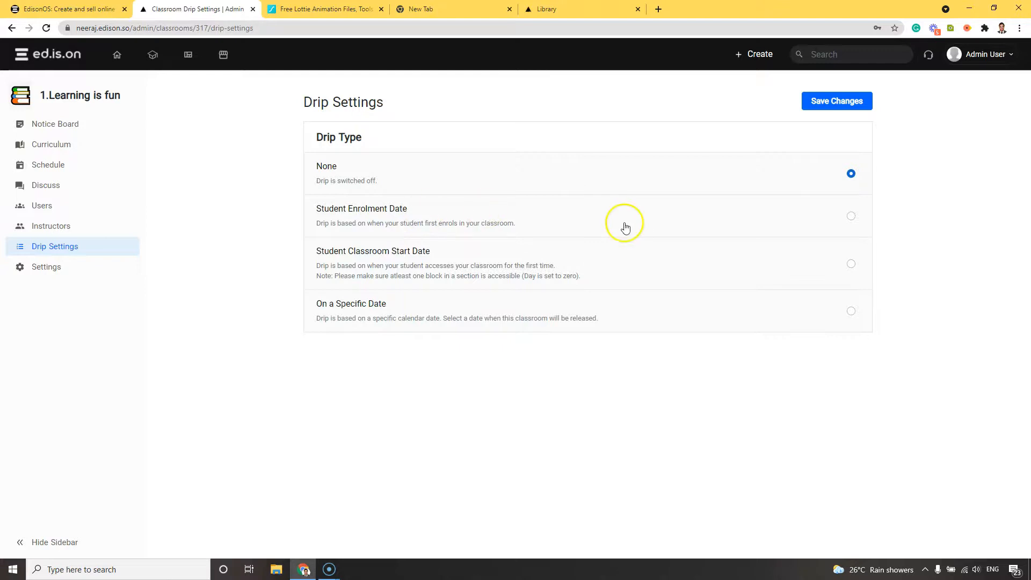
click(849, 264)
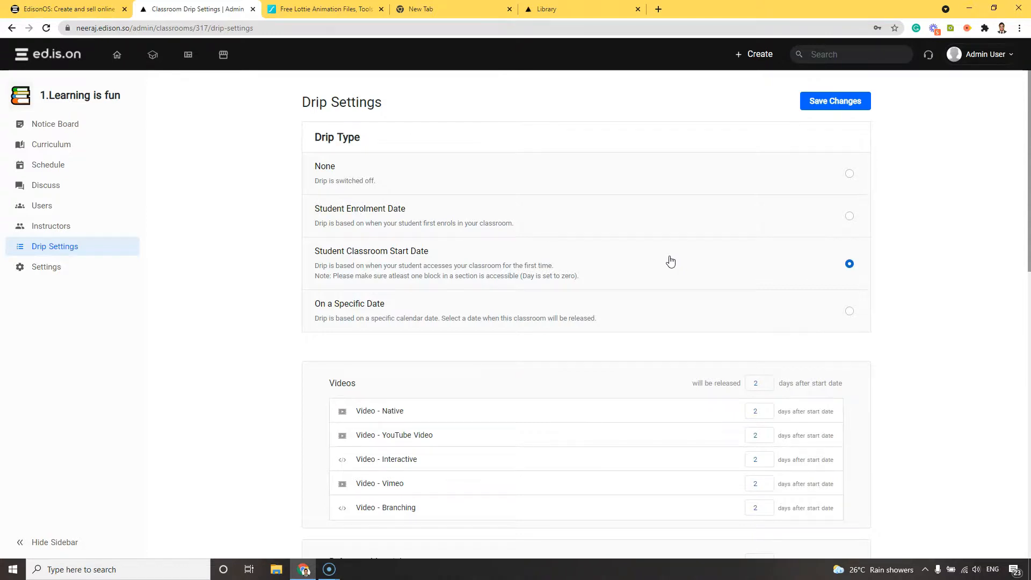
scroll(down, 3)
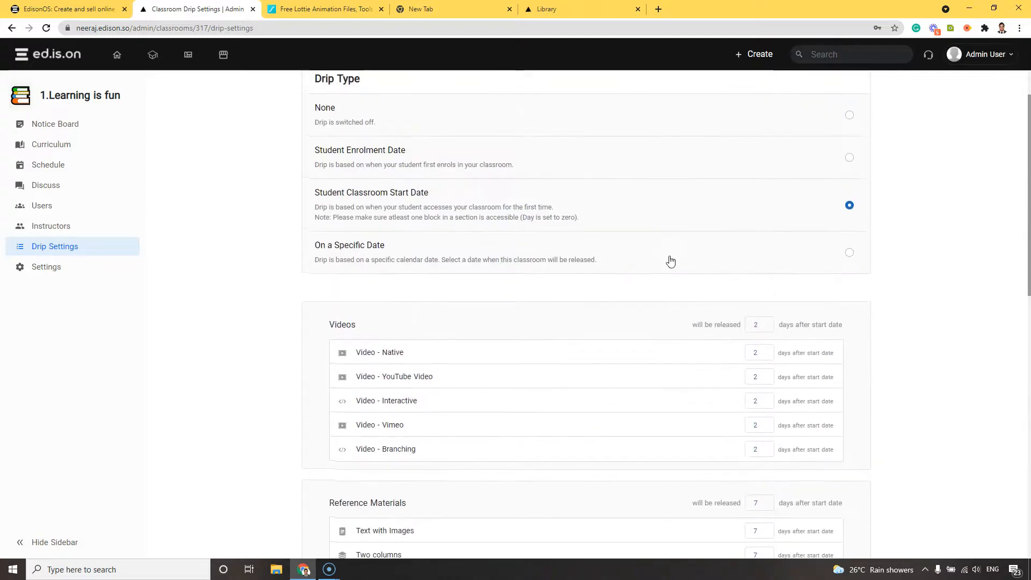
click(849, 252)
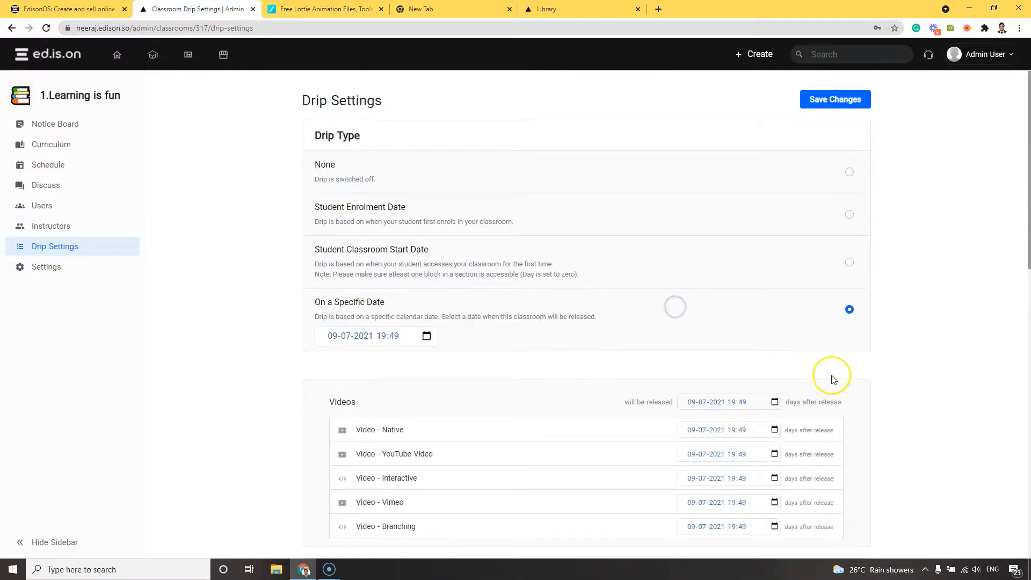
scroll(down, 3)
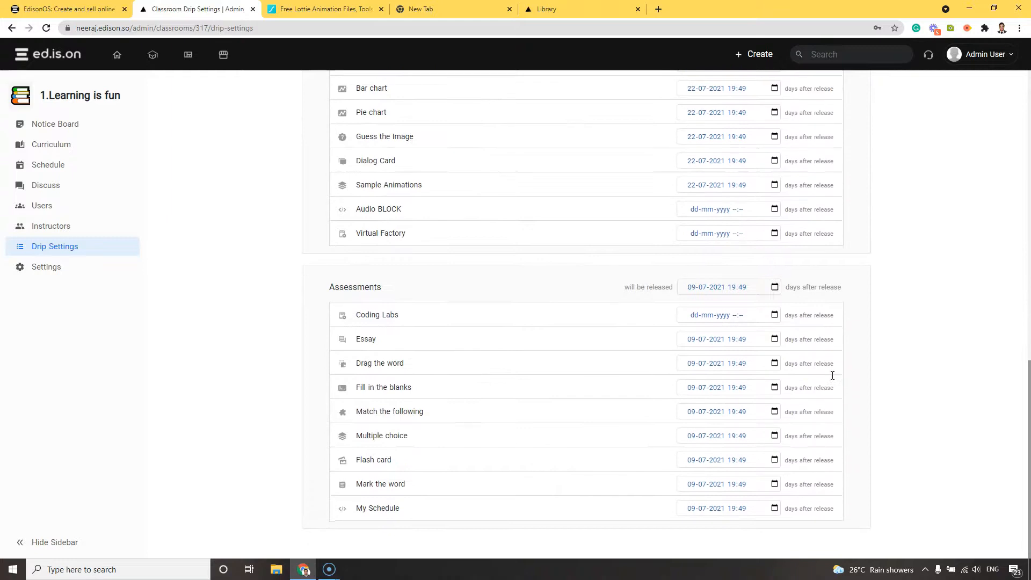
scroll(up, 3)
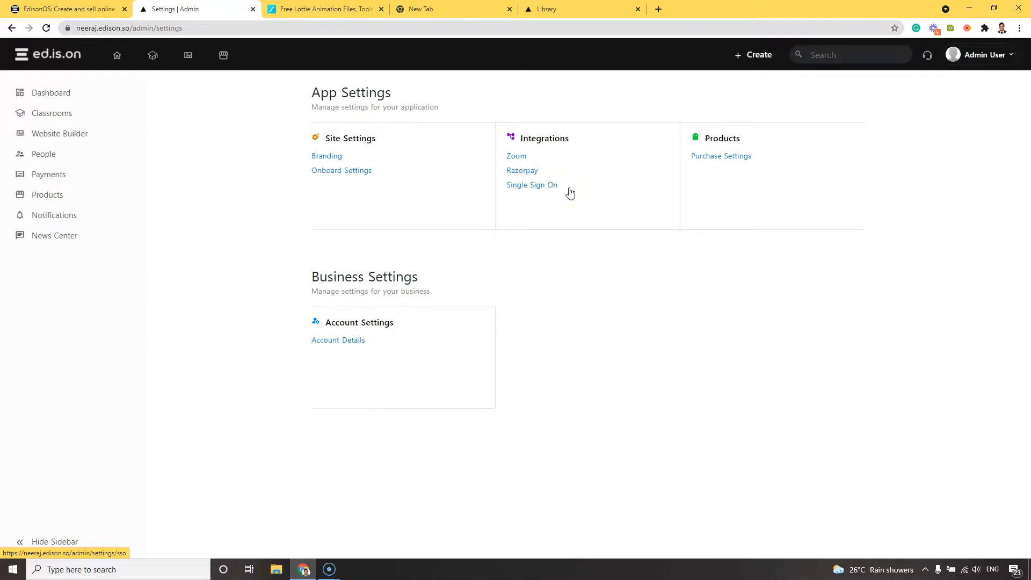
- Review Branding settings: display name TeachEdison, Roboto font, and analytics tracking fields
click(326, 155)
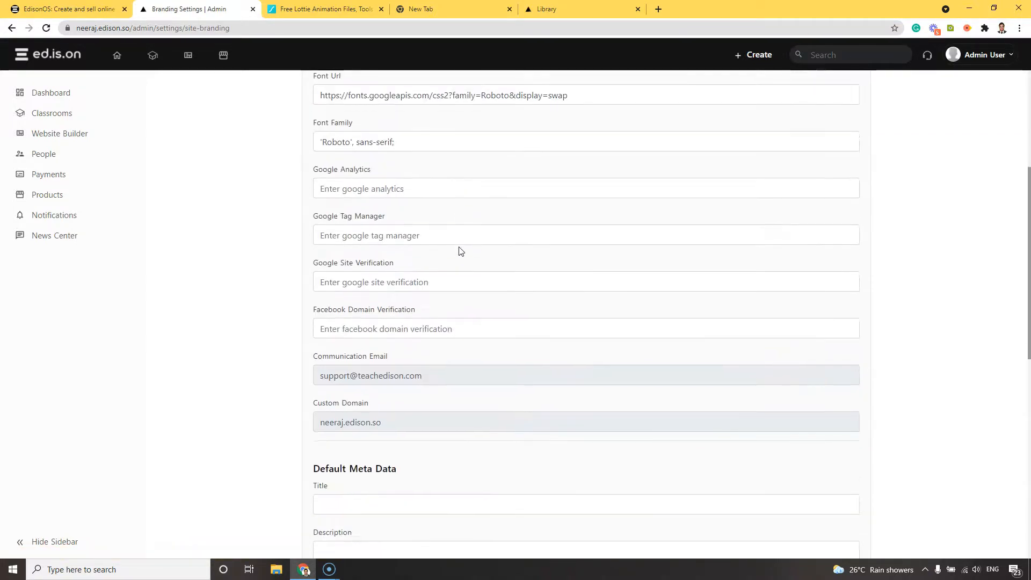
scroll(down, 3)
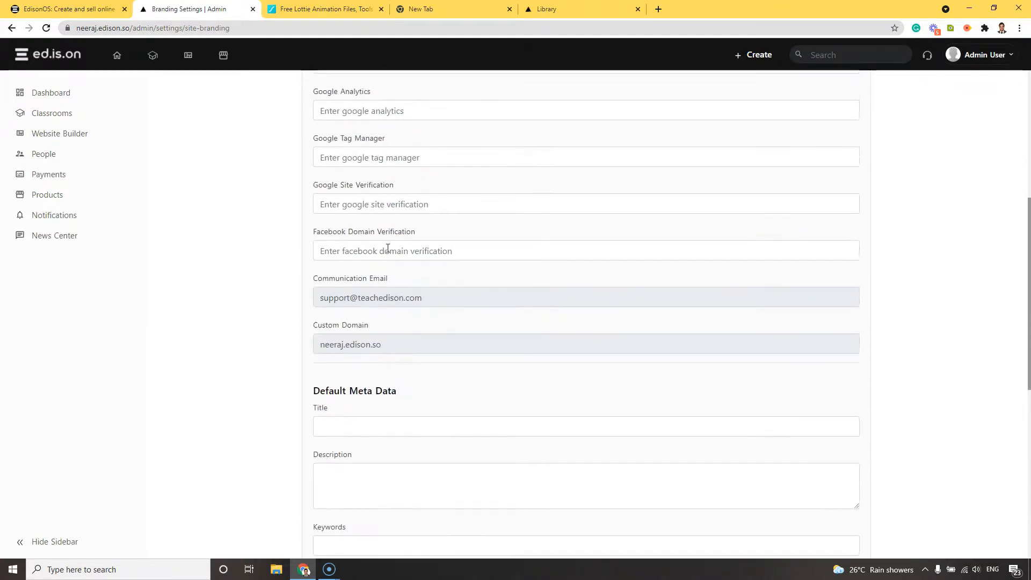
scroll(down, 3)
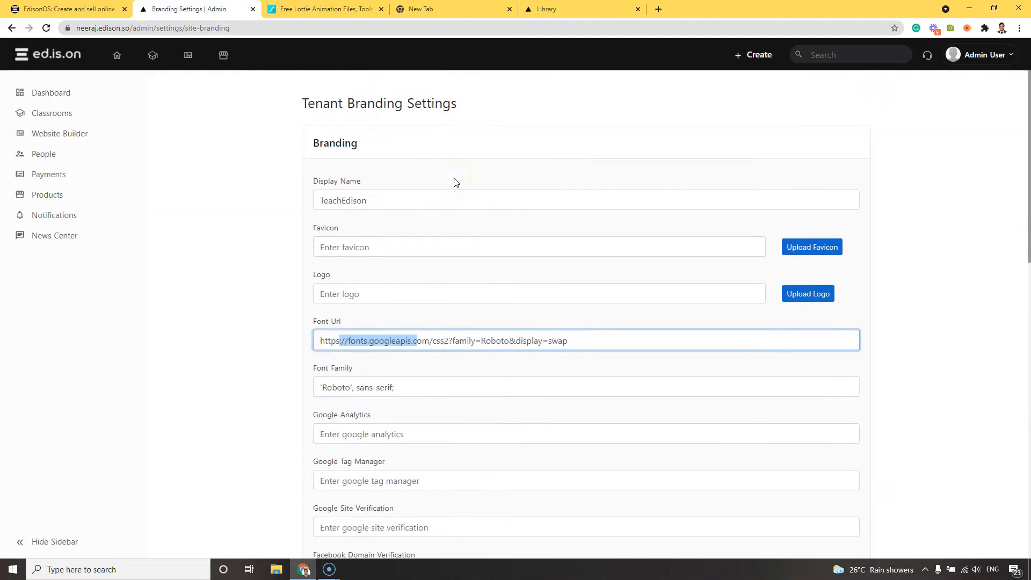
scroll(down, 3)
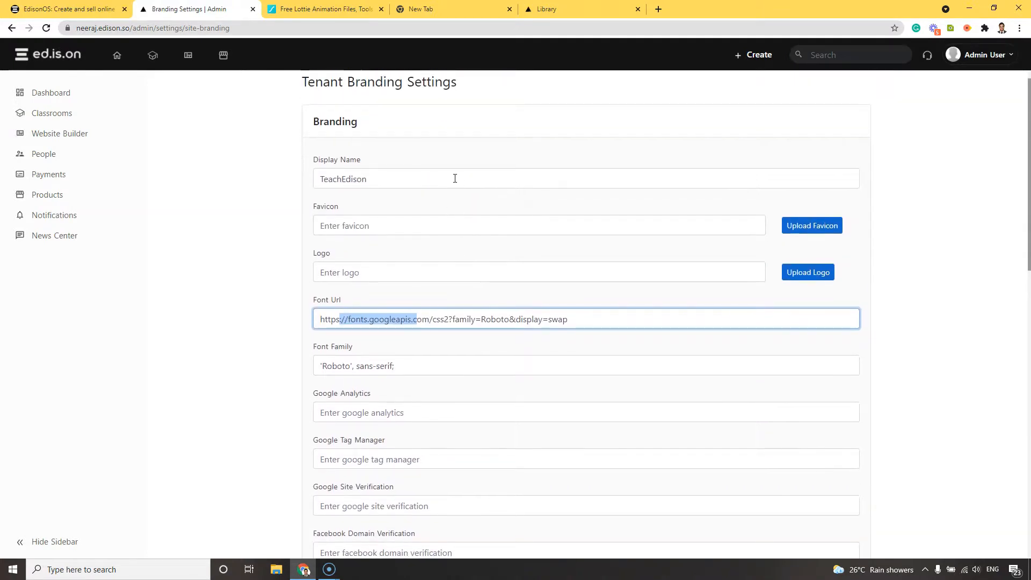
mouse_move(111, 131)
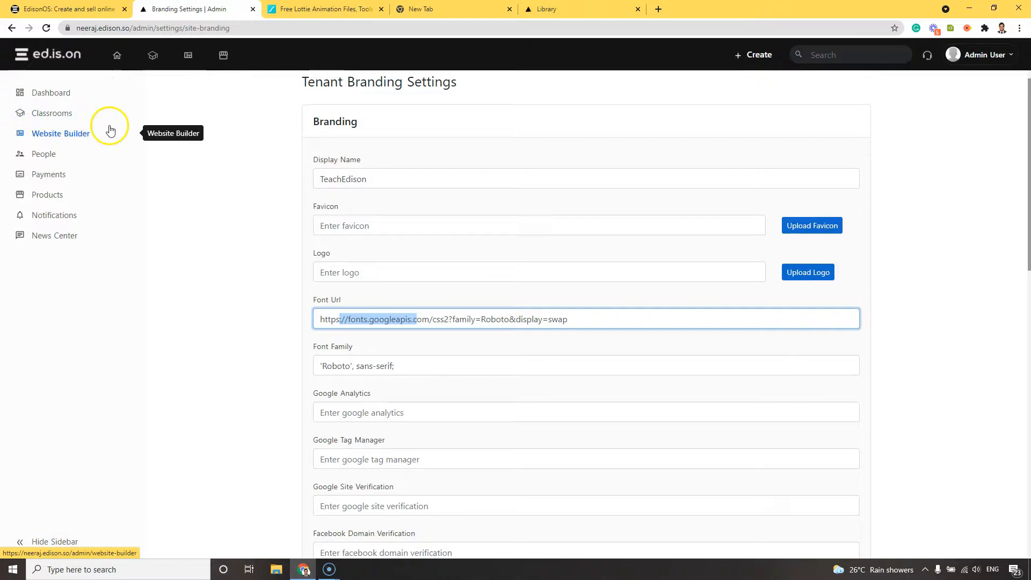
click(979, 55)
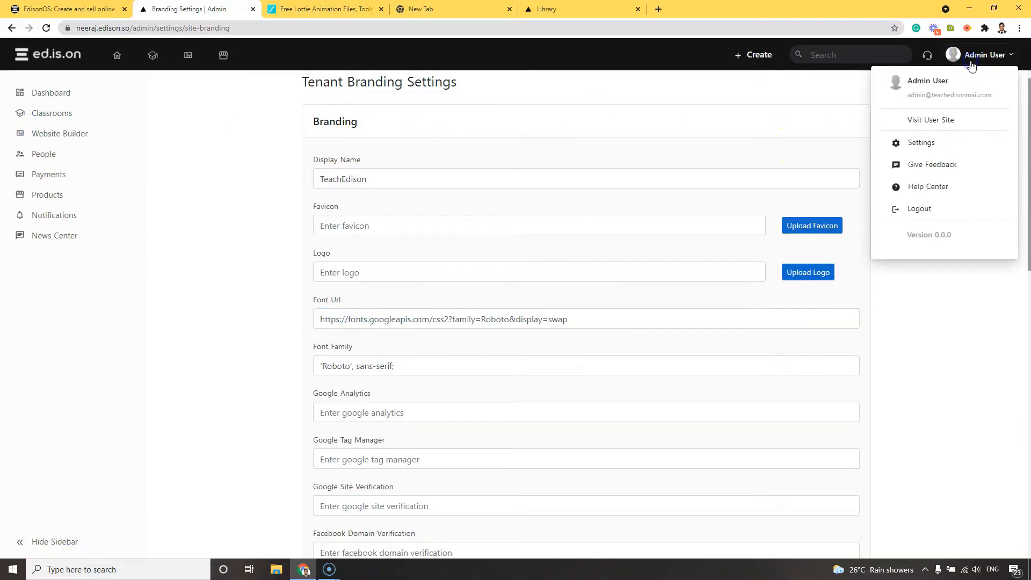
- Show Onboard Settings with multiple profiles allowed at 4 and the profile schema questions
click(931, 120)
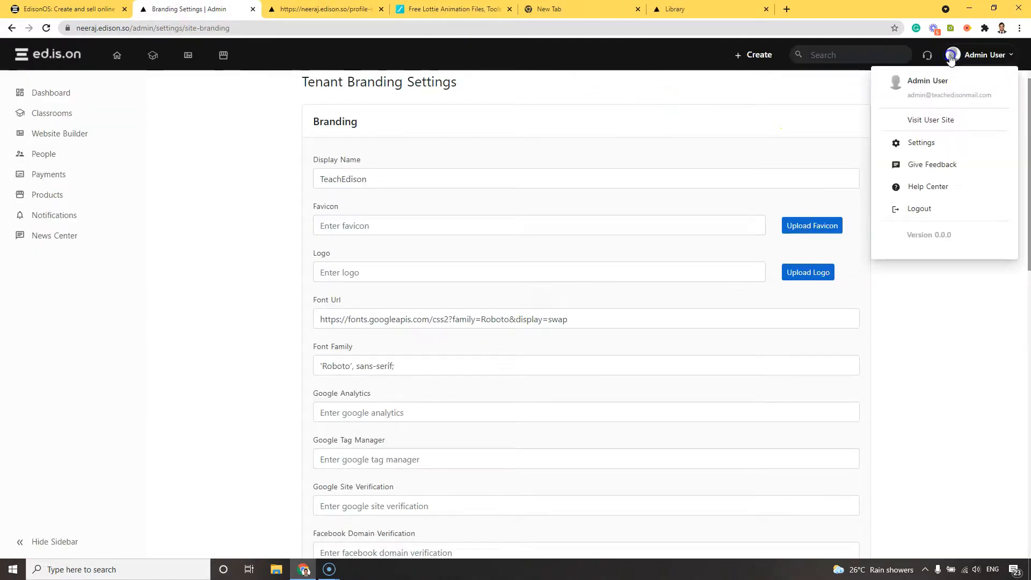
click(921, 143)
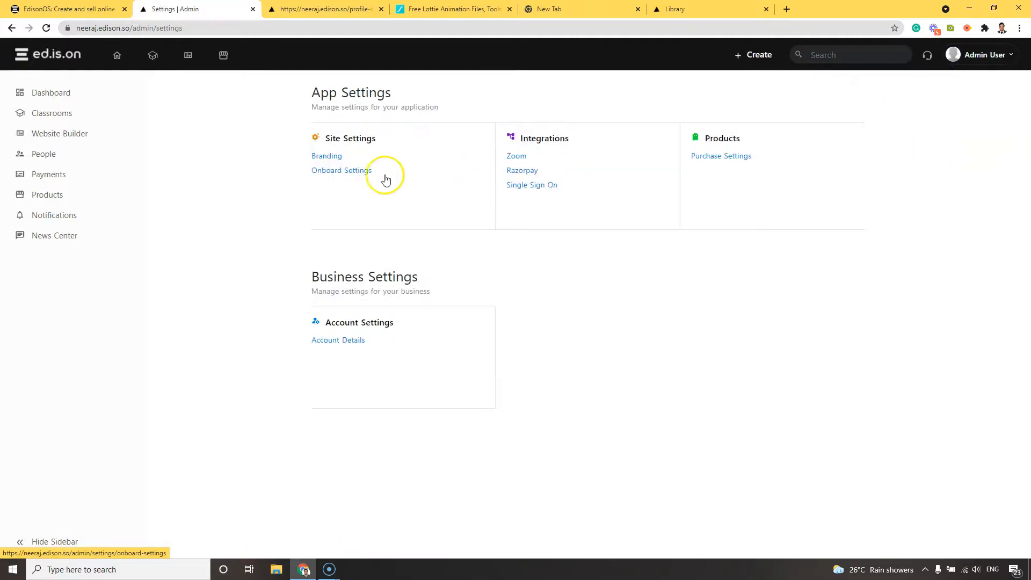
click(341, 170)
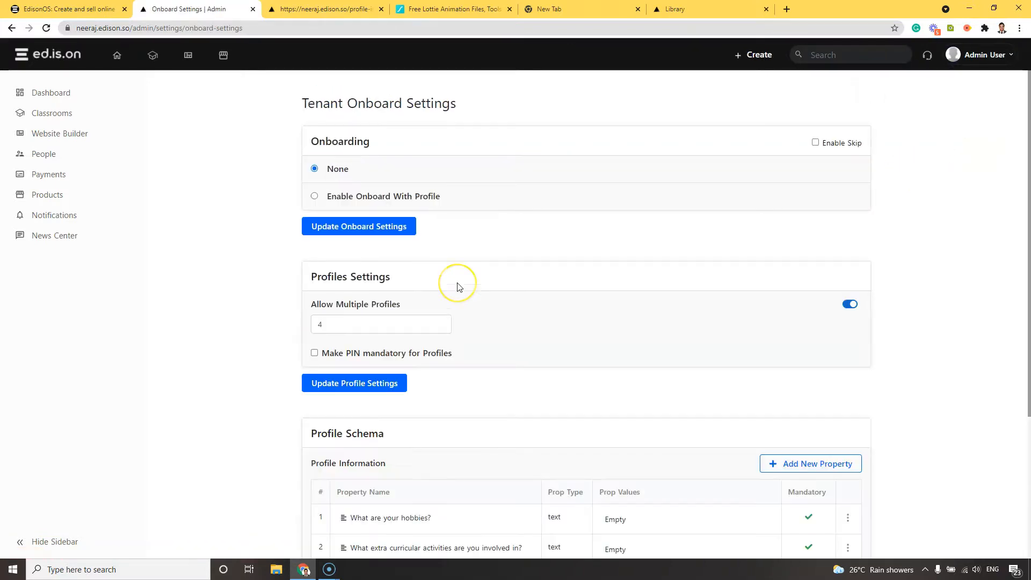
scroll(down, 3)
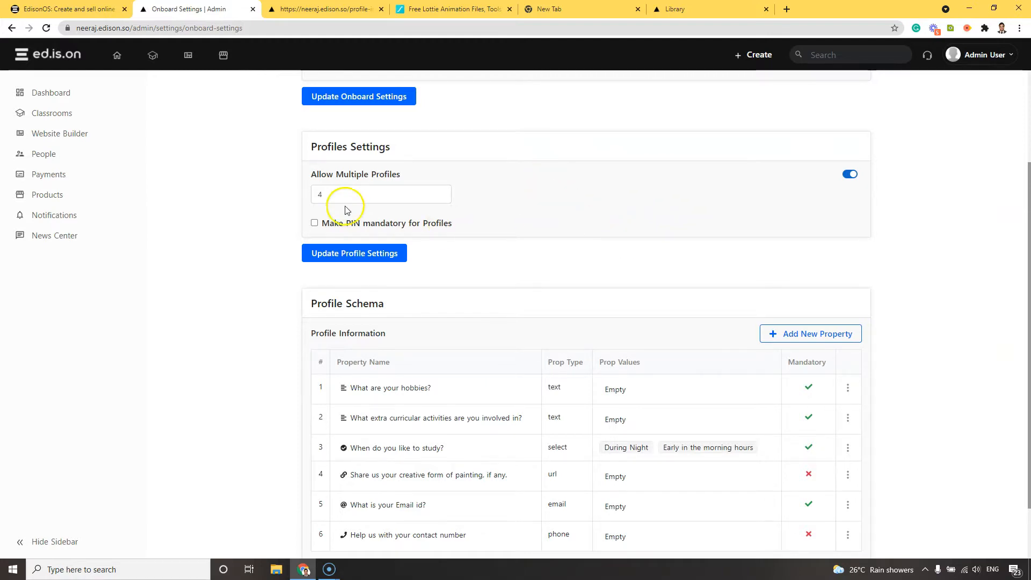
click(380, 194)
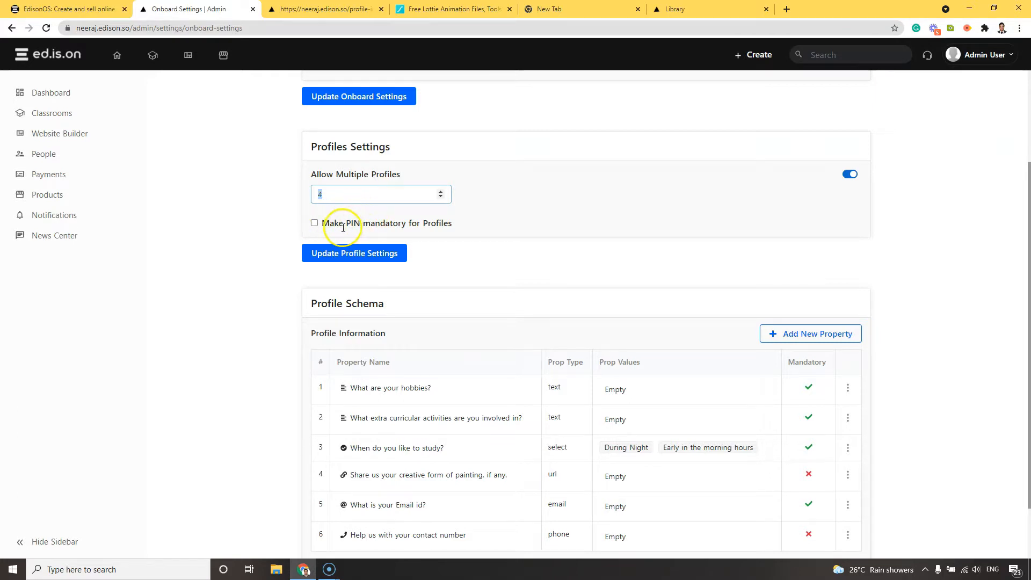
click(979, 55)
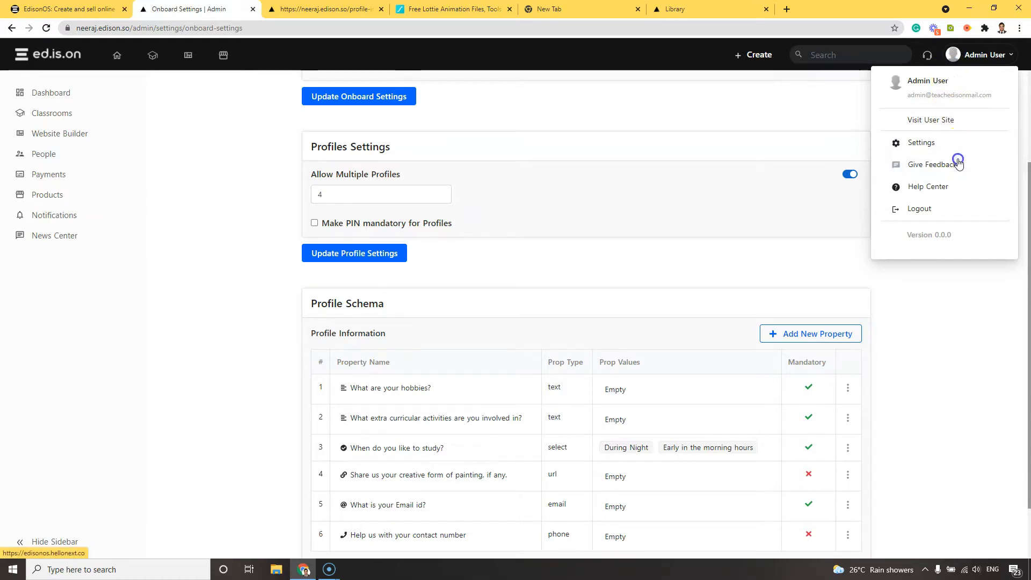
- Browse the EdisonOS Feature Requests posts, such as referral codes and sub admin roles
click(932, 164)
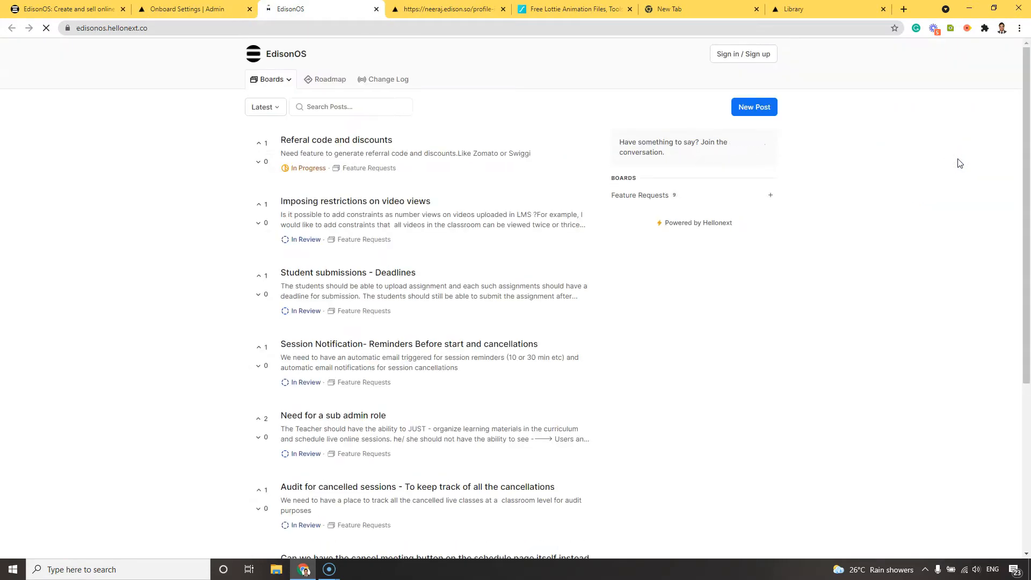
scroll(down, 3)
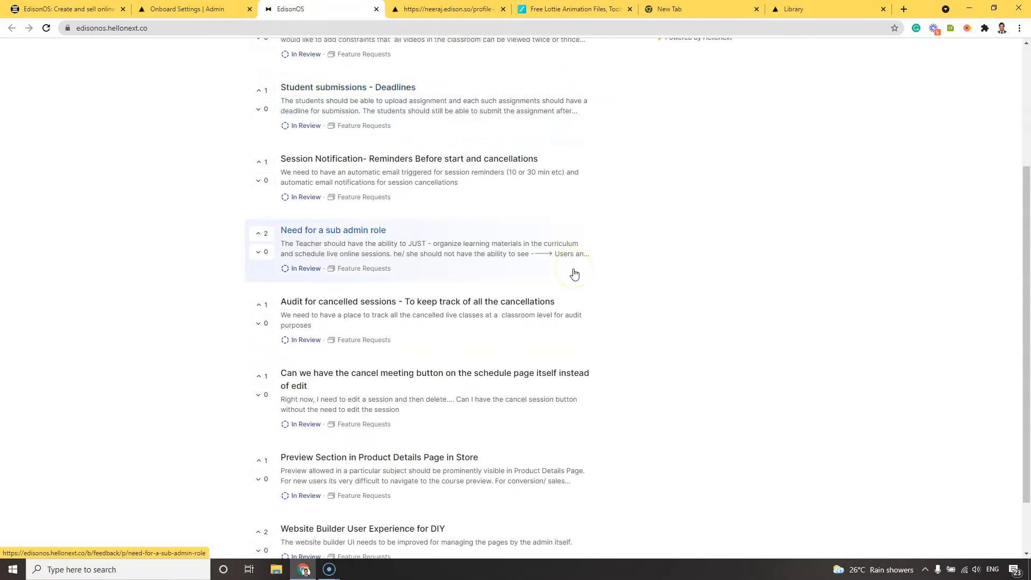
scroll(up, 3)
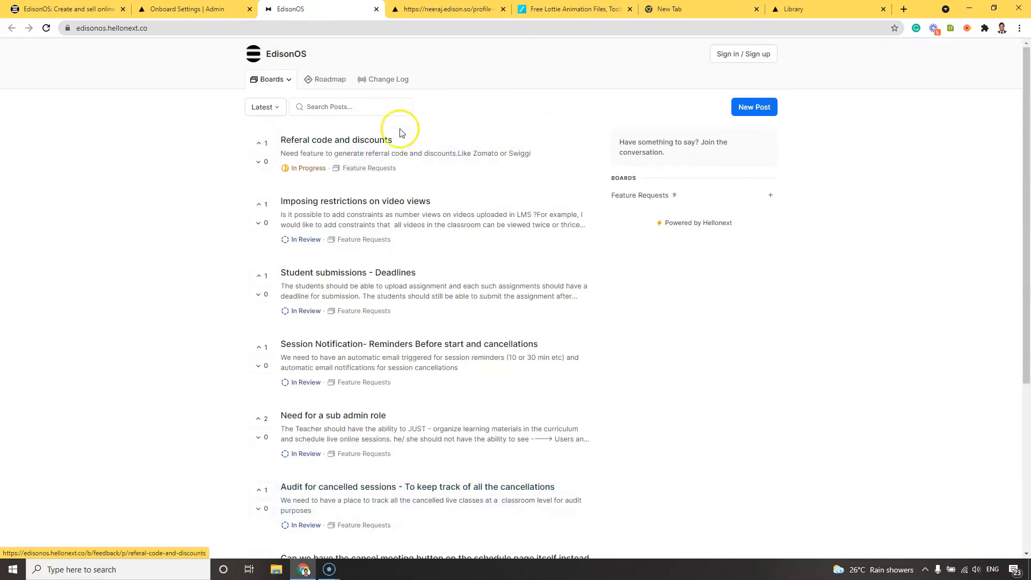
mouse_move(545, 305)
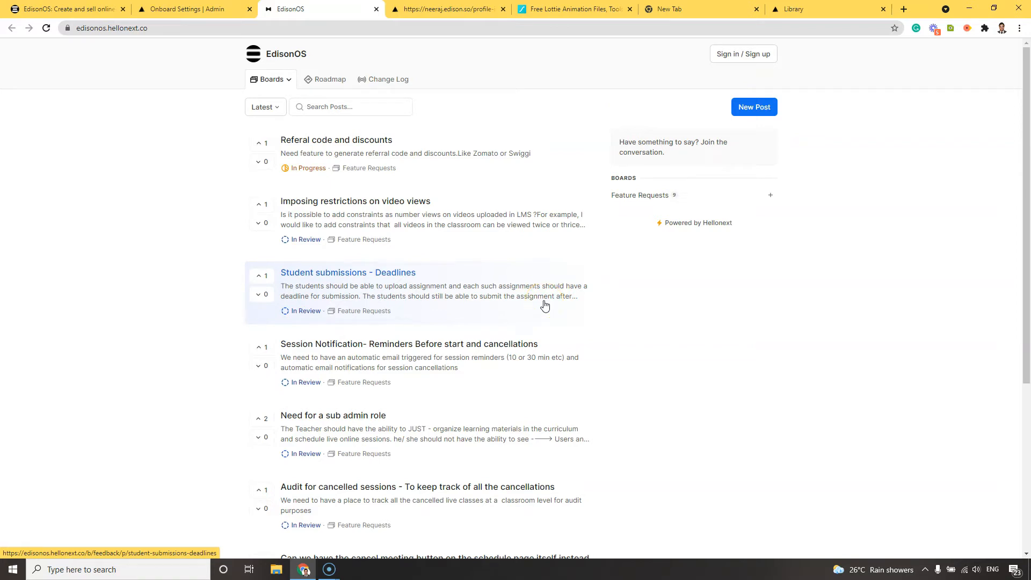
mouse_move(323, 184)
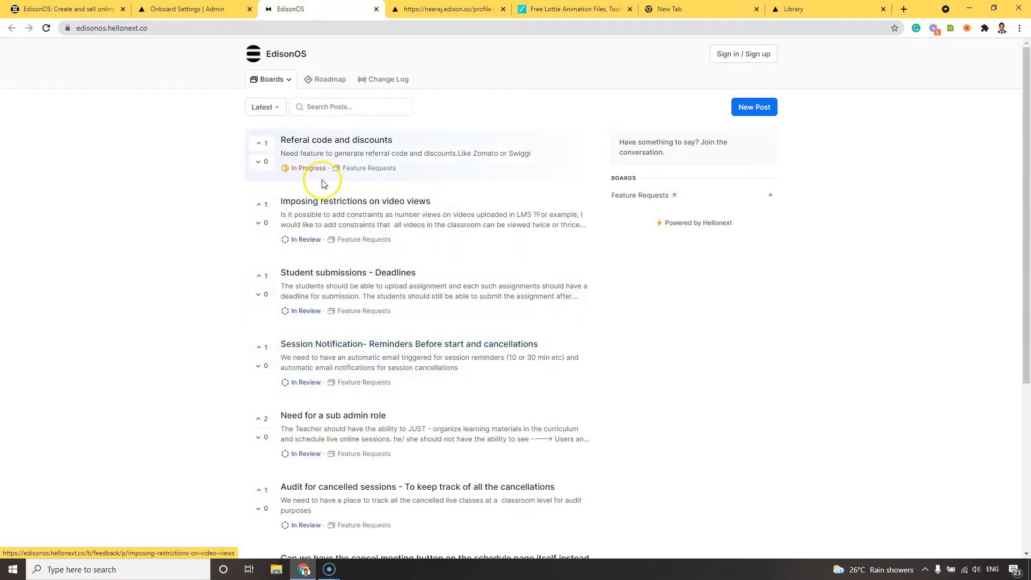
- Browse the EdisonOS roadmap's development stages, then switch to the Change Log updates
click(330, 79)
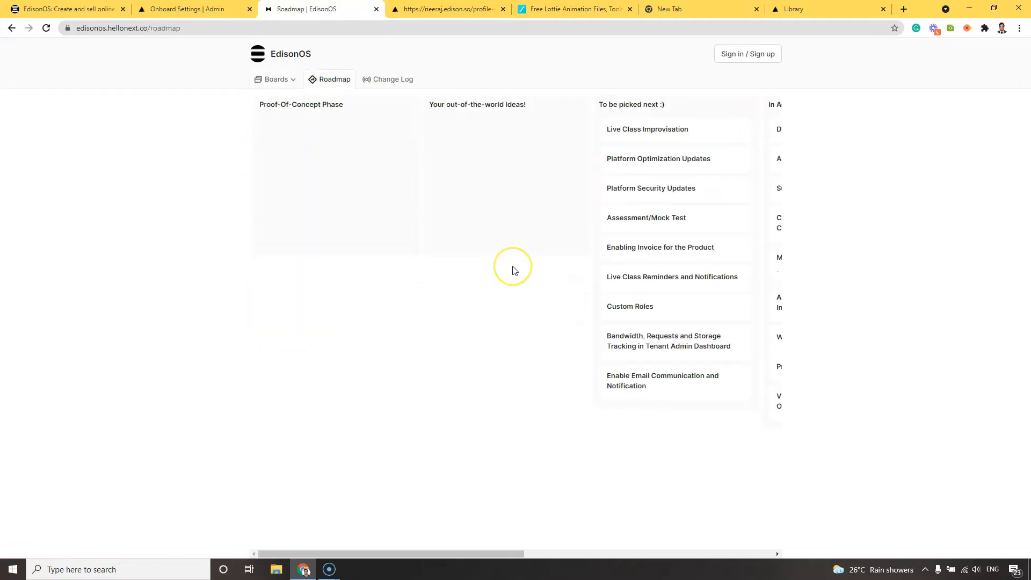
scroll(right, 3)
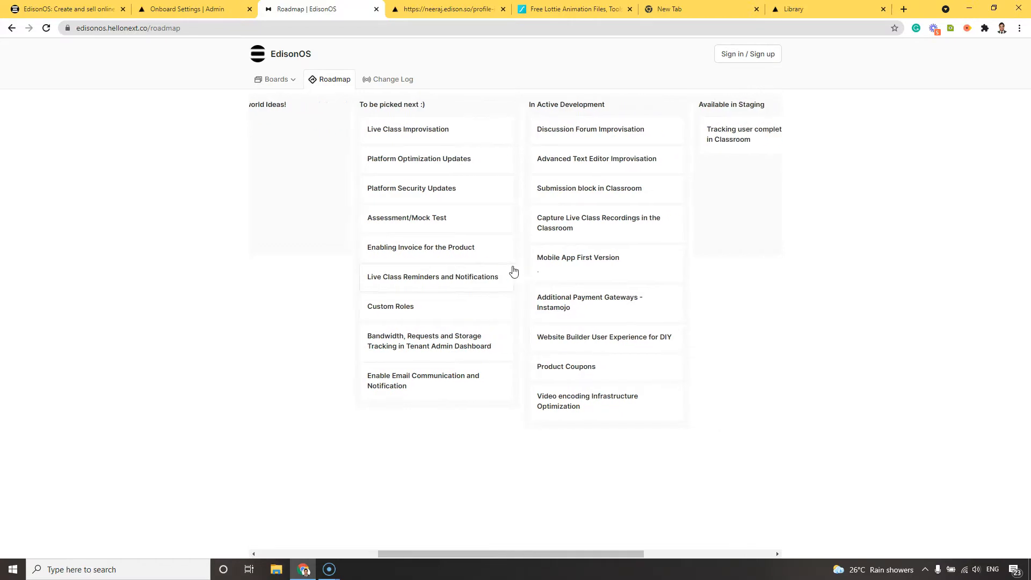
scroll(right, 3)
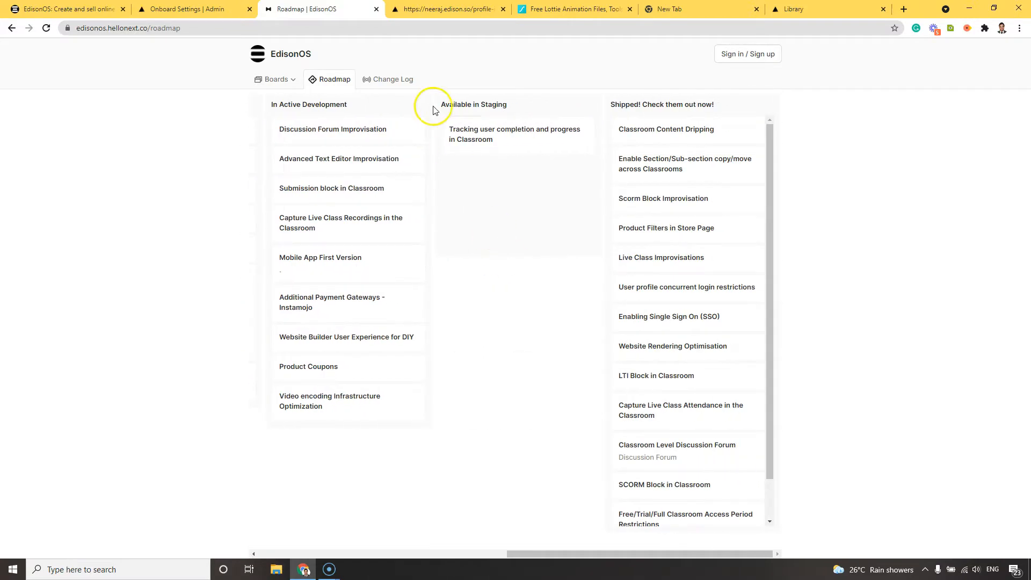
click(388, 79)
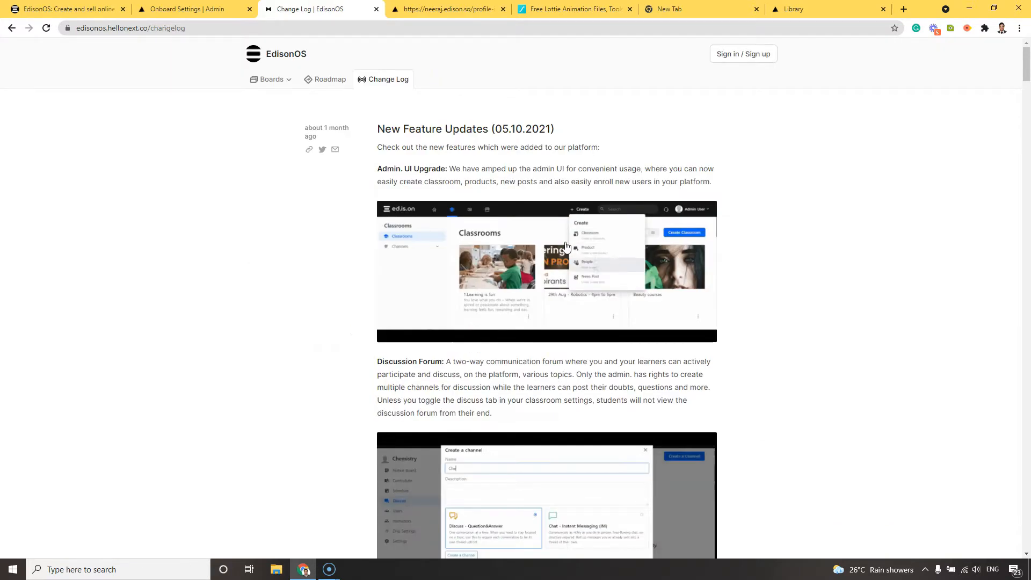
- Read through earlier Change Log feature updates, then return to the Onboard Settings admin tab
scroll(down, 3)
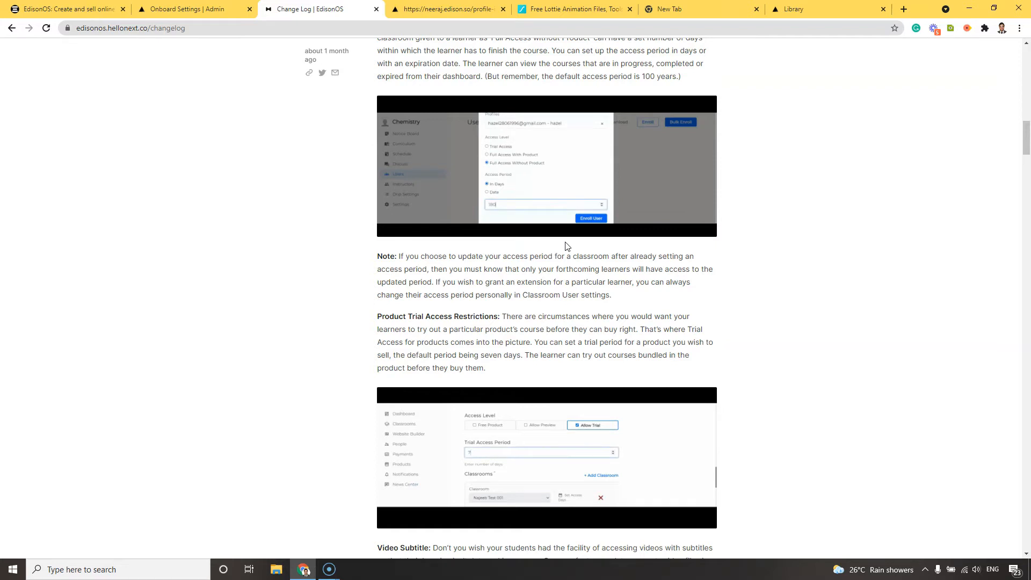
scroll(down, 3)
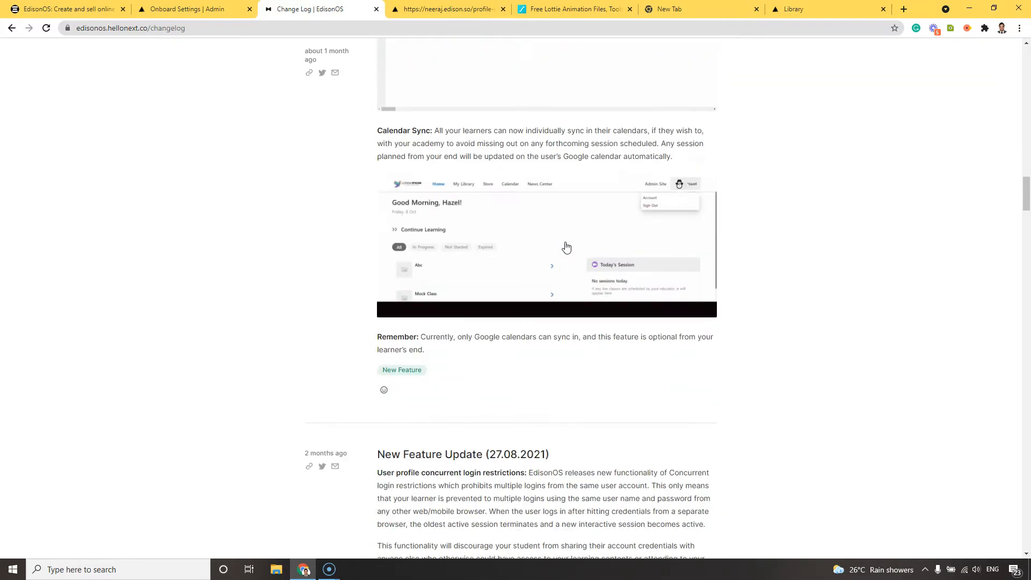
scroll(down, 3)
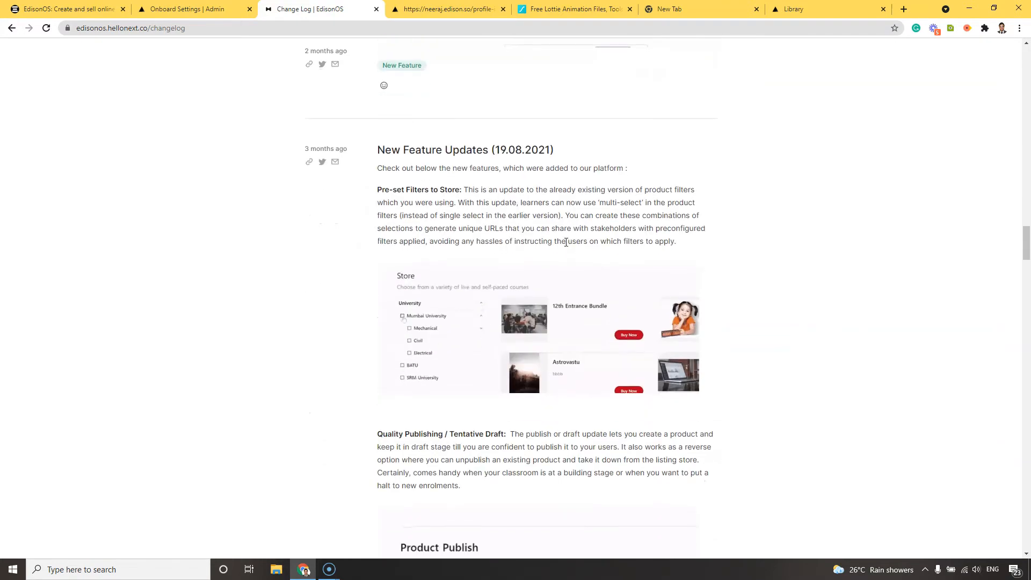
scroll(down, 3)
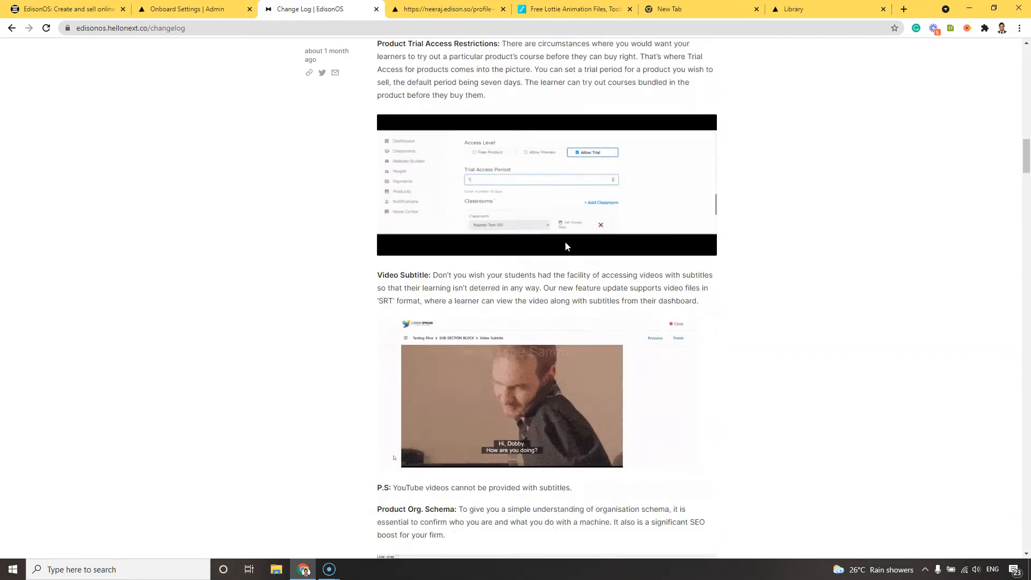
click(191, 9)
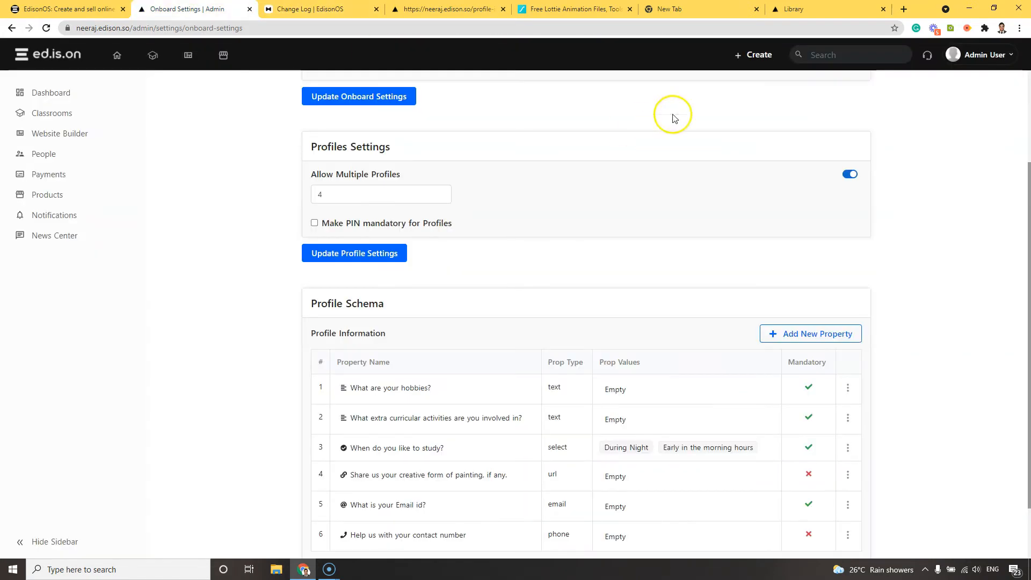
click(928, 55)
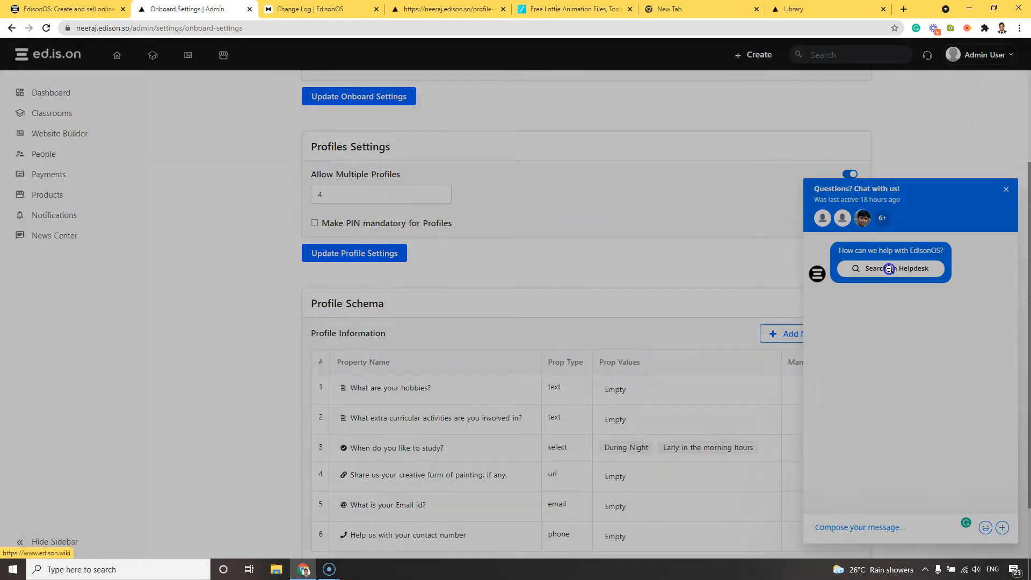
click(890, 268)
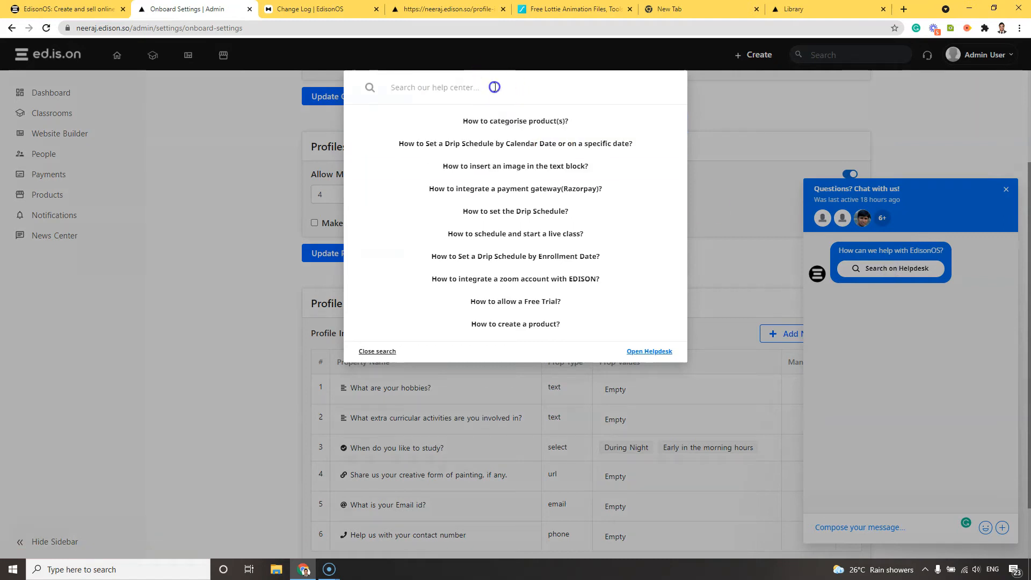
text(zoom)
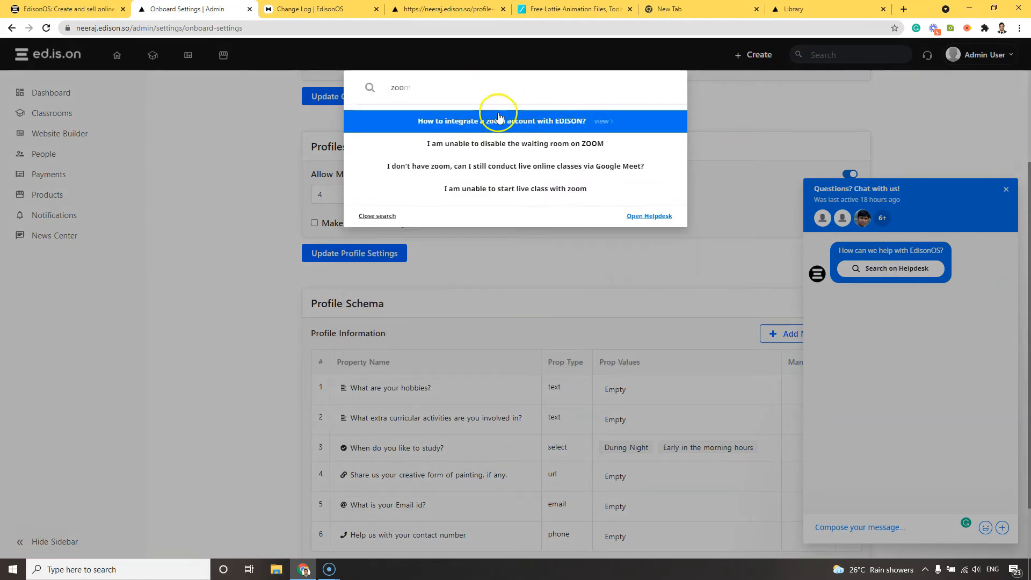
click(515, 120)
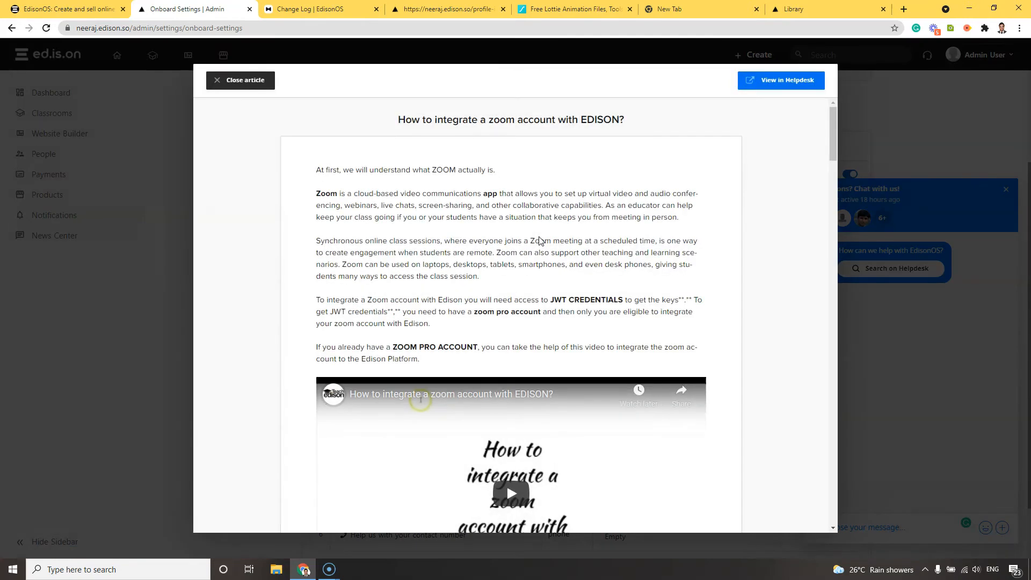
click(241, 79)
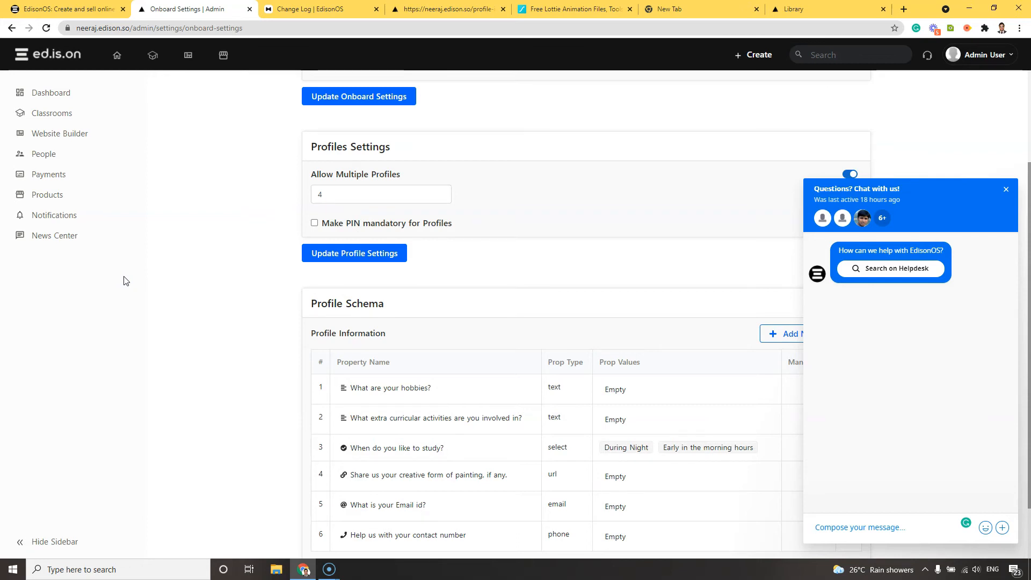
click(1005, 189)
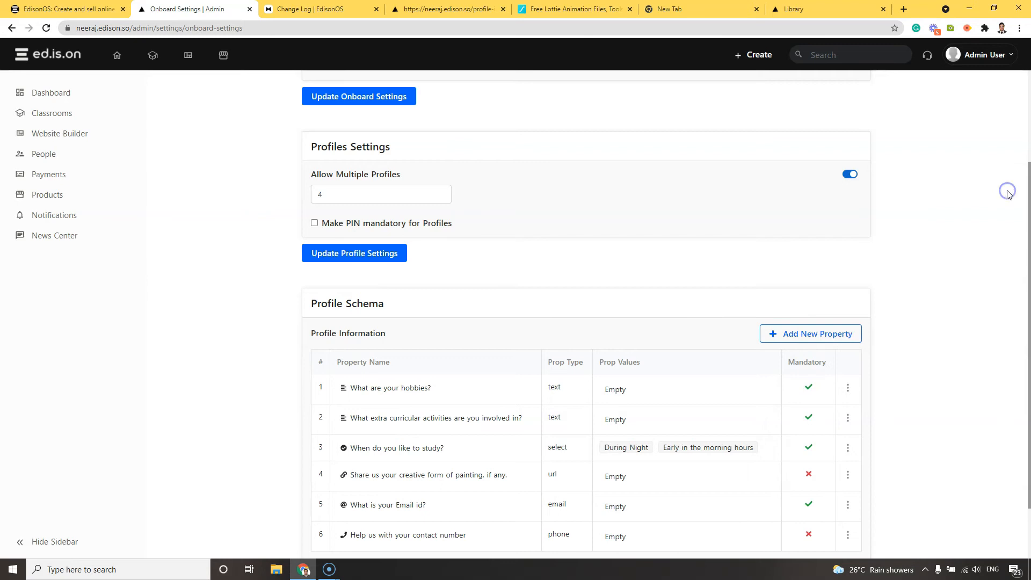
mouse_move(1009, 195)
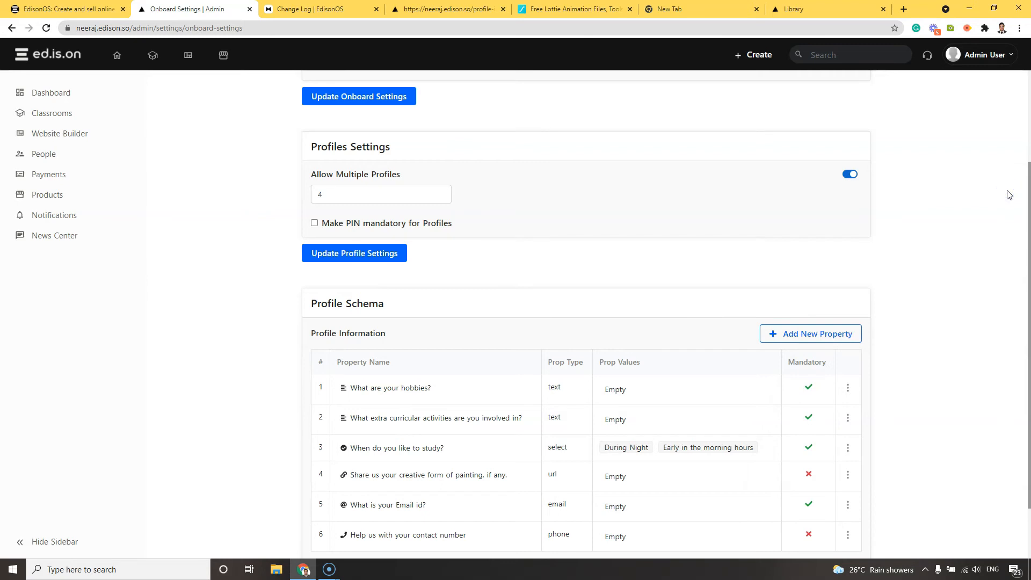